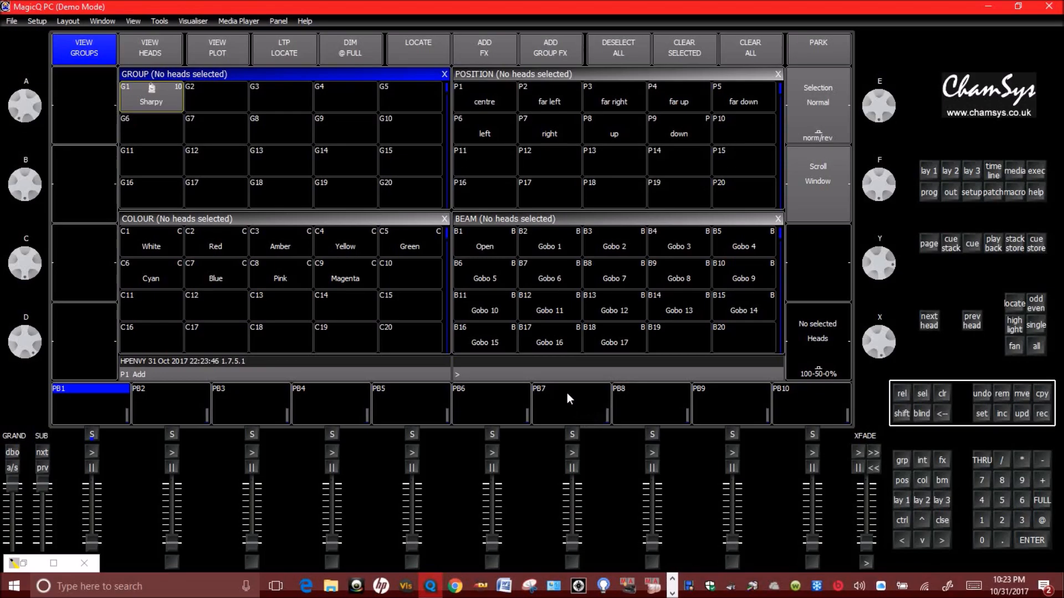
pyautogui.moveTo(302, 232)
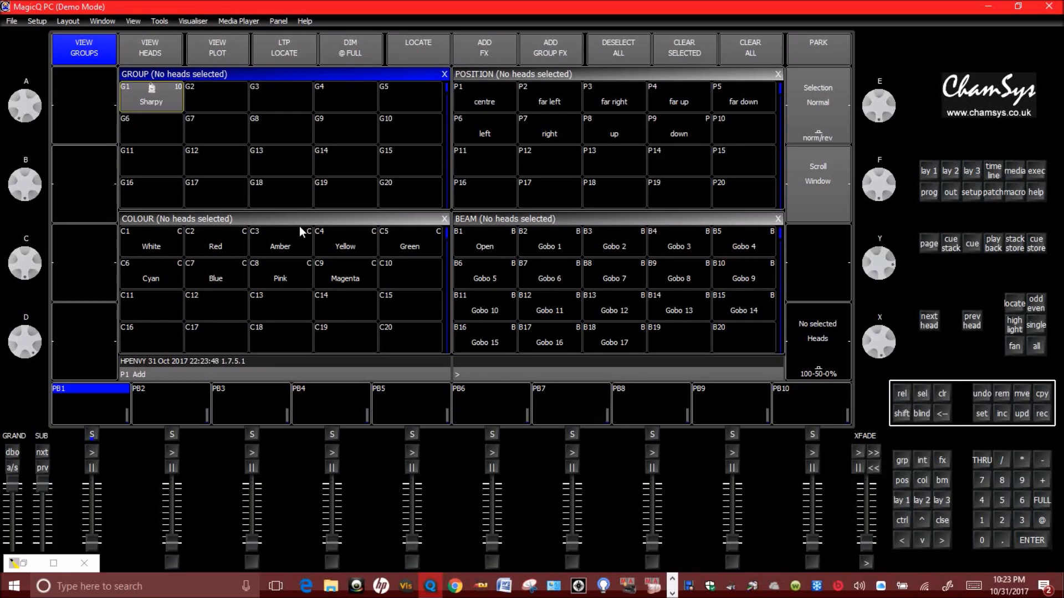
pyautogui.moveTo(305, 242)
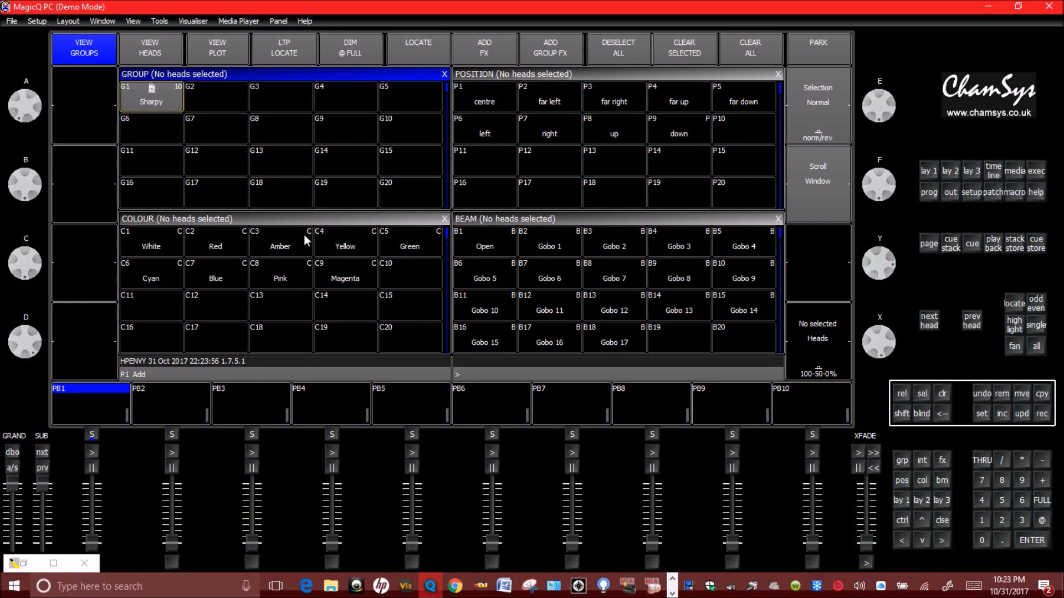
pyautogui.moveTo(290, 269)
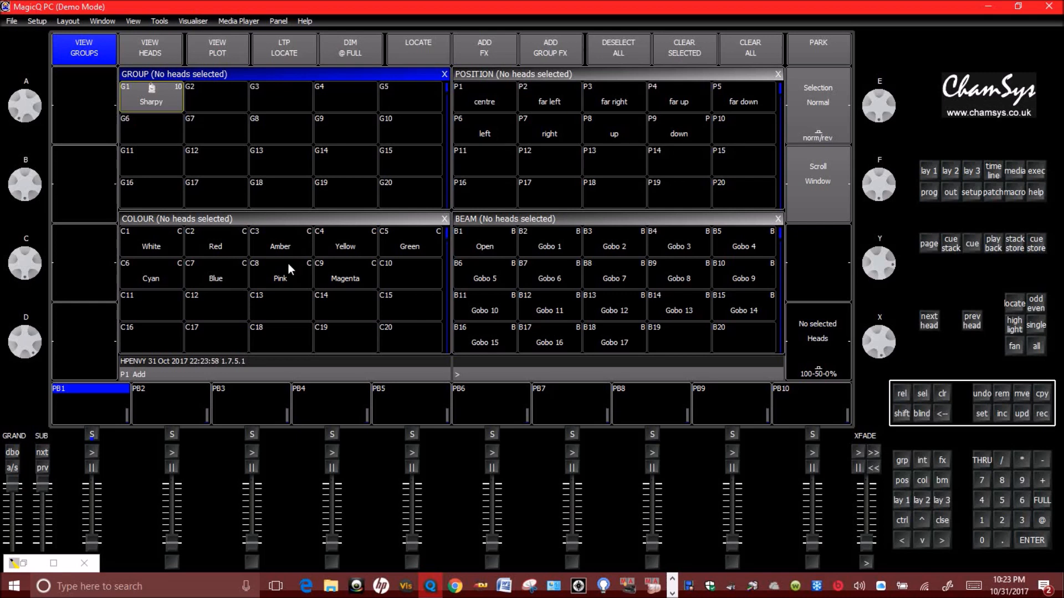
pyautogui.moveTo(169, 109)
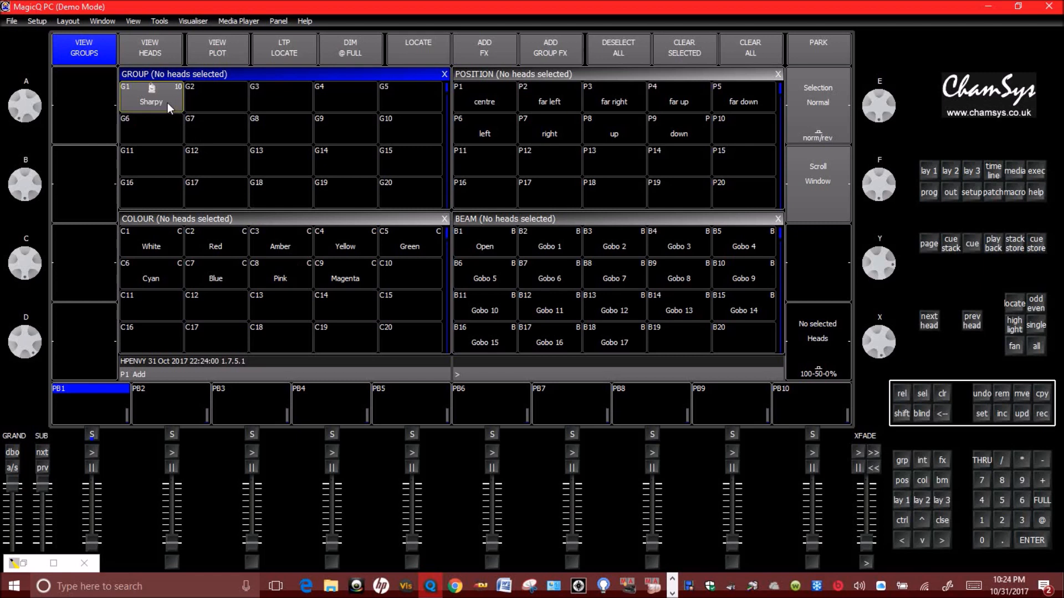
# - Select the ten heads in group G1 Sharpy and position the 3D visualiser window
pyautogui.click(150, 95)
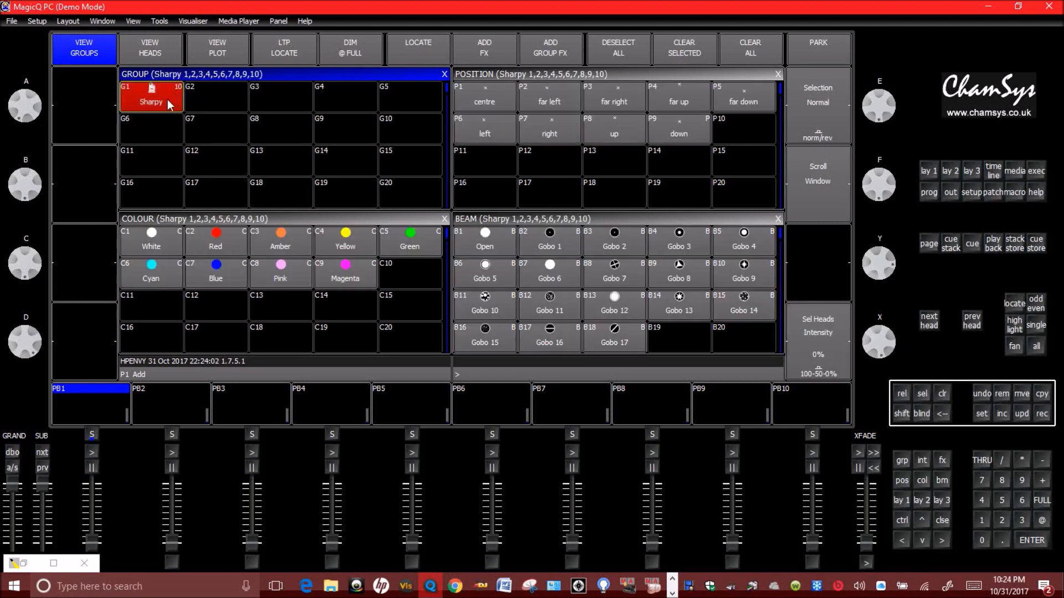
pyautogui.moveTo(270, 143)
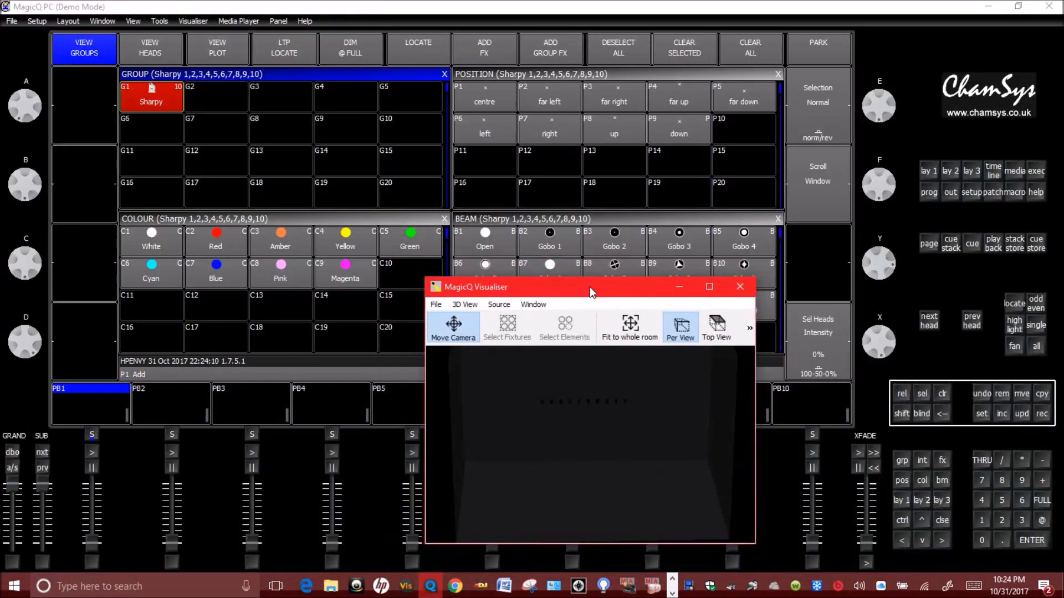
pyautogui.moveTo(591, 287); pyautogui.dragTo(553, 265)
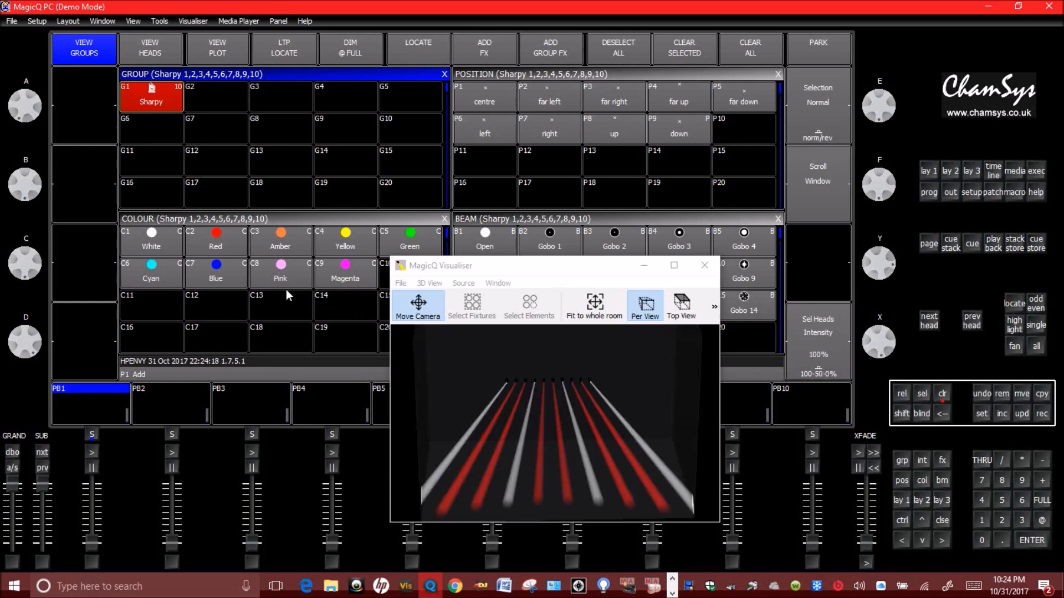
pyautogui.moveTo(160, 242)
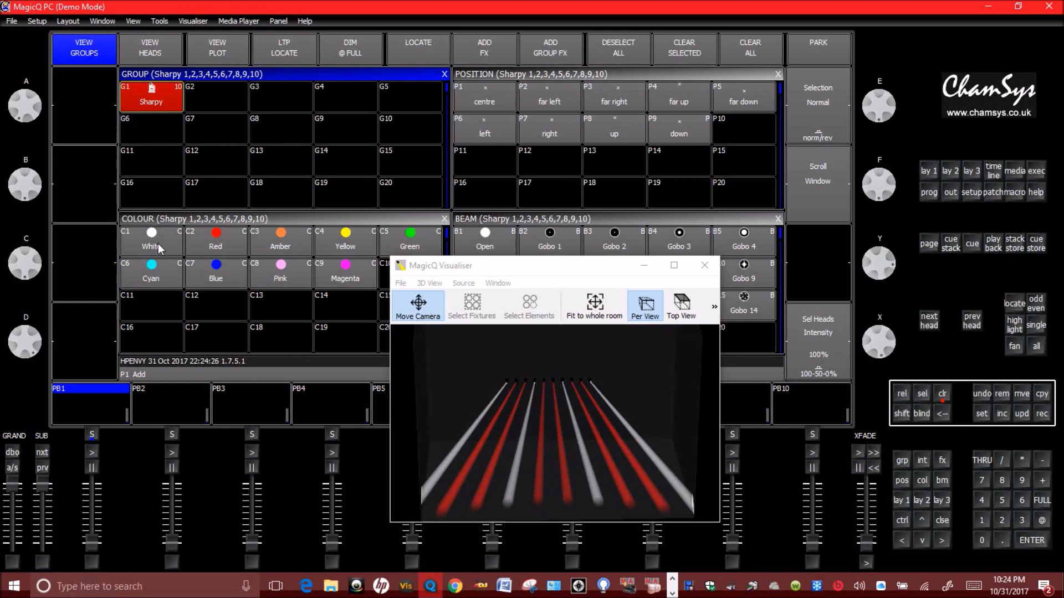
# - Apply colour palette C1 White, position palette P1 centre and beam palette B9 Gobo 9
pyautogui.click(151, 241)
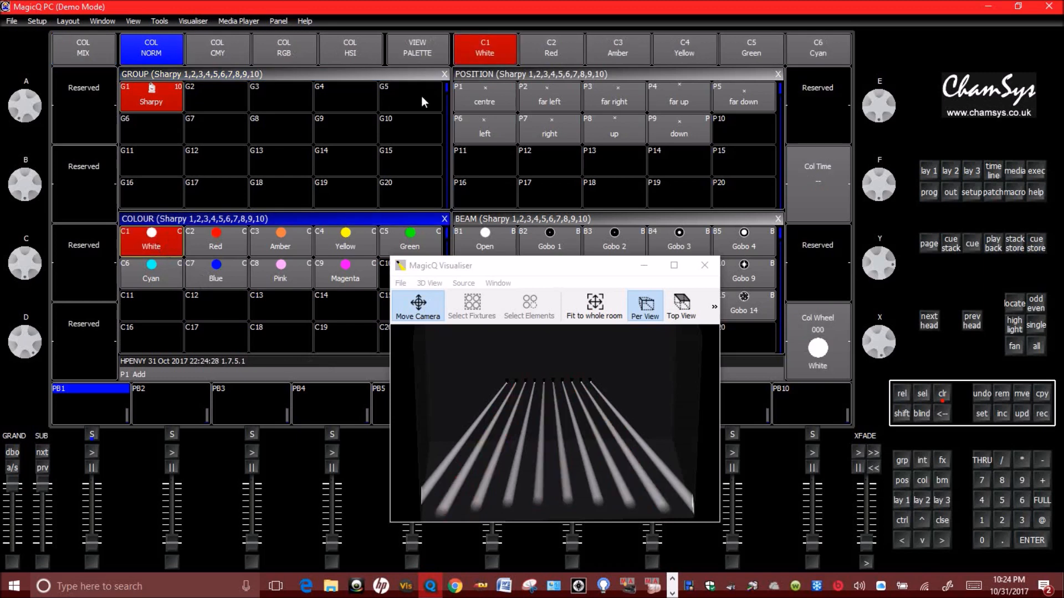
pyautogui.moveTo(493, 100)
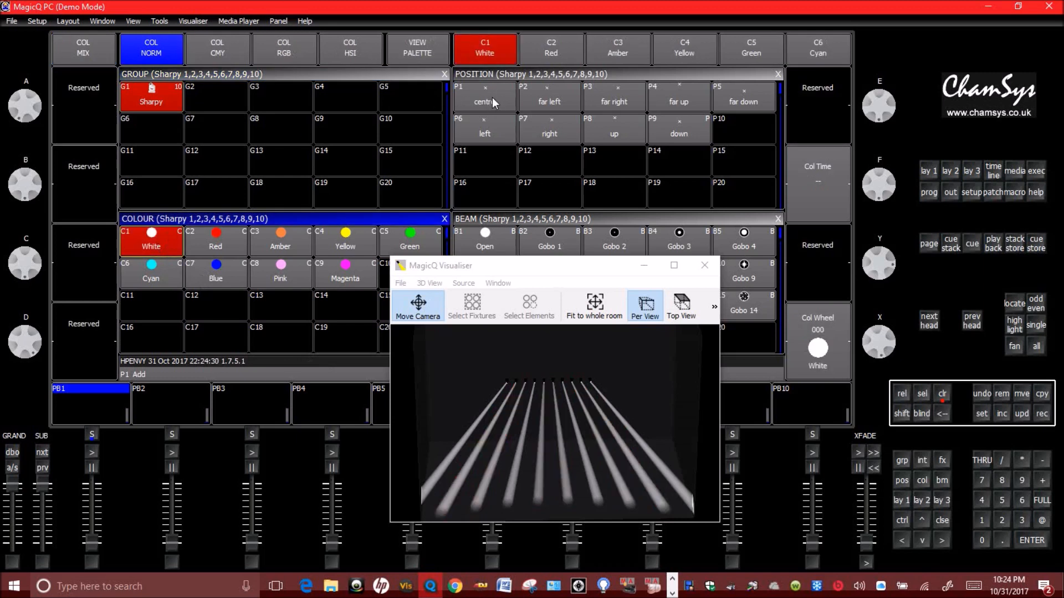
pyautogui.click(484, 97)
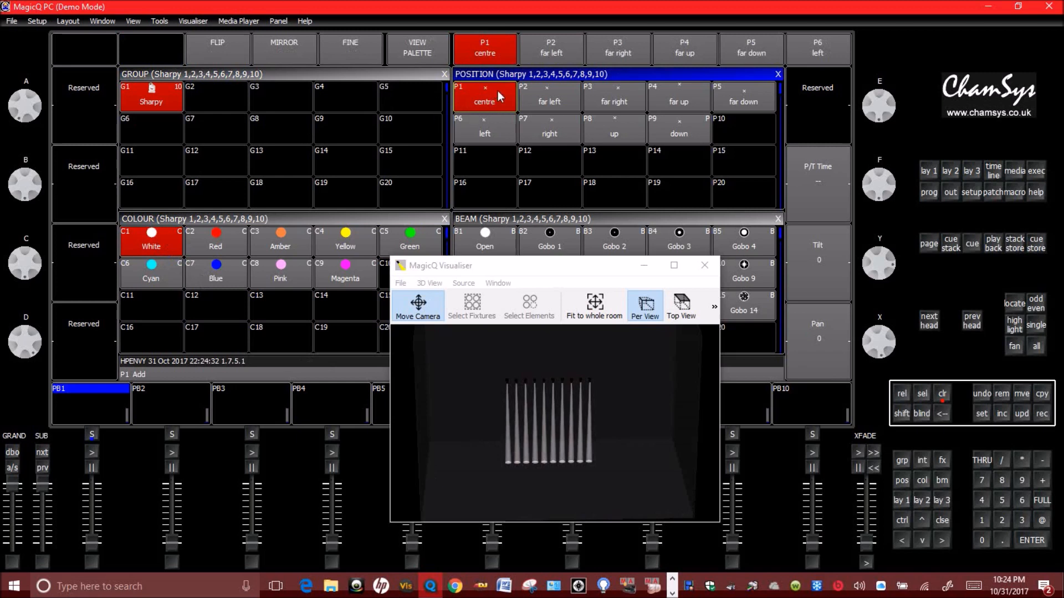
pyautogui.moveTo(545, 113)
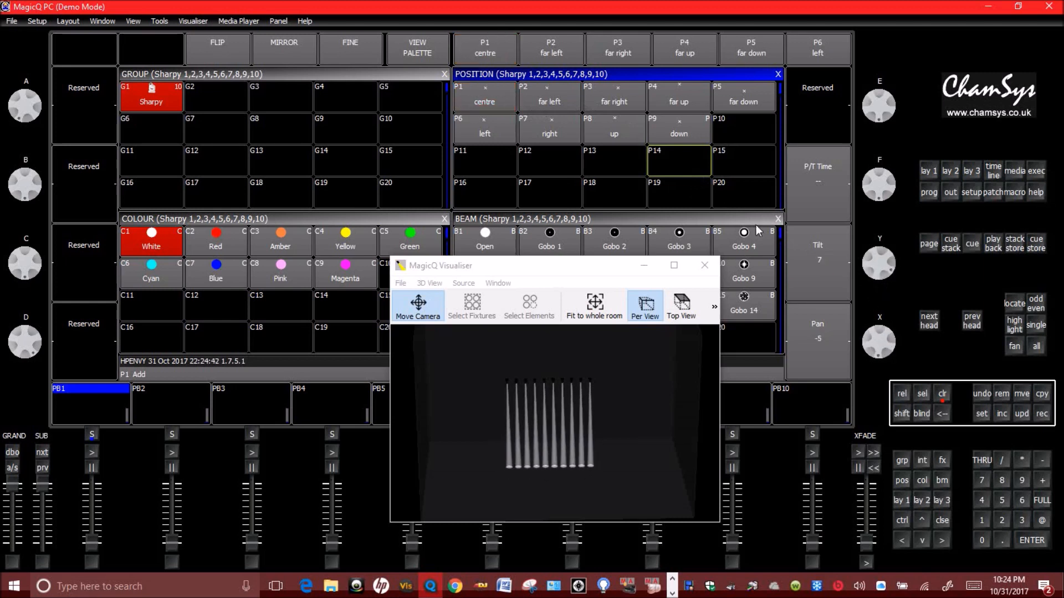
pyautogui.click(484, 97)
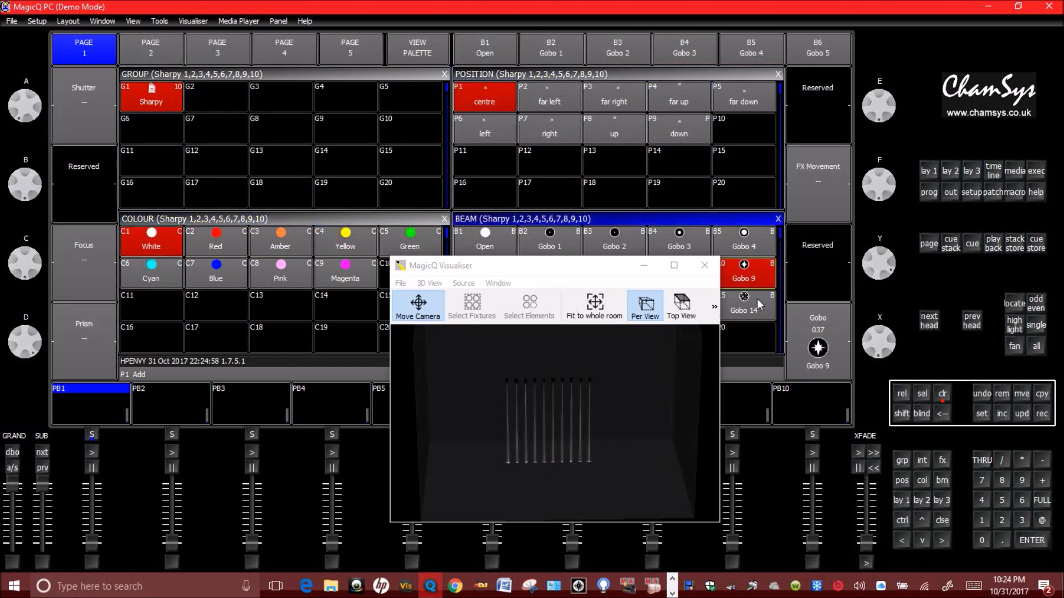
# - Apply beam palette B1 Open to remove the gobo
pyautogui.click(484, 241)
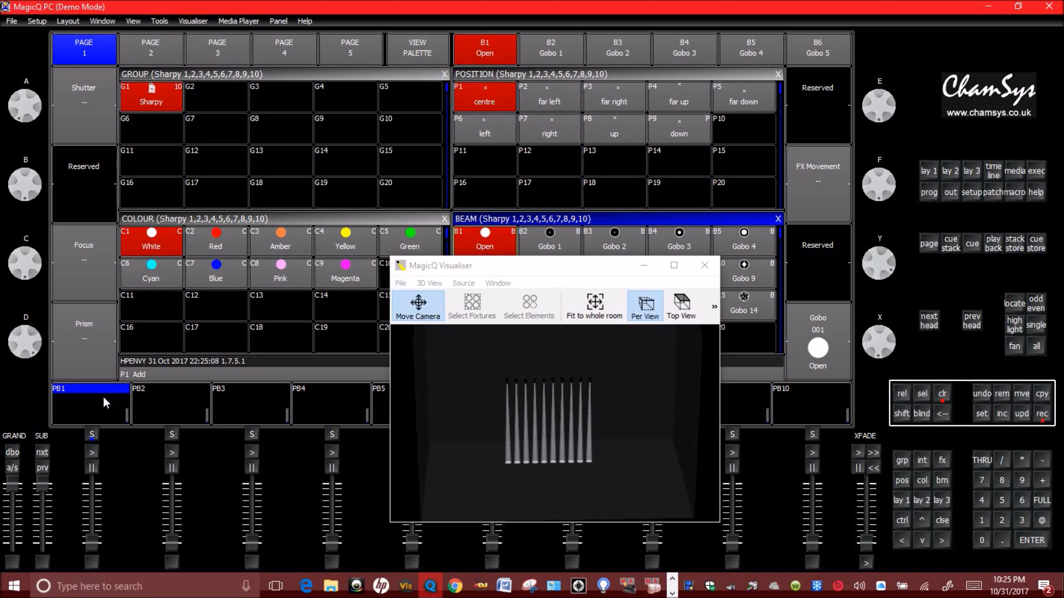
pyautogui.moveTo(336, 405)
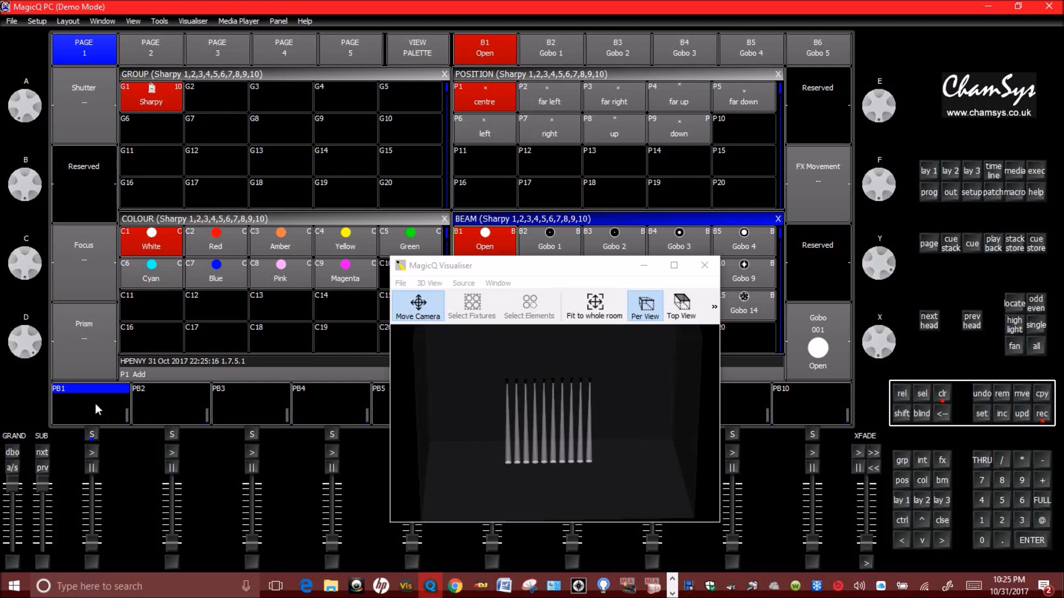
pyautogui.moveTo(93, 416)
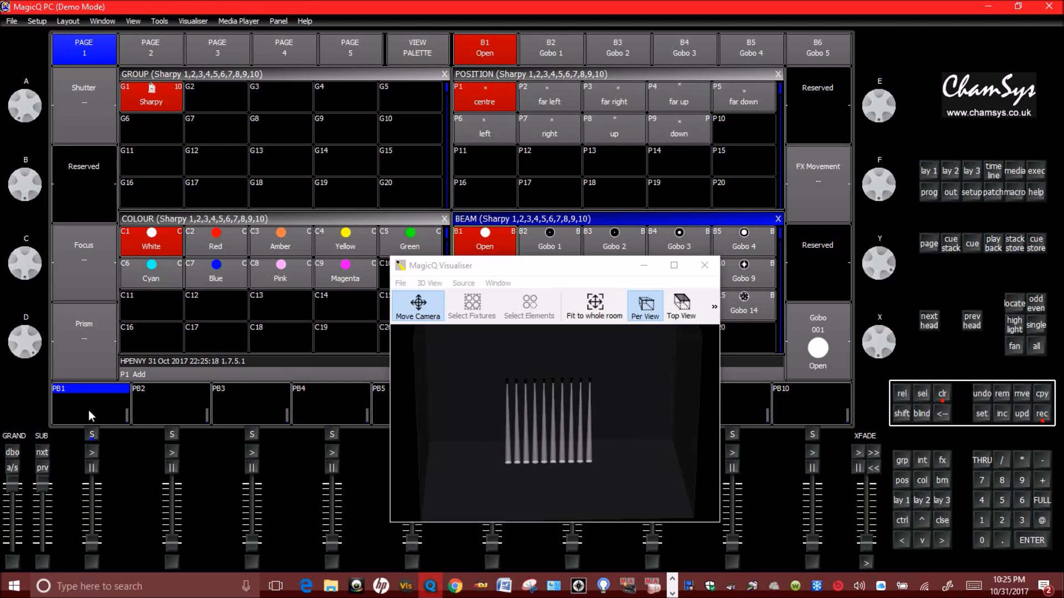
# - Record the White, centred Open look onto playback 1 as cue stack CS3
pyautogui.click(91, 404)
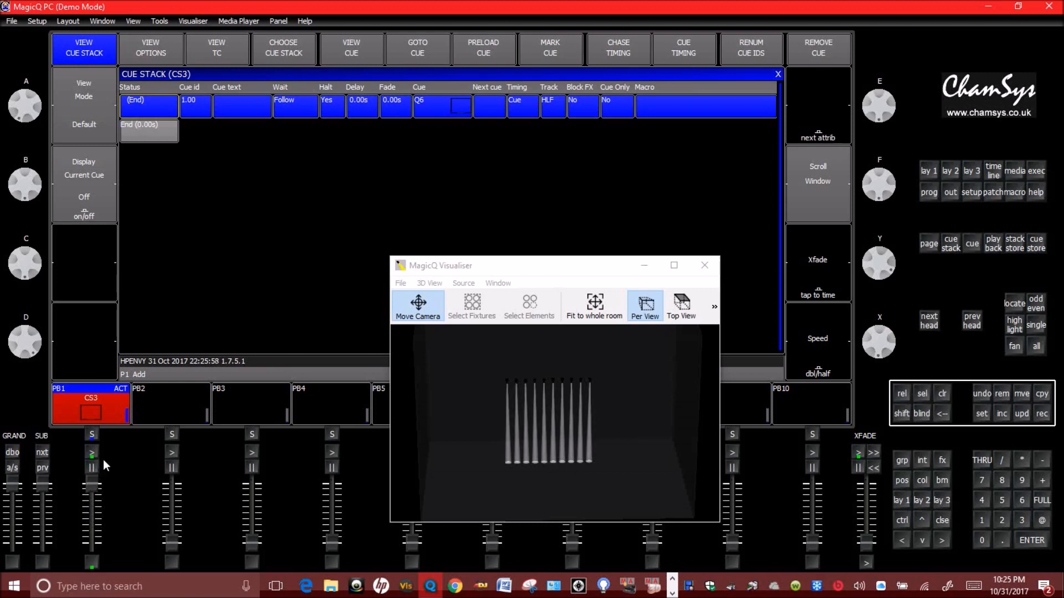
pyautogui.moveTo(903, 178)
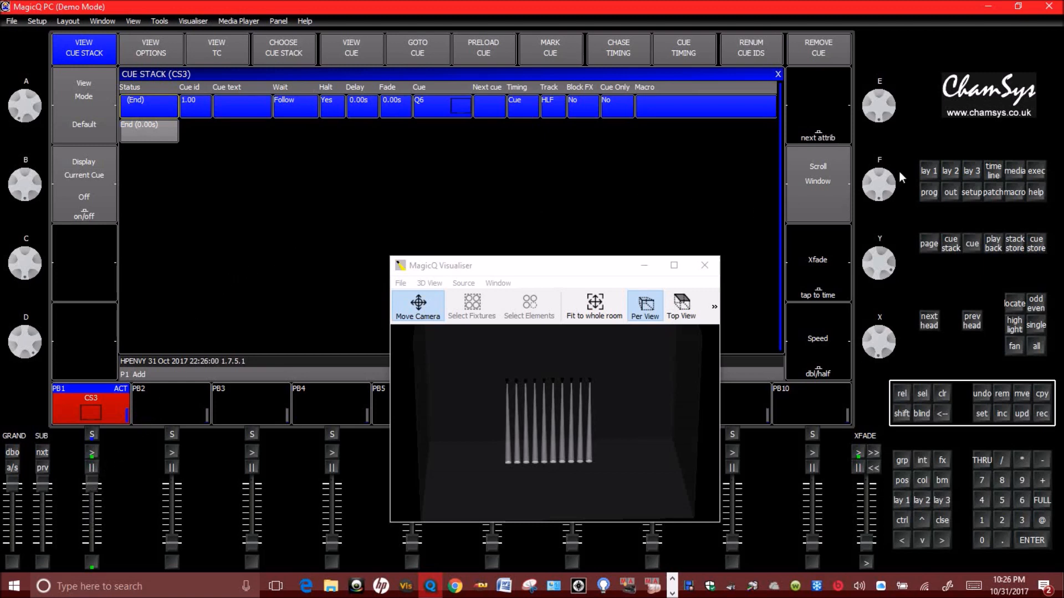
pyautogui.moveTo(925, 175)
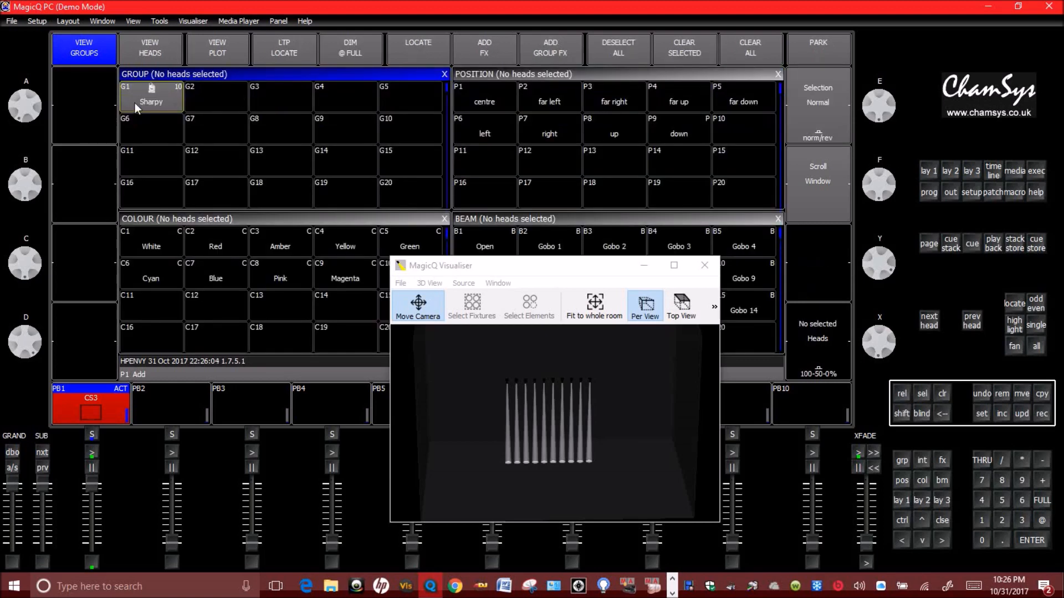
# - Reselect all ten Sharpy heads using group G1 Sharpy
pyautogui.click(151, 95)
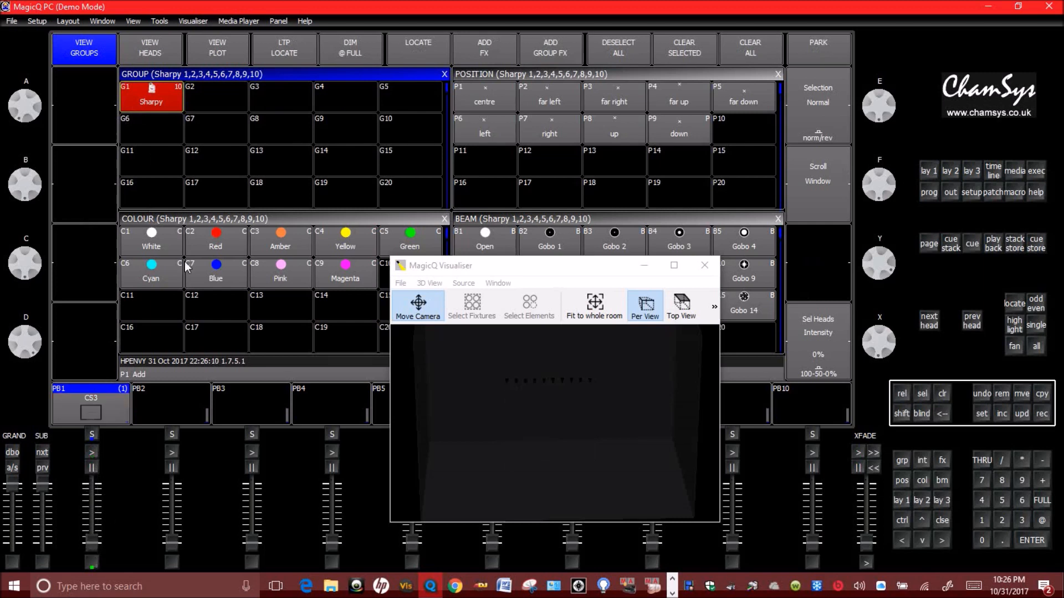
pyautogui.moveTo(844, 375)
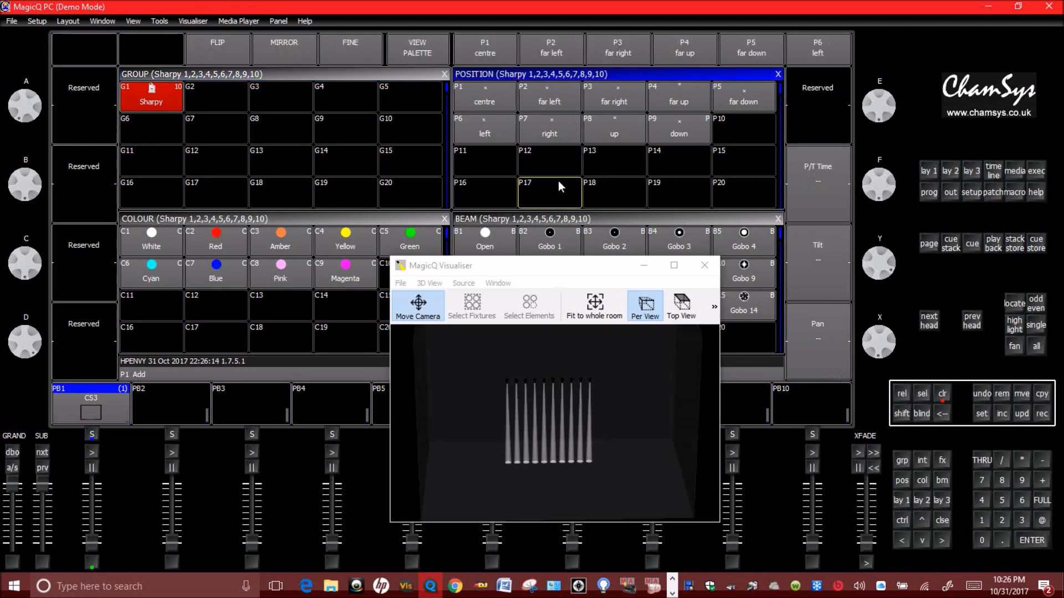
pyautogui.moveTo(874, 264)
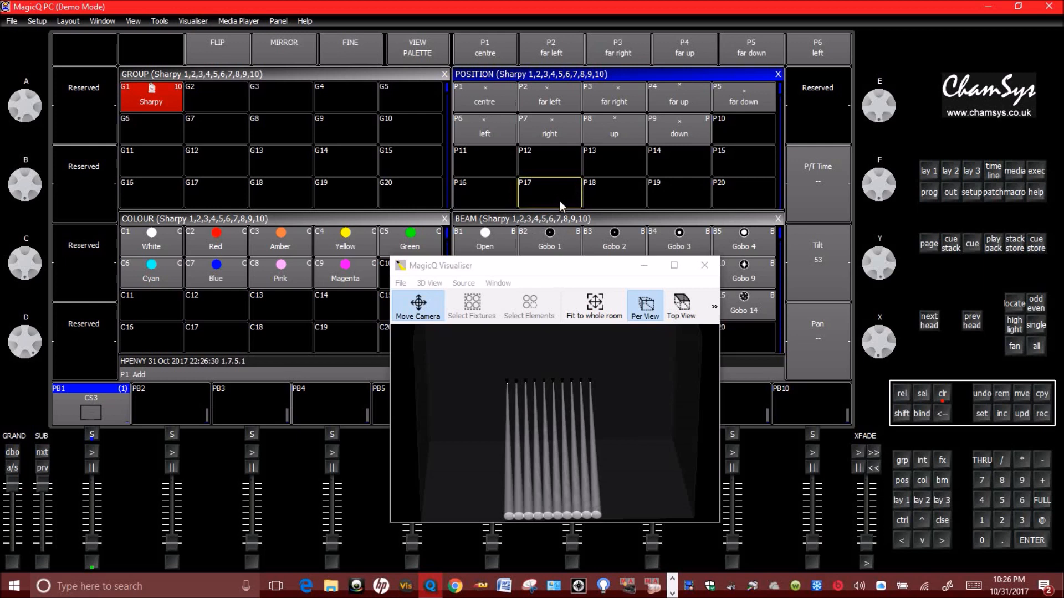
pyautogui.moveTo(565, 404)
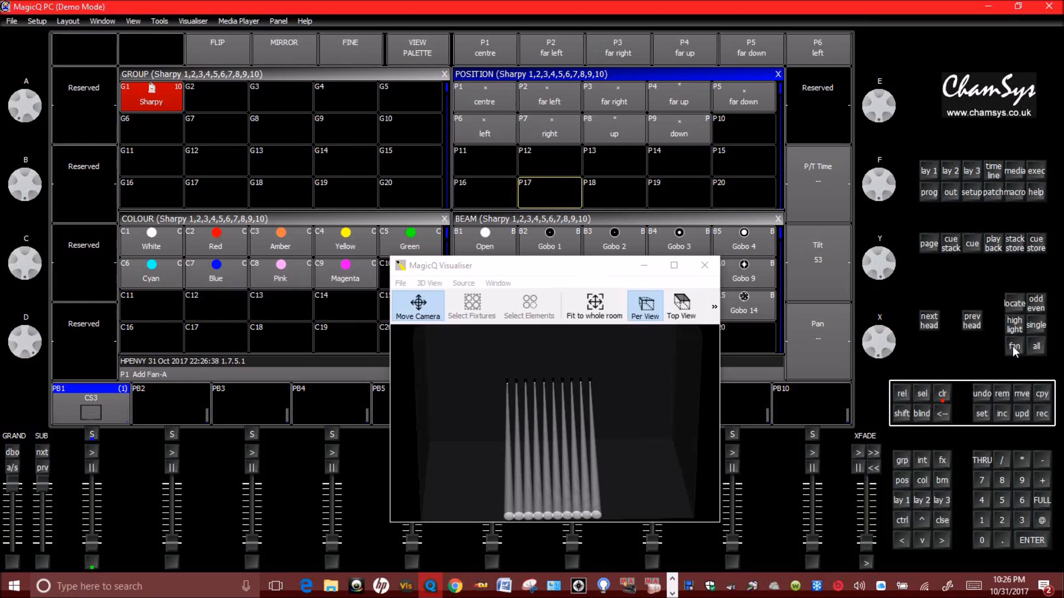
pyautogui.moveTo(931, 350)
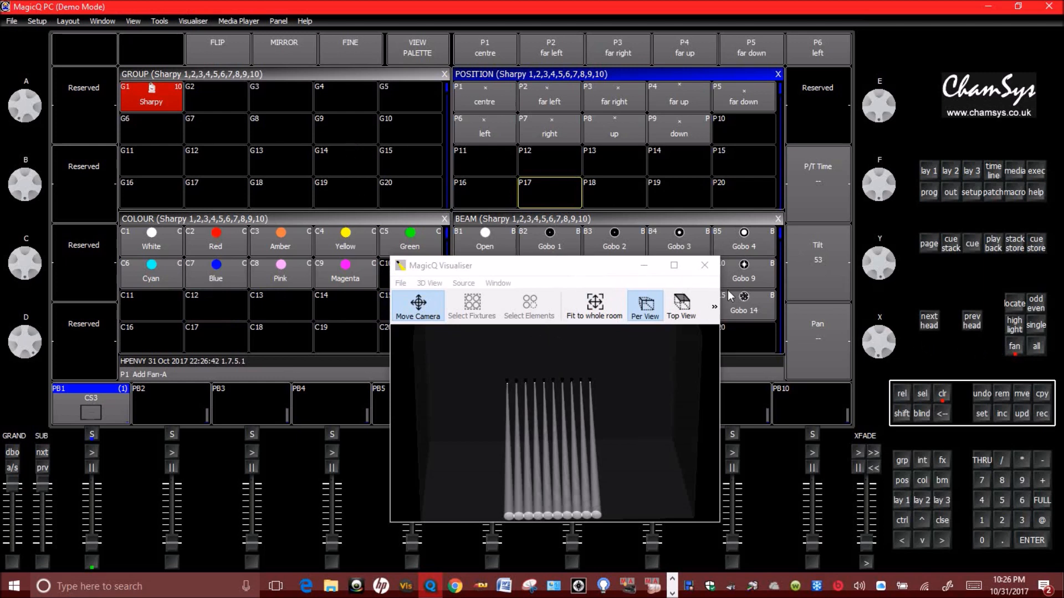
pyautogui.moveTo(833, 338)
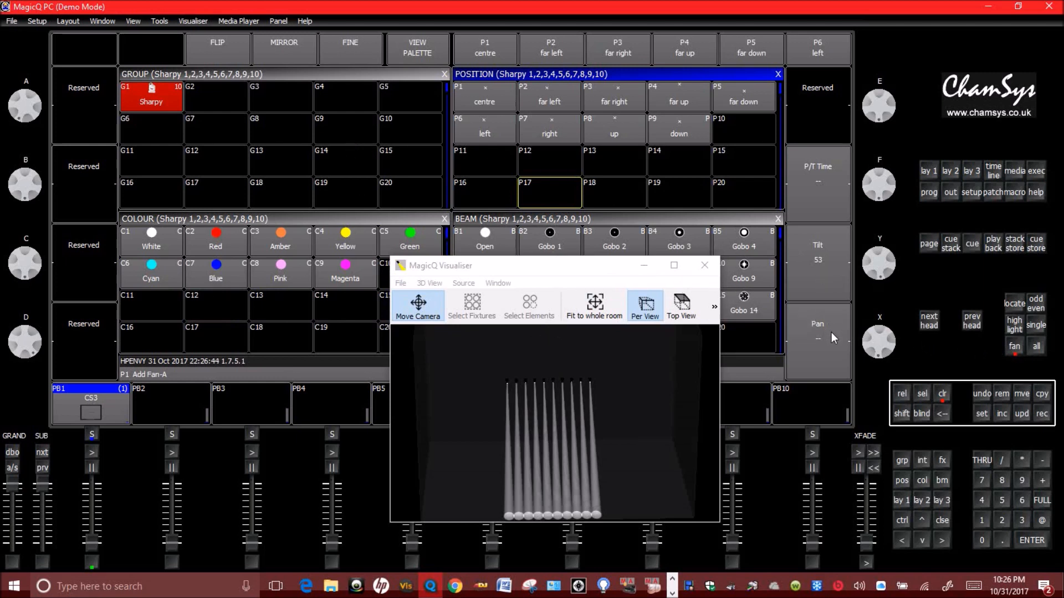
pyautogui.moveTo(835, 341)
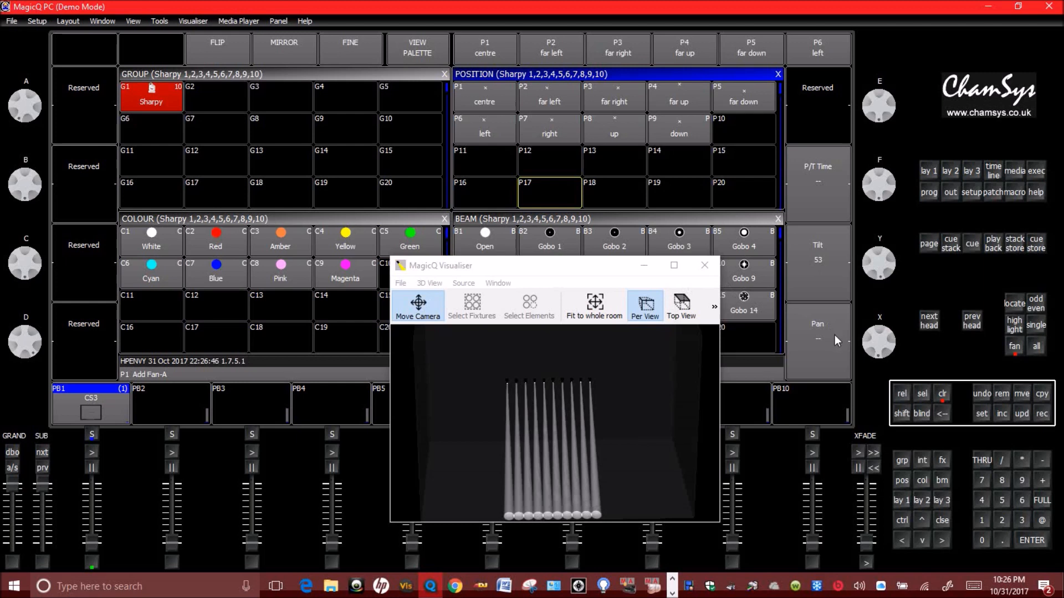
pyautogui.moveTo(846, 342)
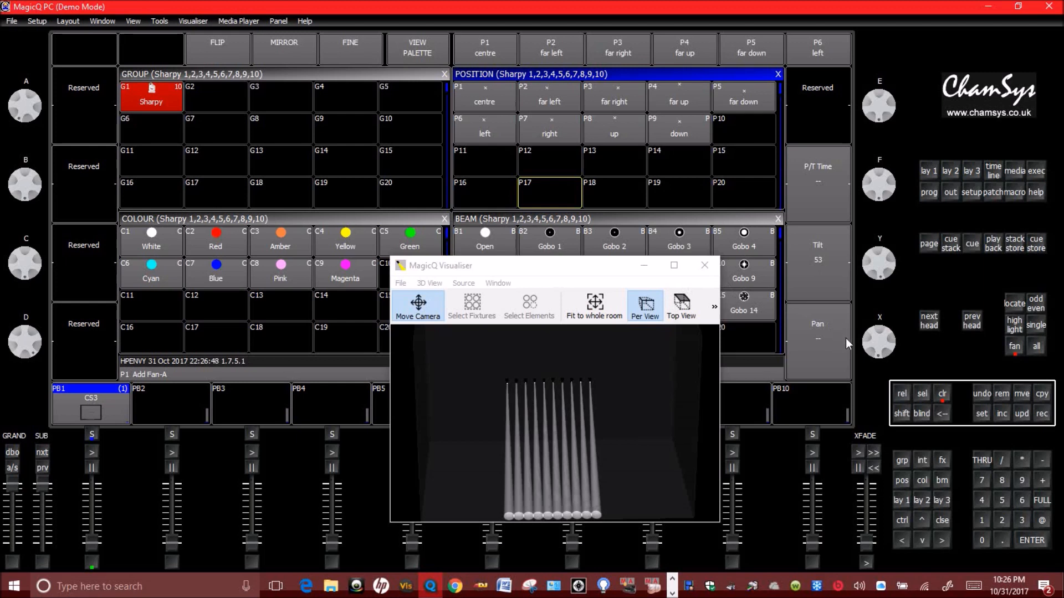
pyautogui.moveTo(891, 345)
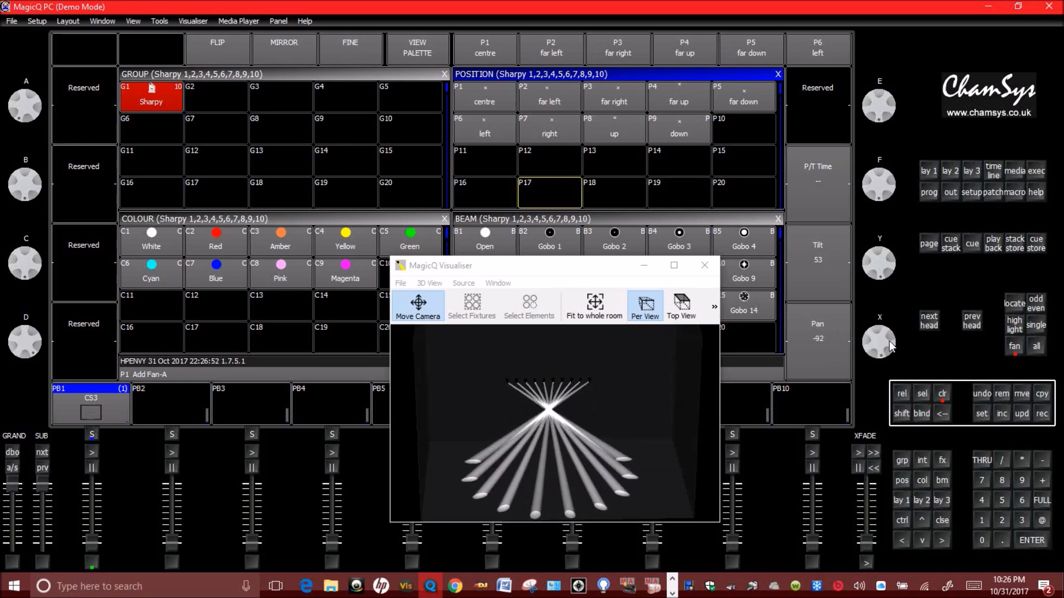
# - Fan the Sharpy pan to 41 with the Pan encoder
pyautogui.moveTo(880, 339); pyautogui.dragTo(888, 326)
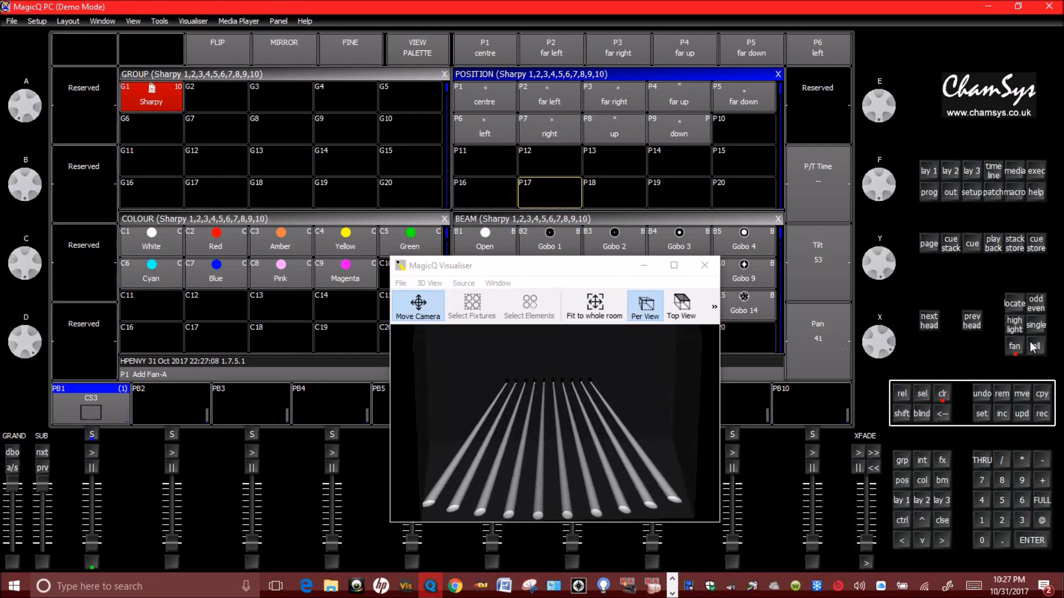
pyautogui.moveTo(1032, 348)
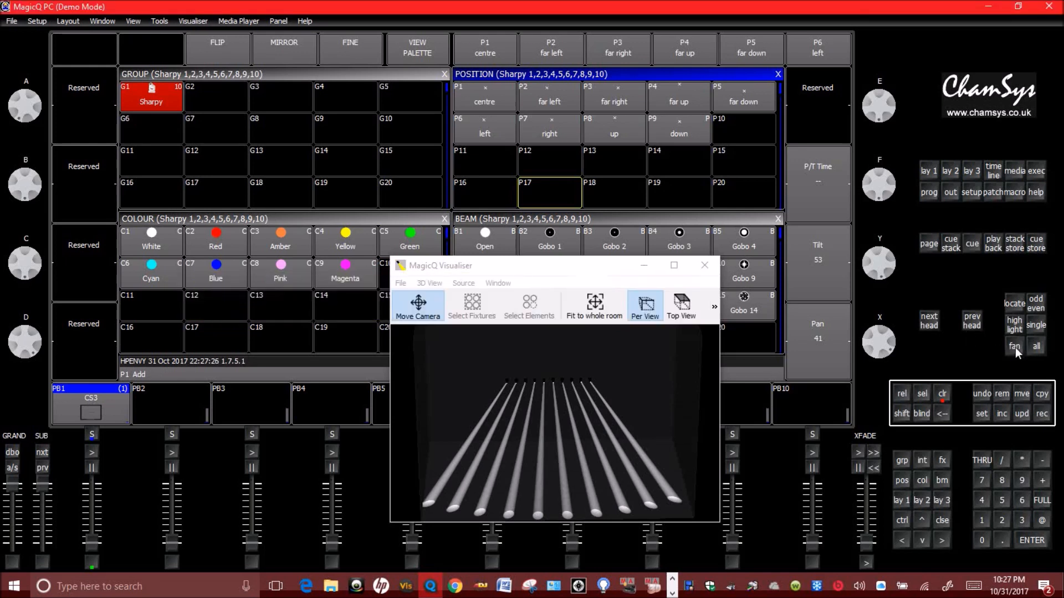
pyautogui.moveTo(889, 265)
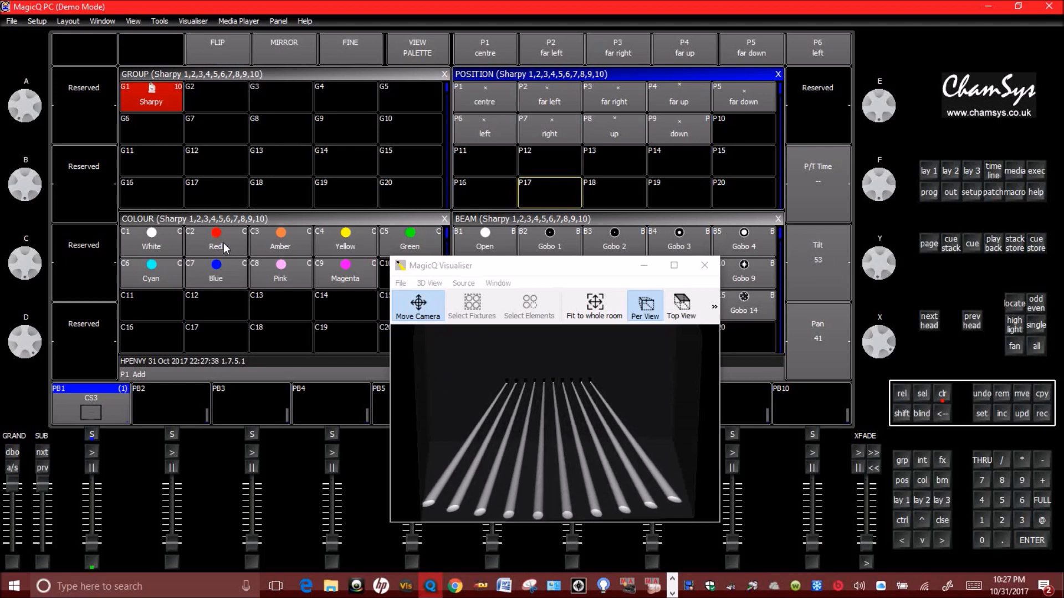
# - Apply the Red colour palette C2 to all ten Sharpy beams
pyautogui.click(215, 238)
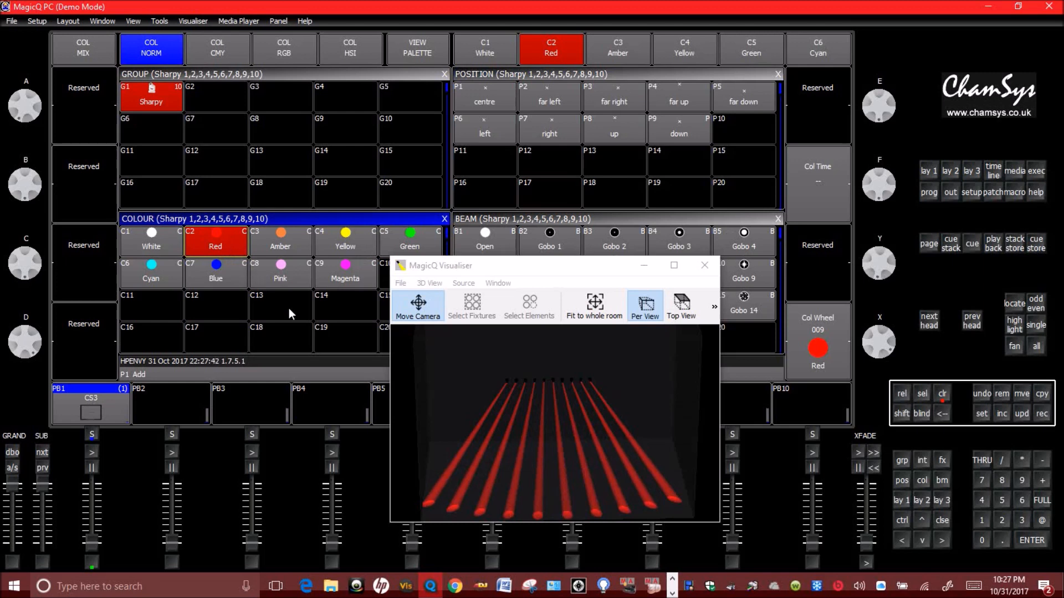
pyautogui.moveTo(568, 450)
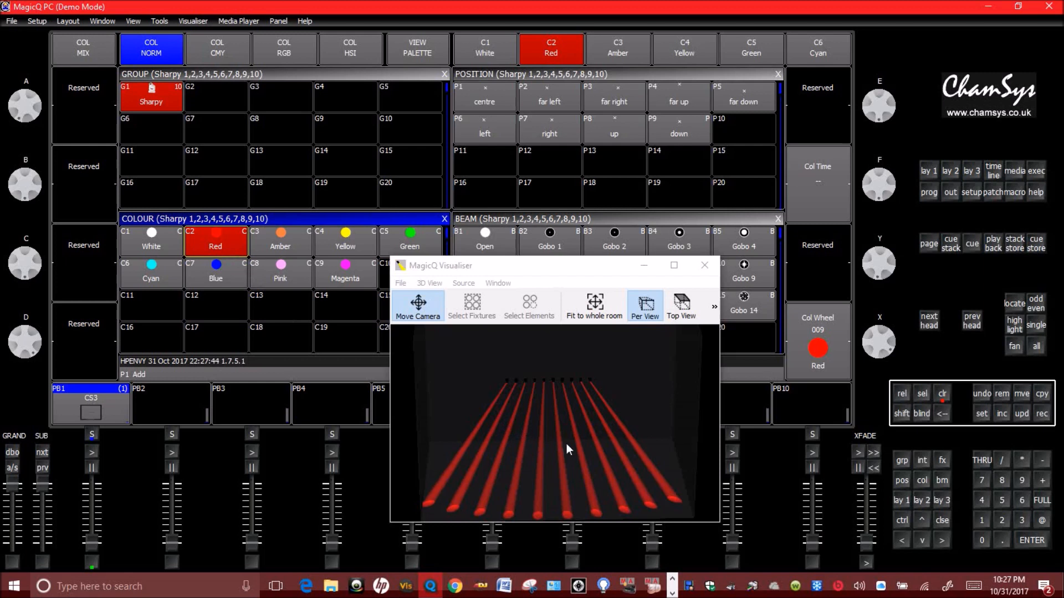
pyautogui.moveTo(300, 322)
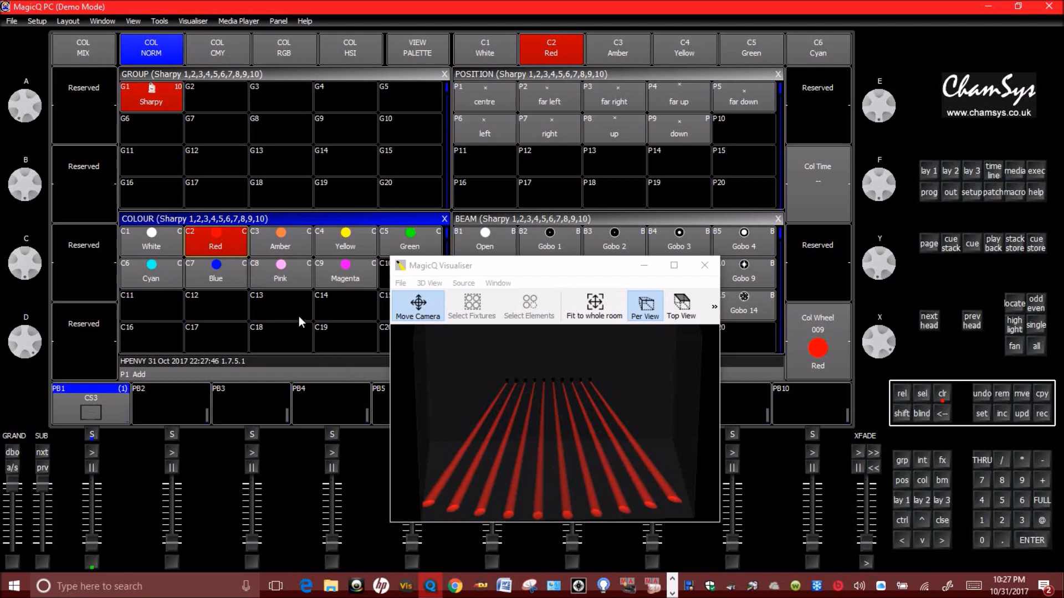
pyautogui.moveTo(935, 330)
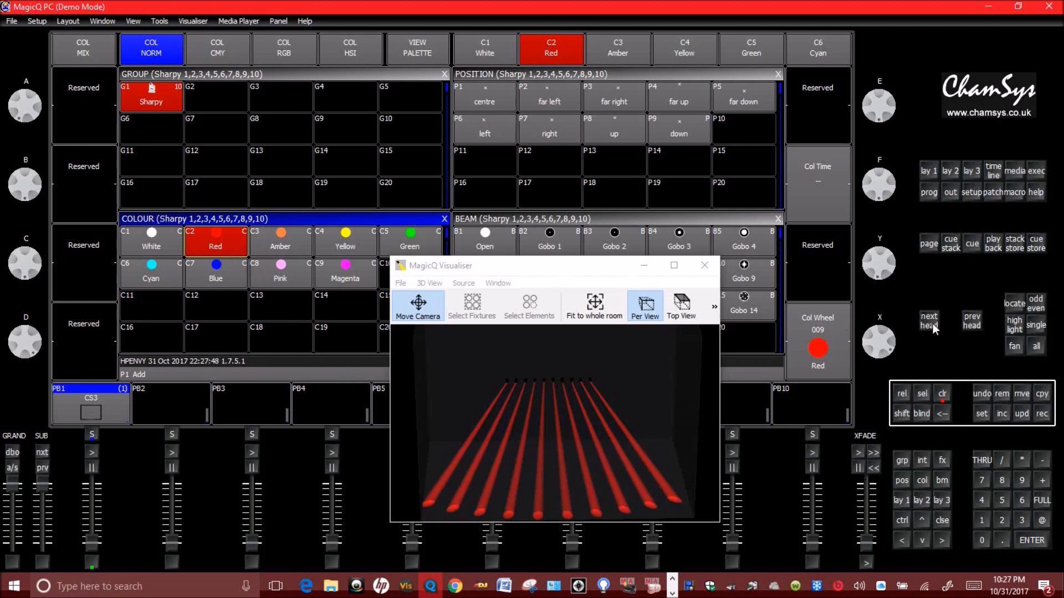
pyautogui.moveTo(949, 326)
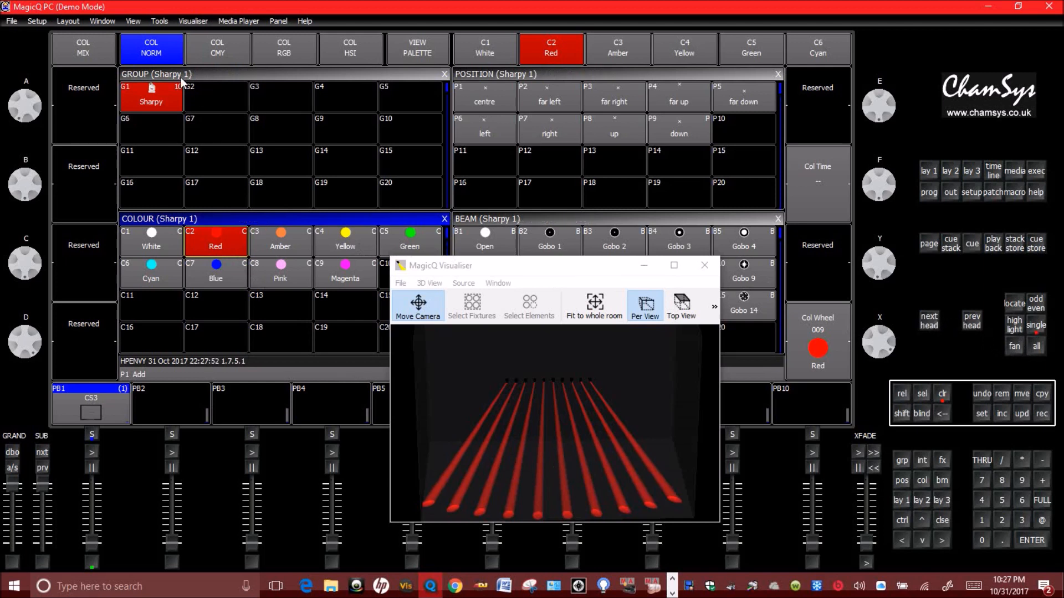
pyautogui.moveTo(923, 326)
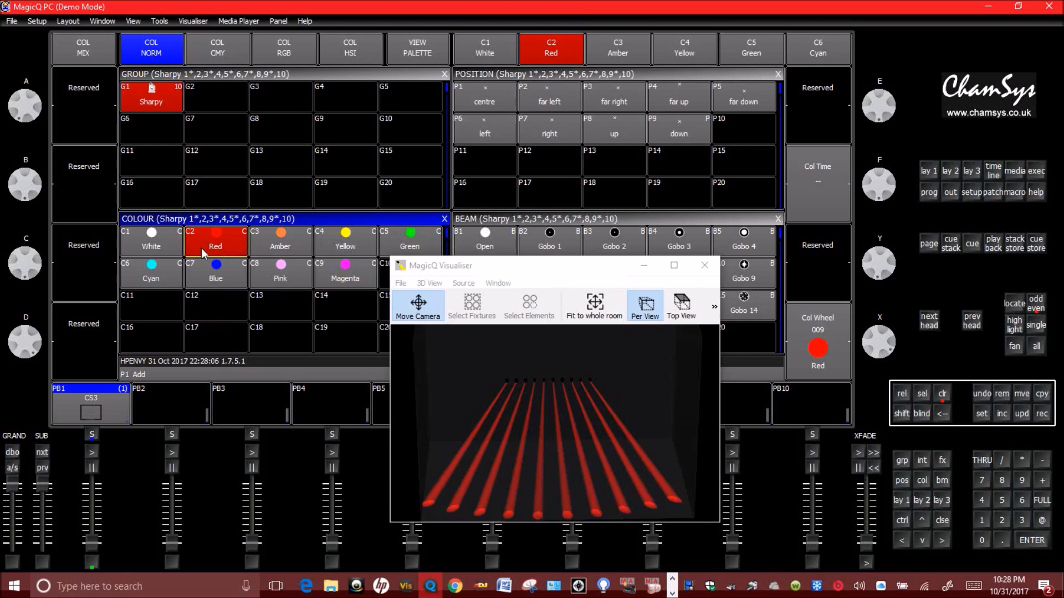
# - Colour the odd-numbered Sharpys White, briefly trying Blue first
pyautogui.click(151, 241)
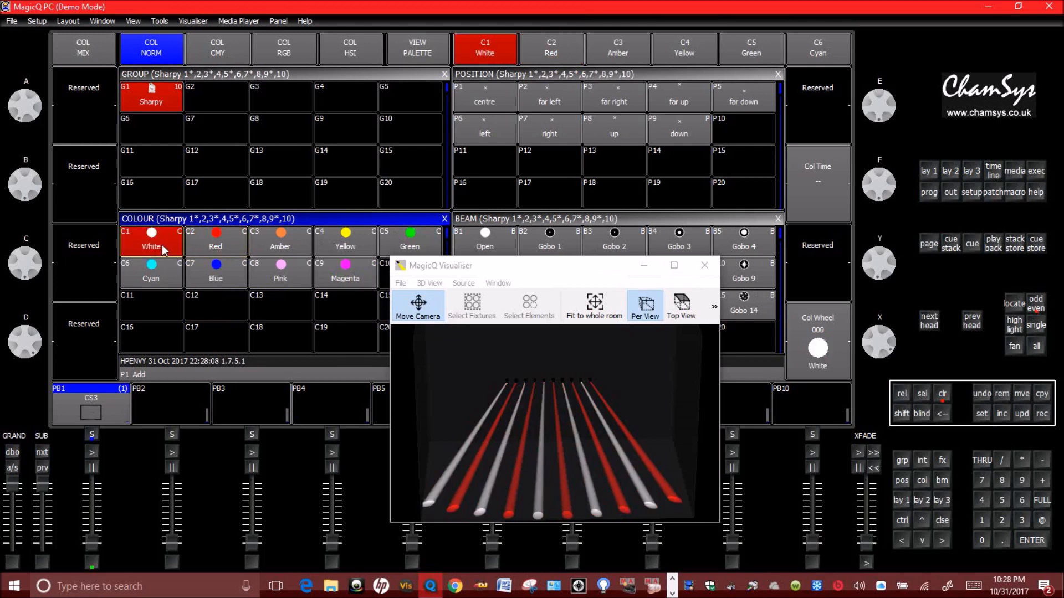
pyautogui.click(216, 277)
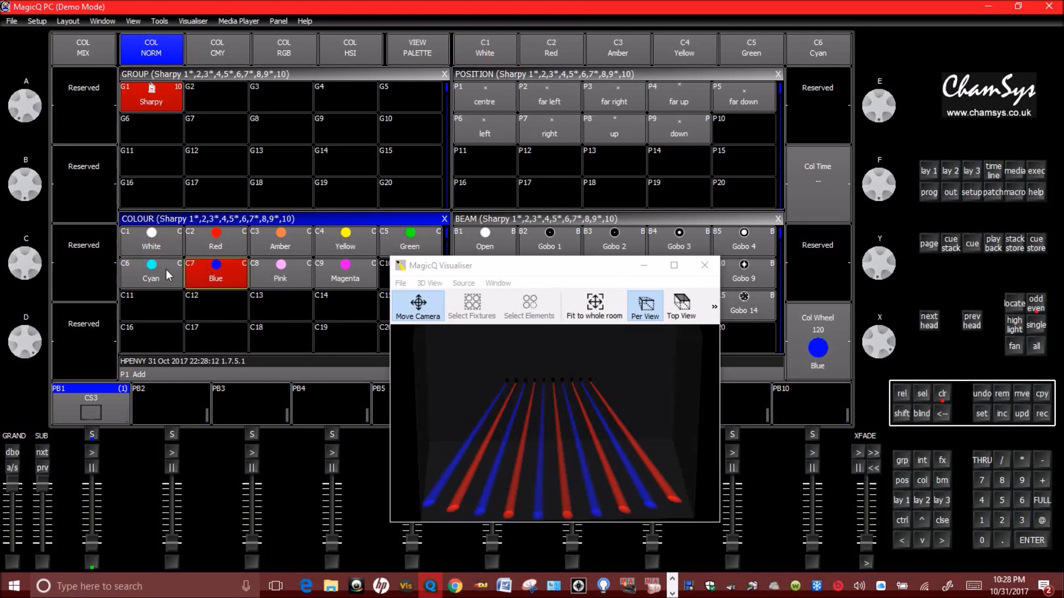
pyautogui.click(151, 241)
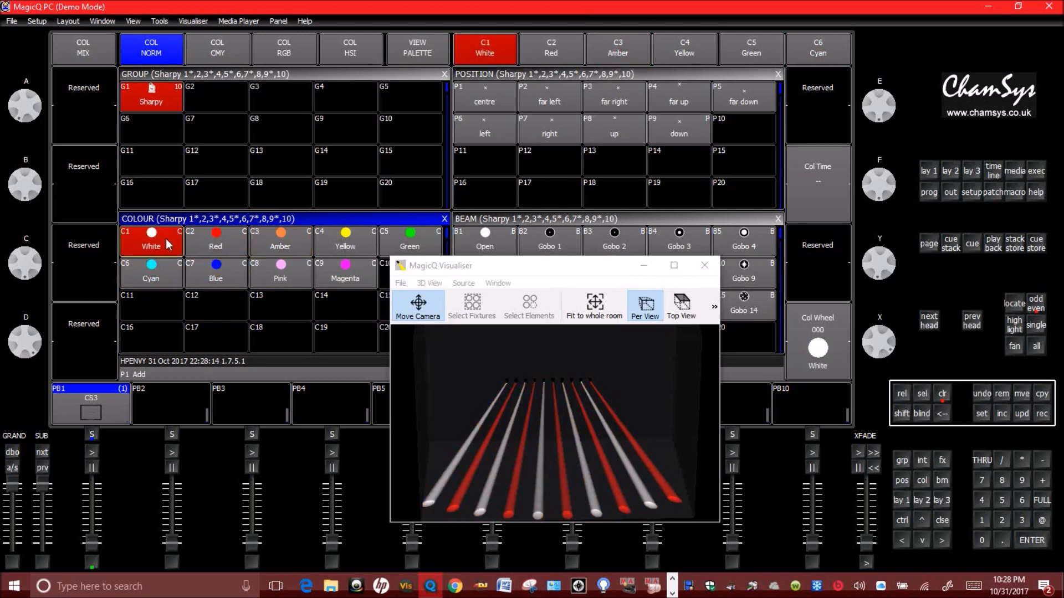
pyautogui.moveTo(665, 302)
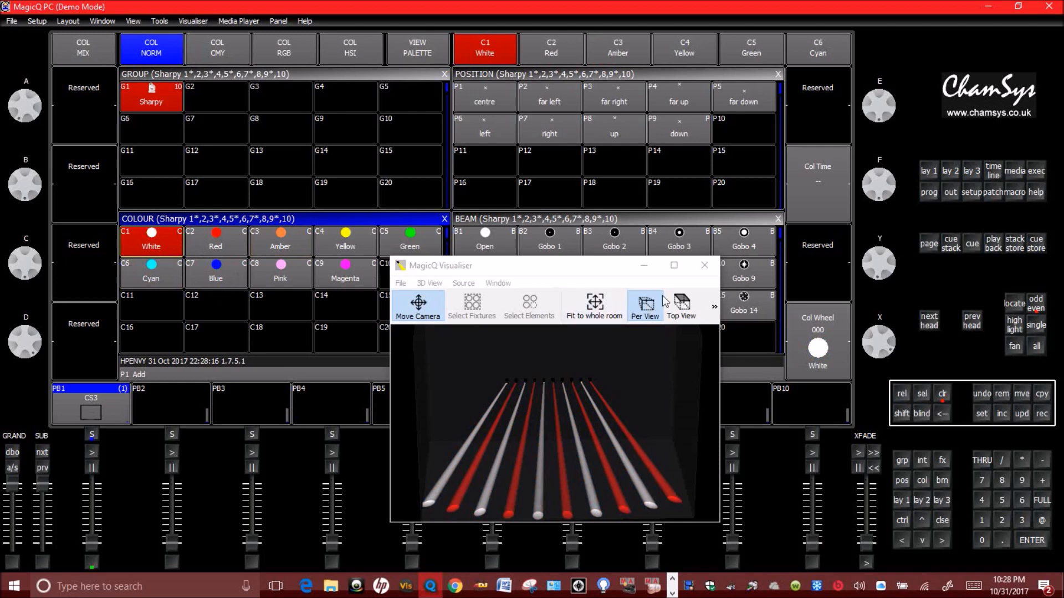
pyautogui.moveTo(234, 243)
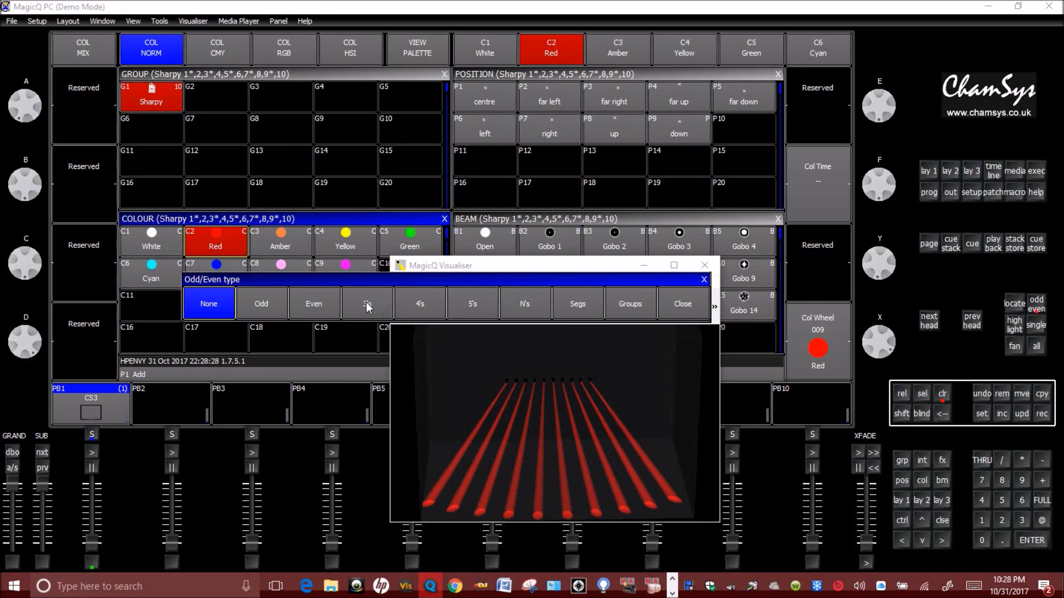
# - Select every third Sharpy head and colour those beams White
pyautogui.click(367, 303)
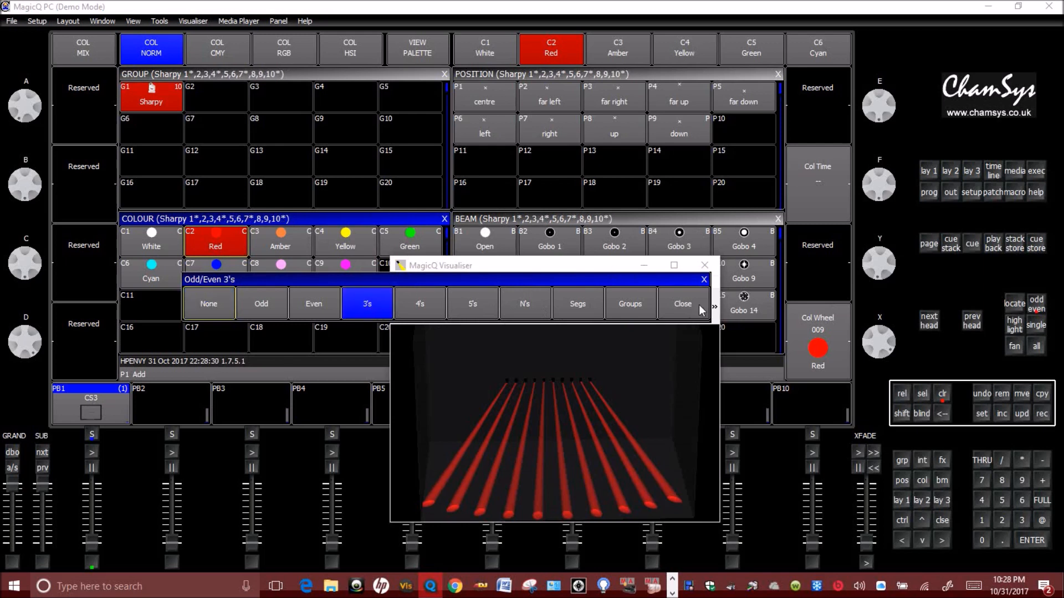
pyautogui.click(151, 241)
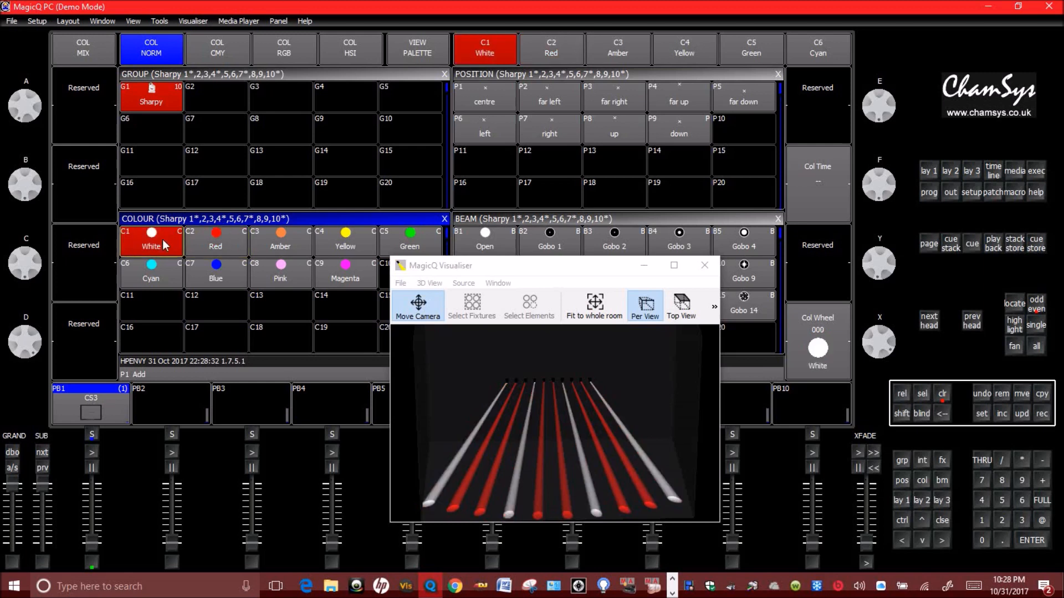
pyautogui.moveTo(490, 404)
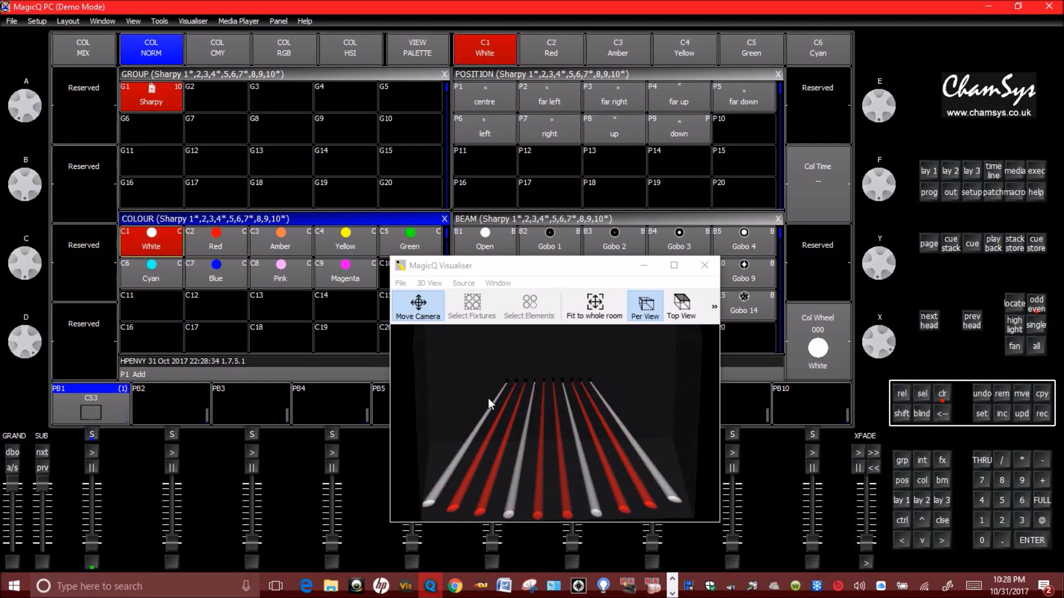
pyautogui.moveTo(499, 399)
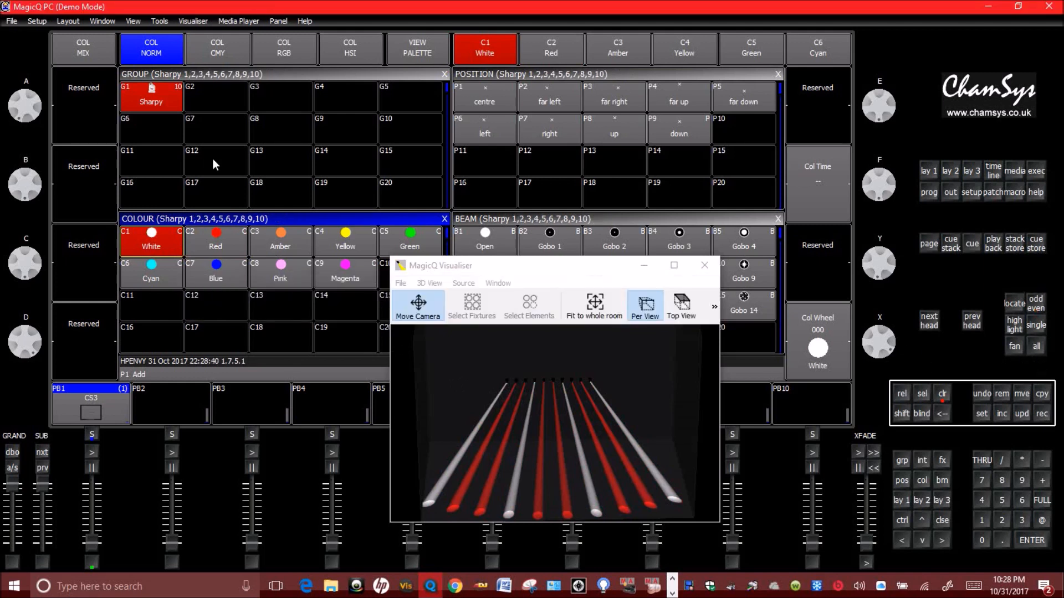
pyautogui.moveTo(247, 82)
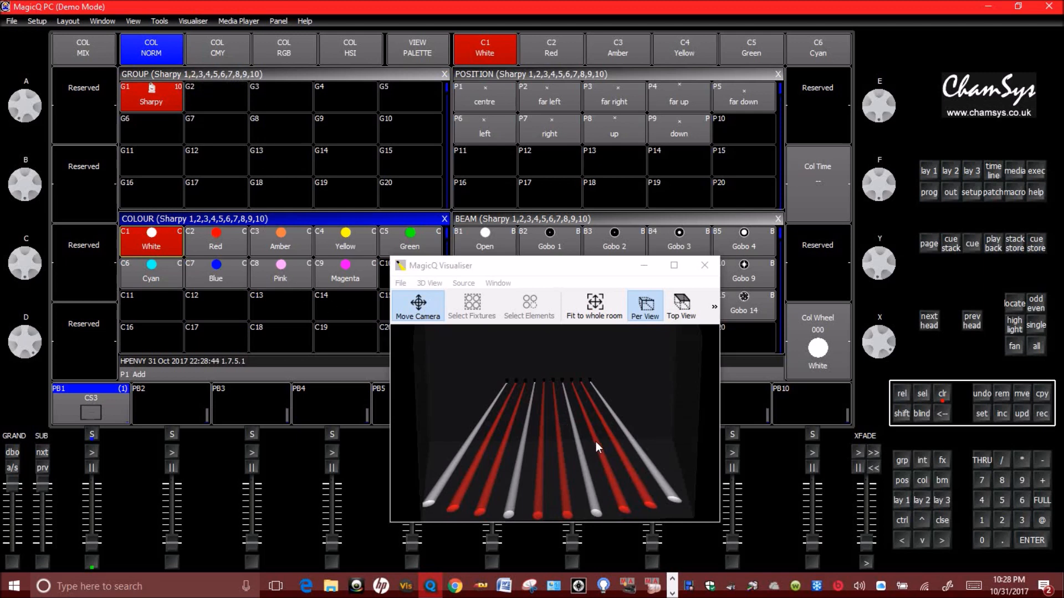
pyautogui.moveTo(538, 167)
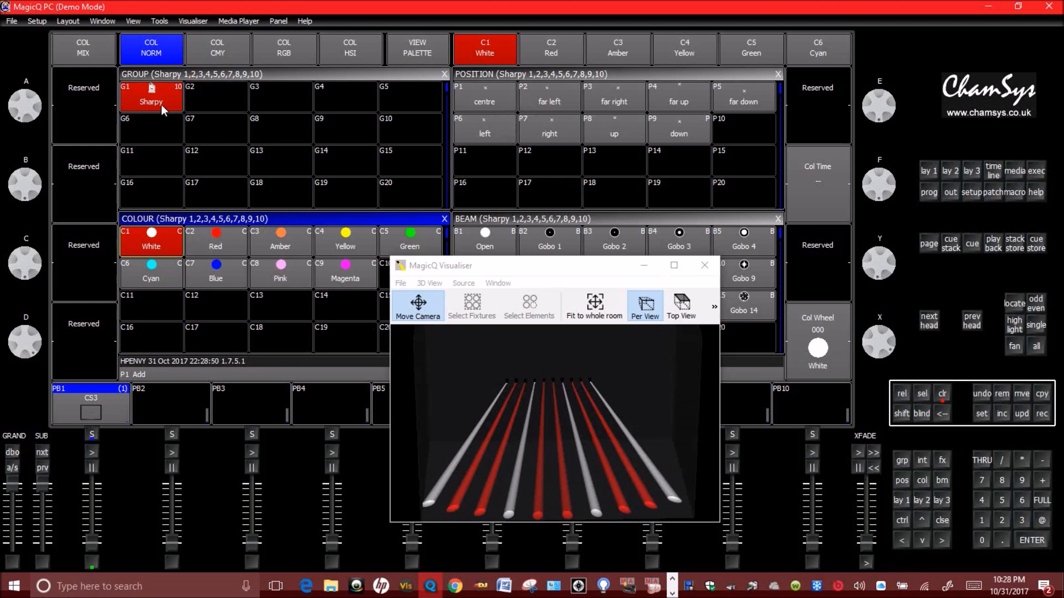
pyautogui.moveTo(534, 223)
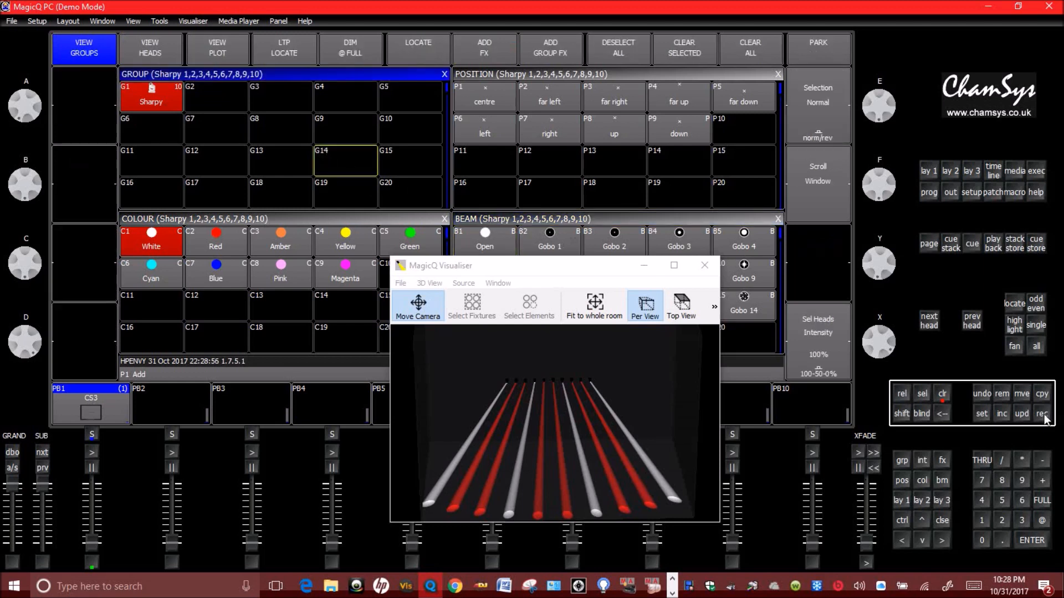
pyautogui.moveTo(96, 424)
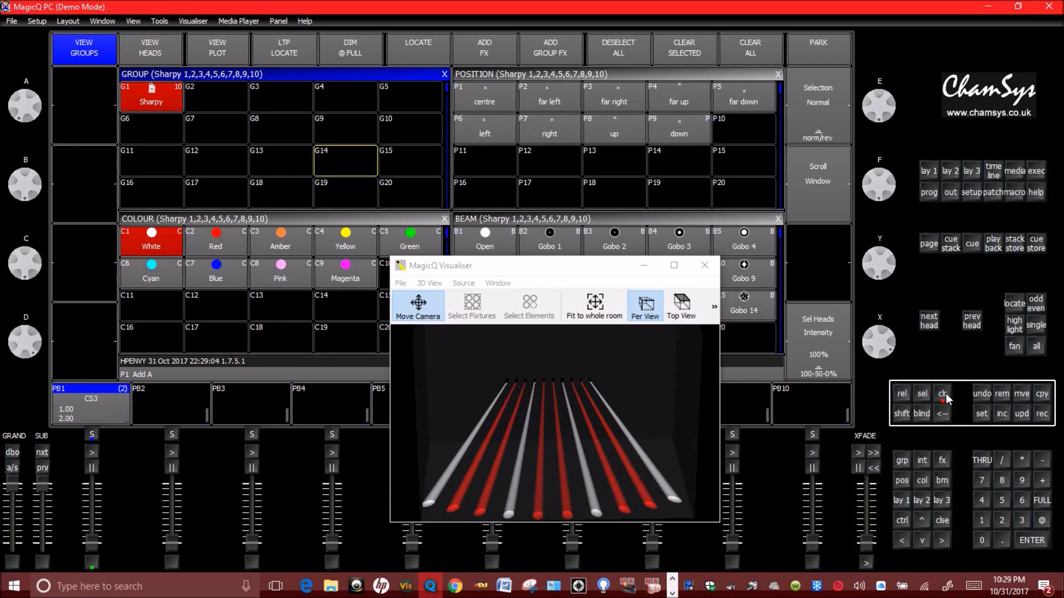
# - Open playback 1's cue list to view CS3 cues 1.00 and 2.00
pyautogui.click(942, 393)
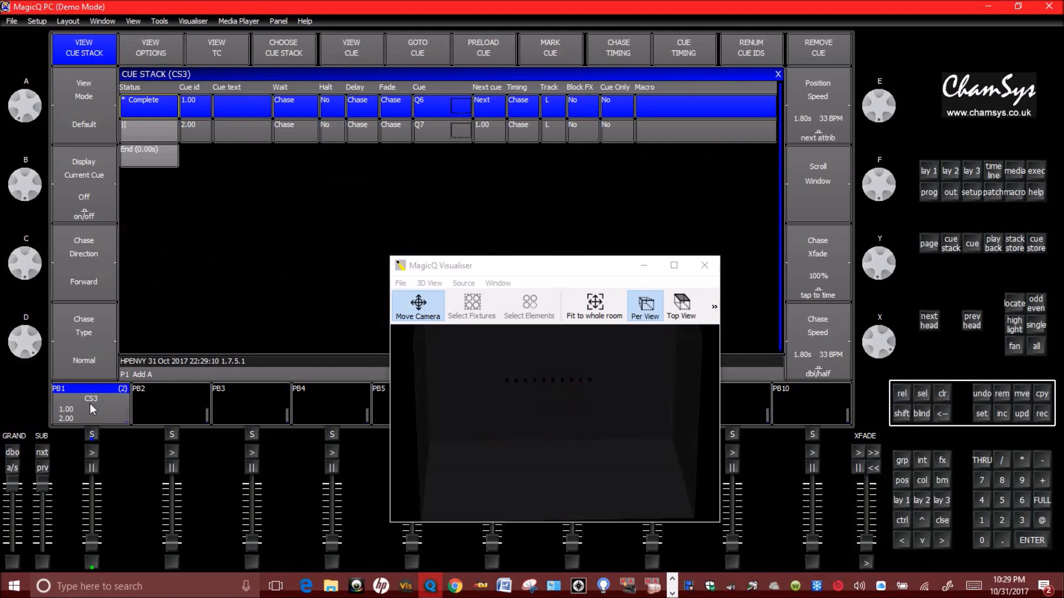
pyautogui.moveTo(200, 133)
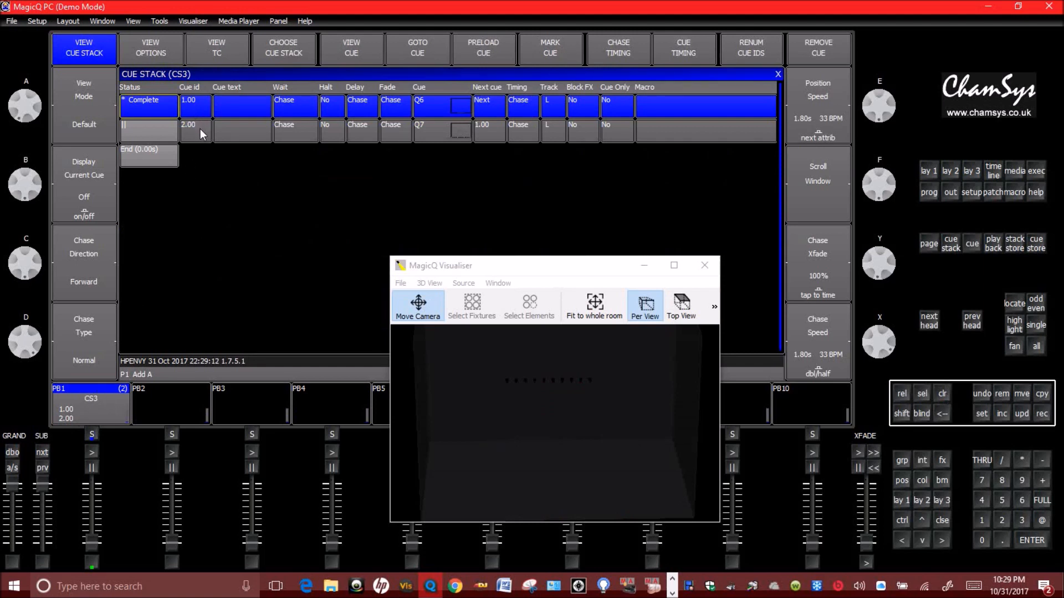
pyautogui.moveTo(339, 103)
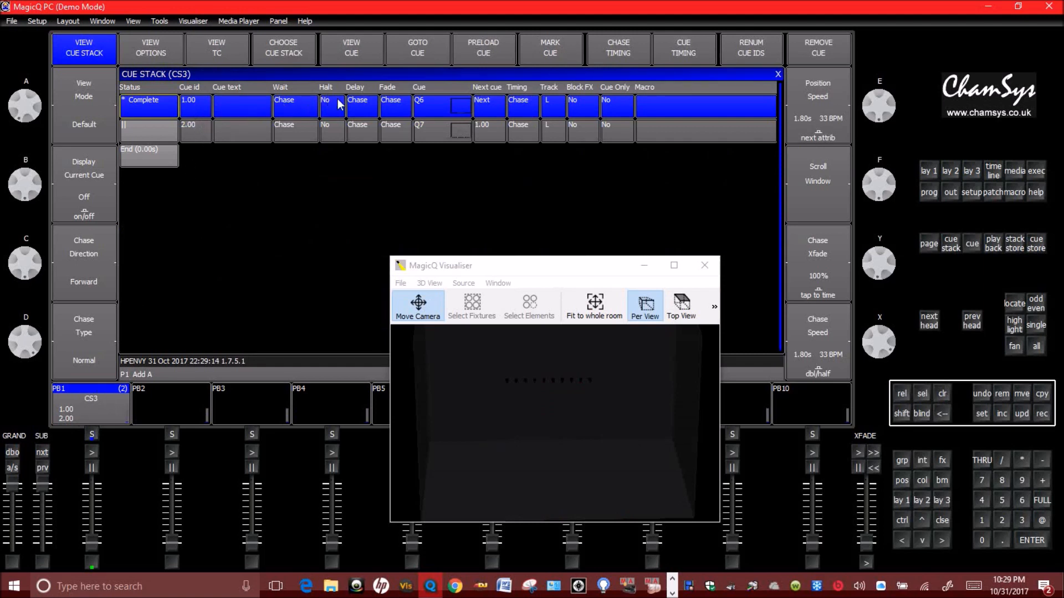
pyautogui.moveTo(133, 500)
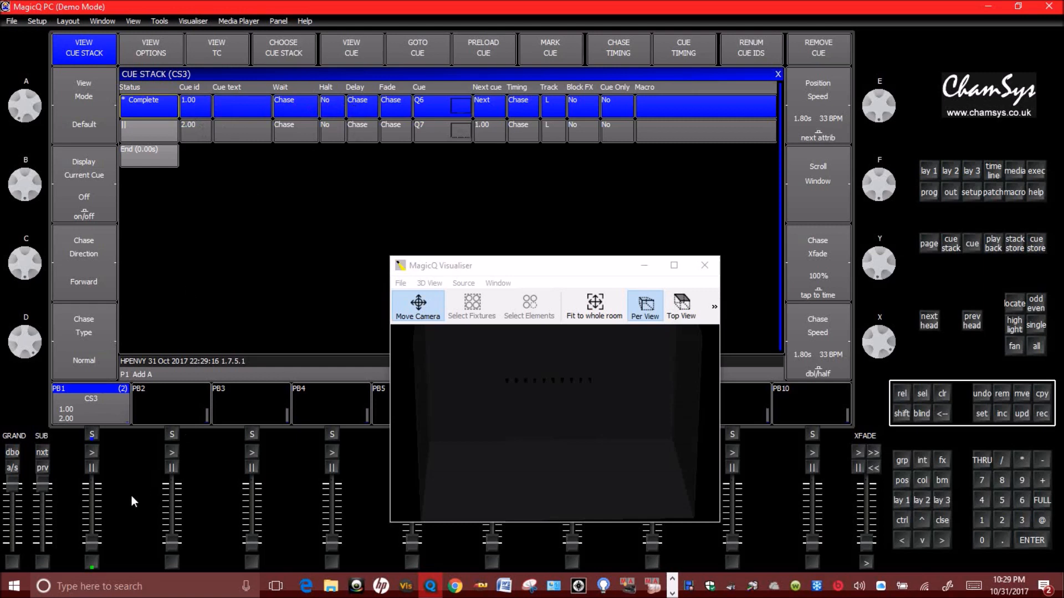
pyautogui.click(91, 452)
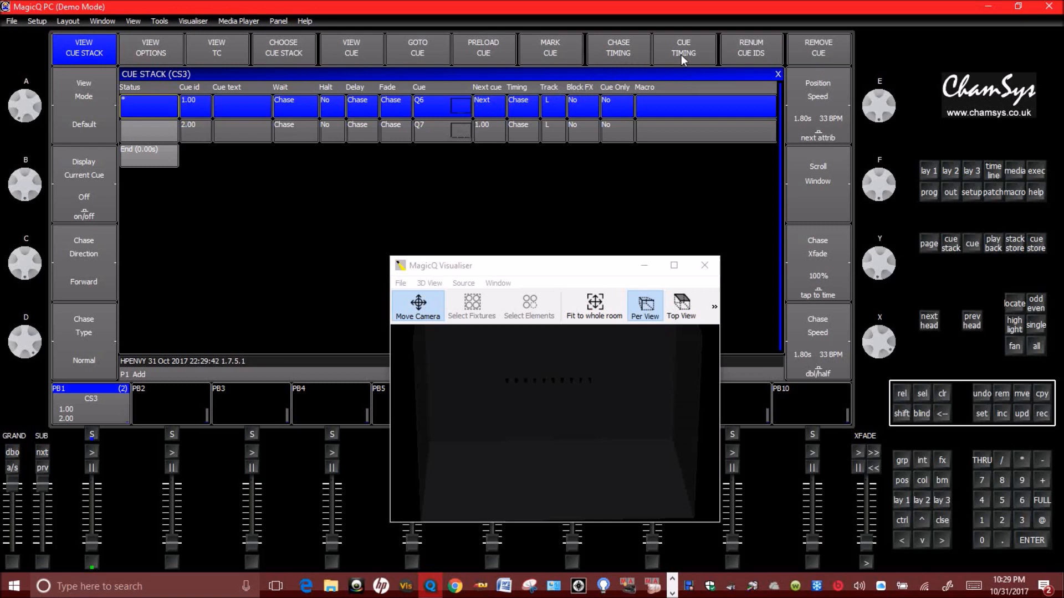
# - Switch both CS3 cues to cue timing, confirming Cue as cue 2.00's timing type
pyautogui.click(684, 47)
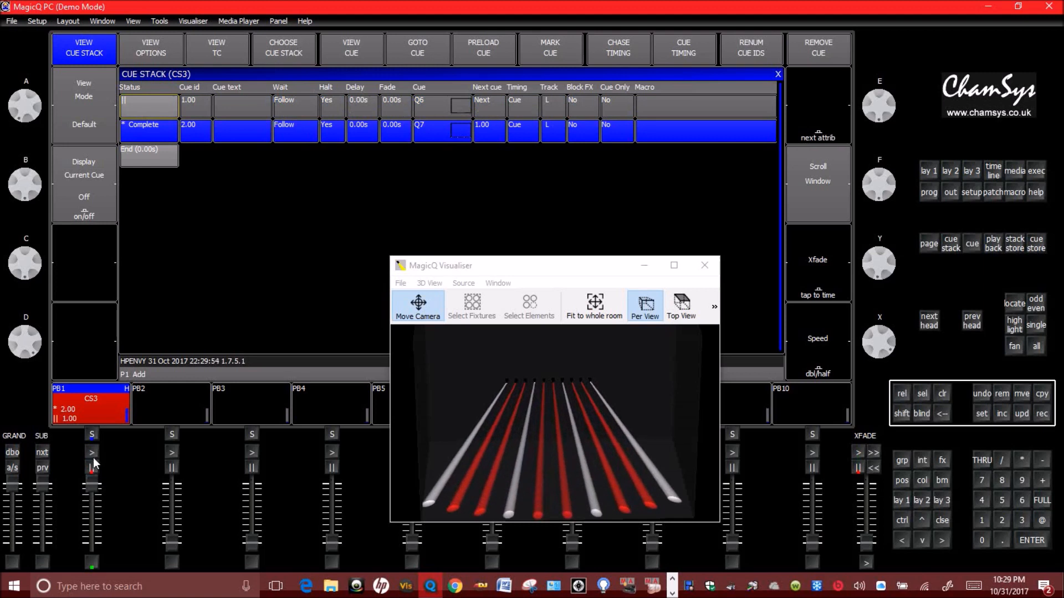
pyautogui.moveTo(485, 419)
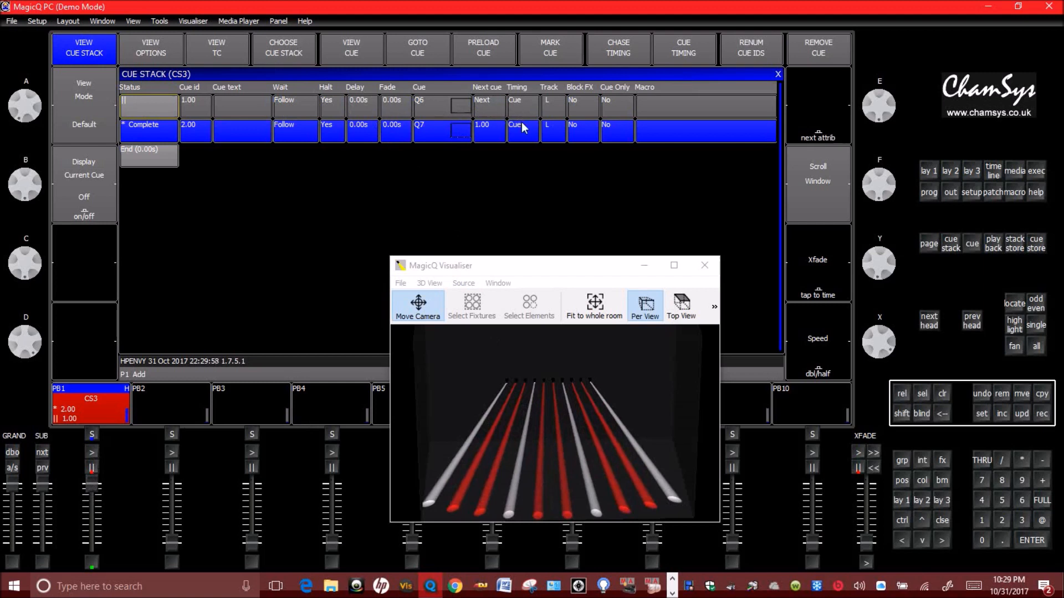
pyautogui.moveTo(528, 136)
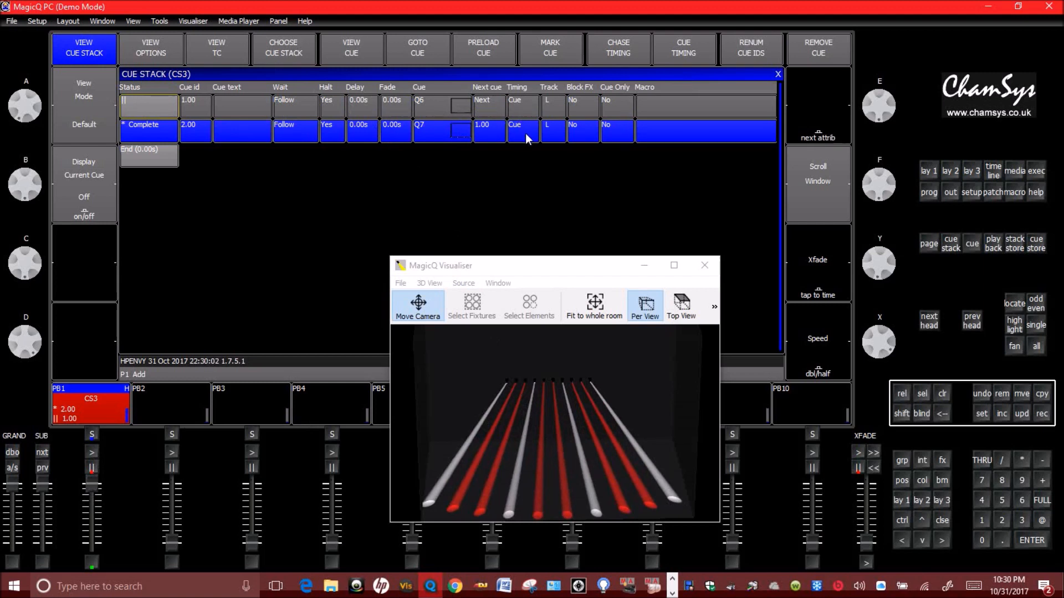
pyautogui.click(523, 125)
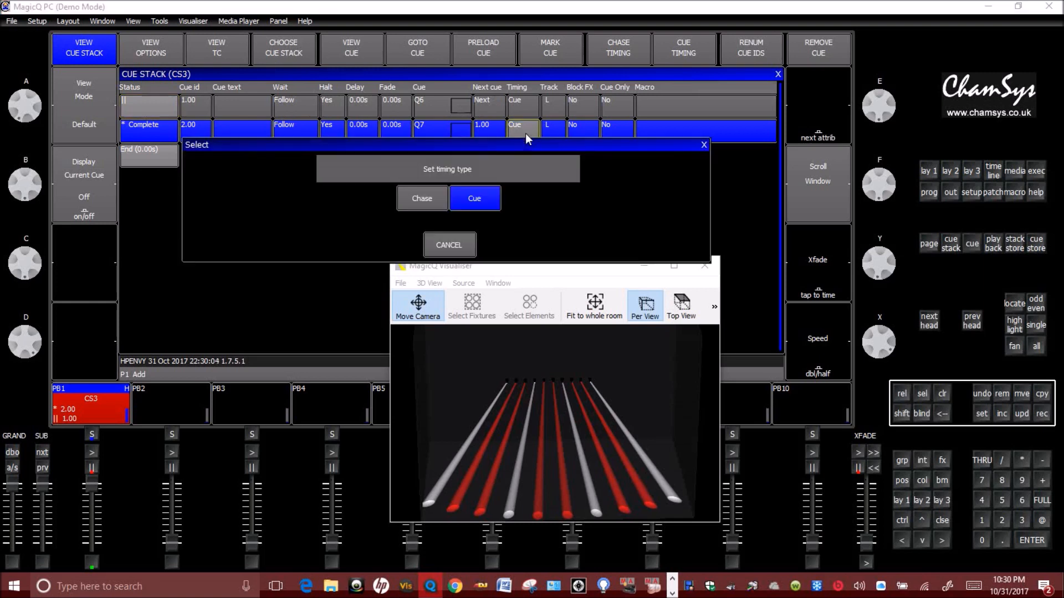
pyautogui.click(420, 199)
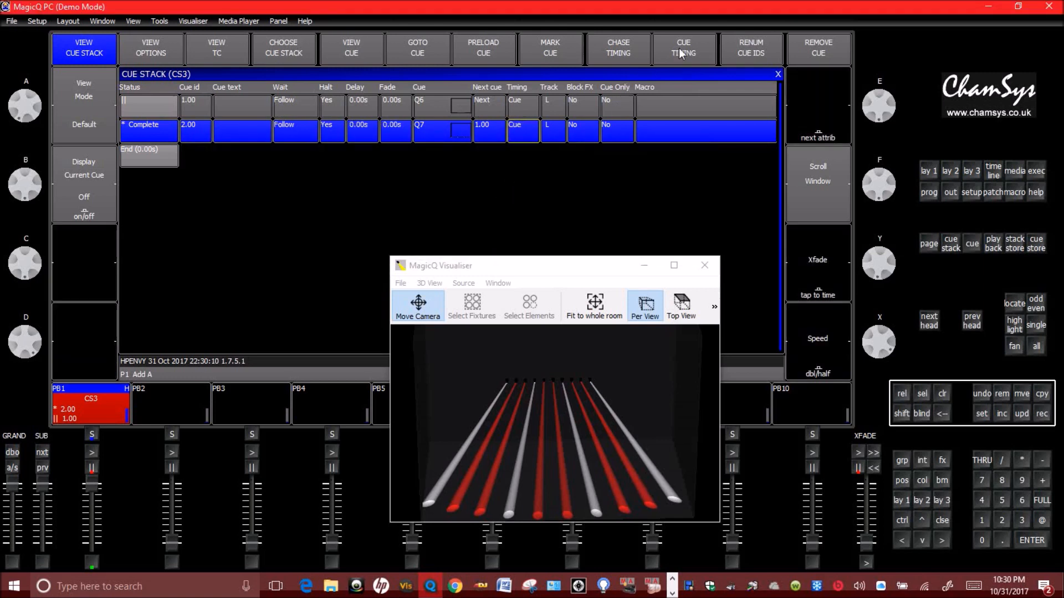
pyautogui.moveTo(147, 382)
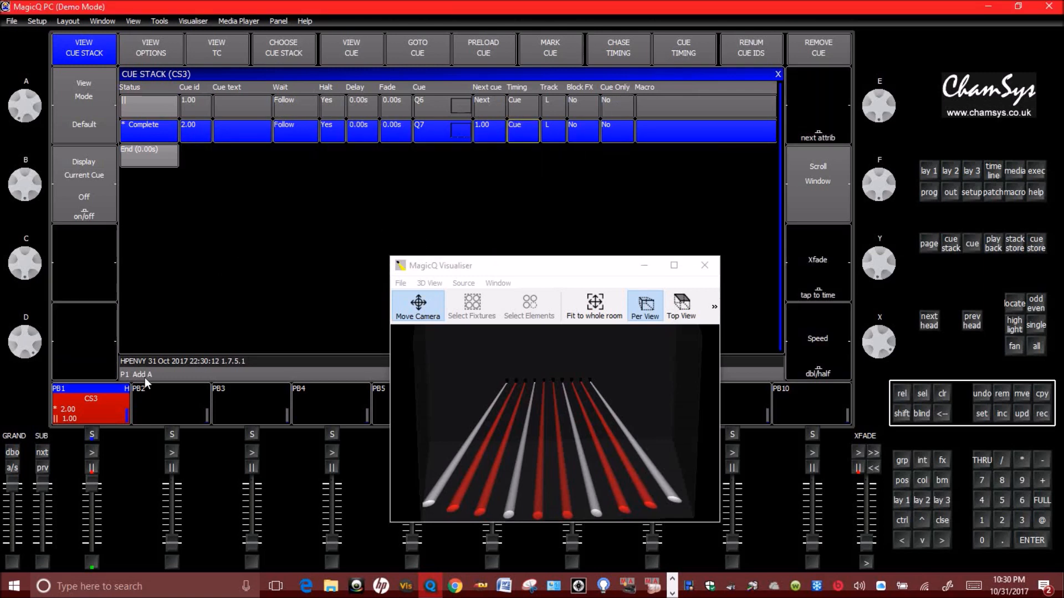
pyautogui.moveTo(94, 456)
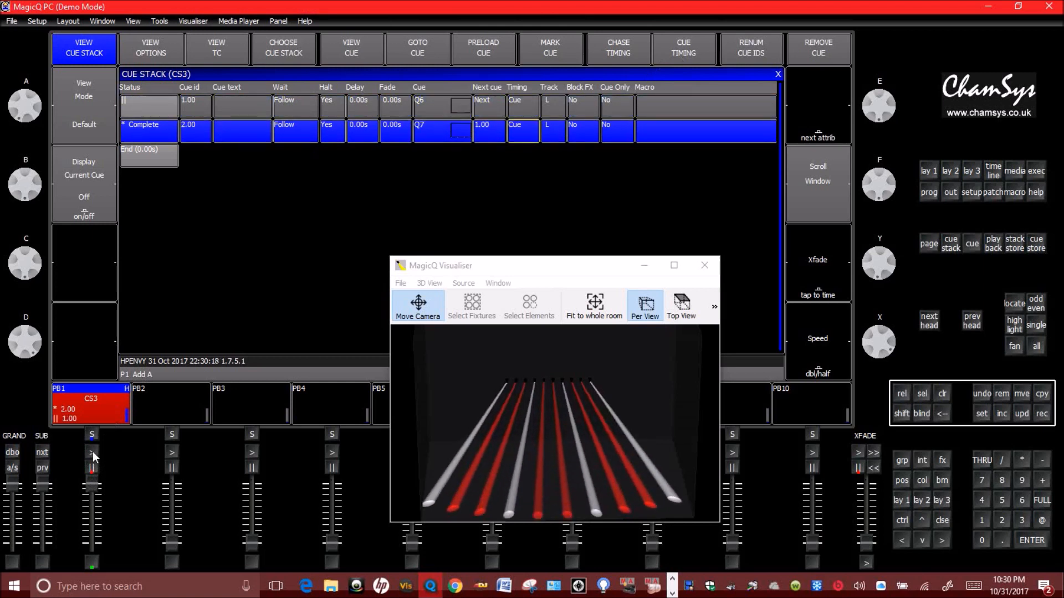
pyautogui.moveTo(360, 227)
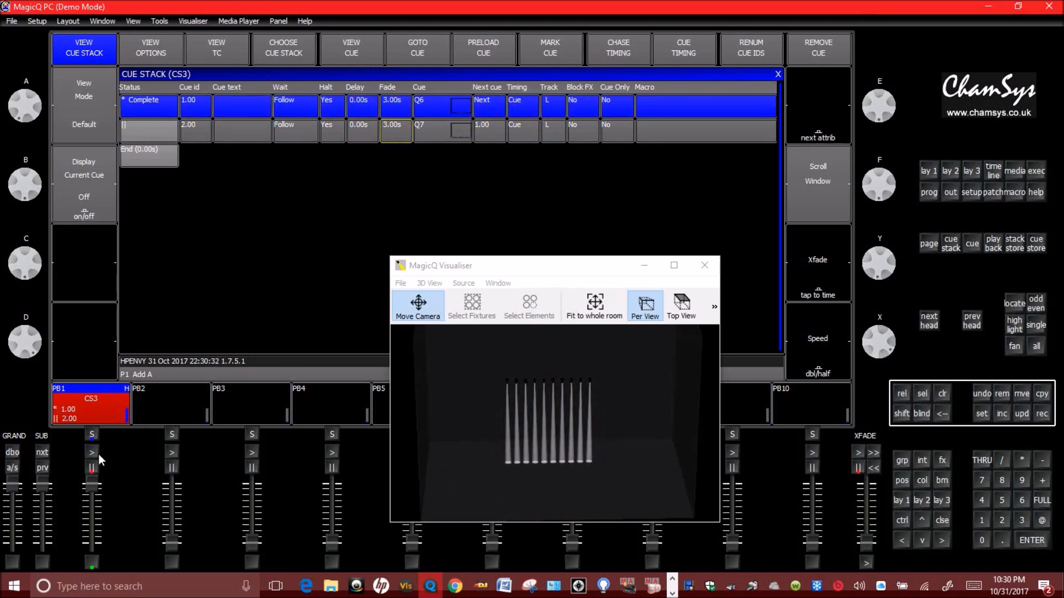
pyautogui.moveTo(88, 453)
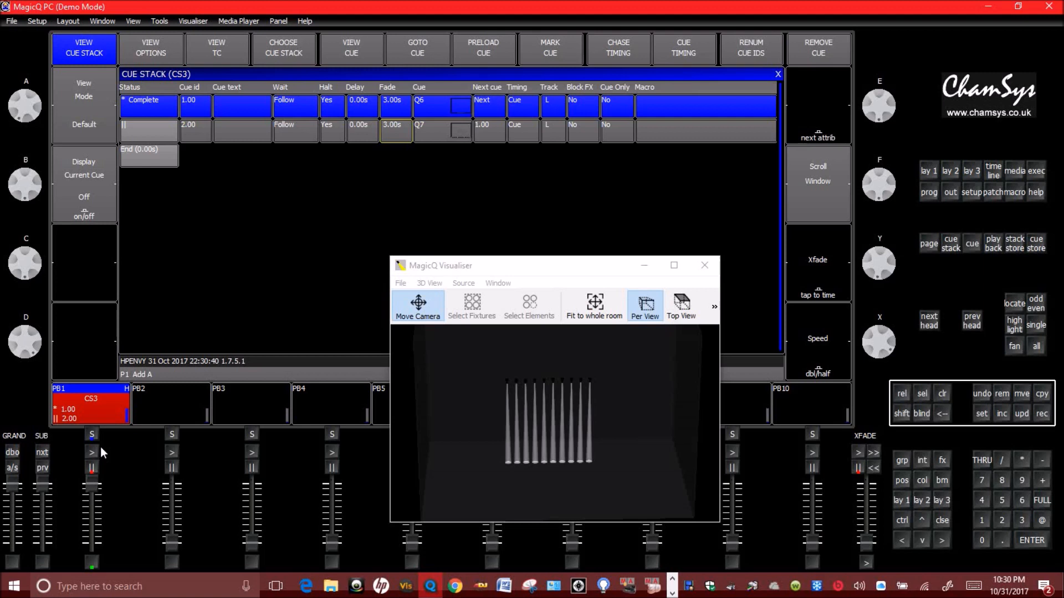
pyautogui.moveTo(95, 460)
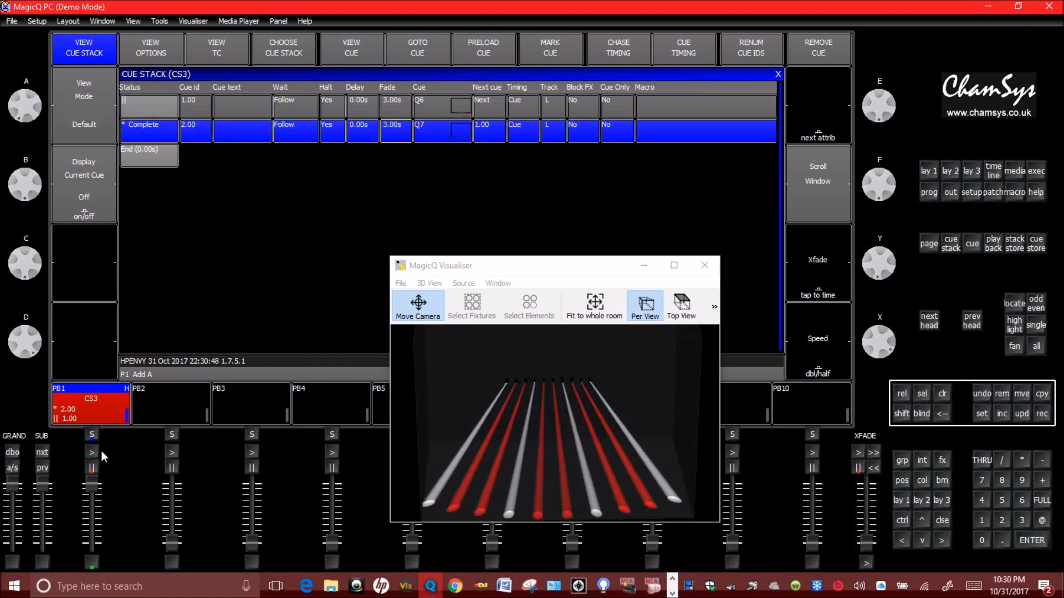
pyautogui.moveTo(445, 300)
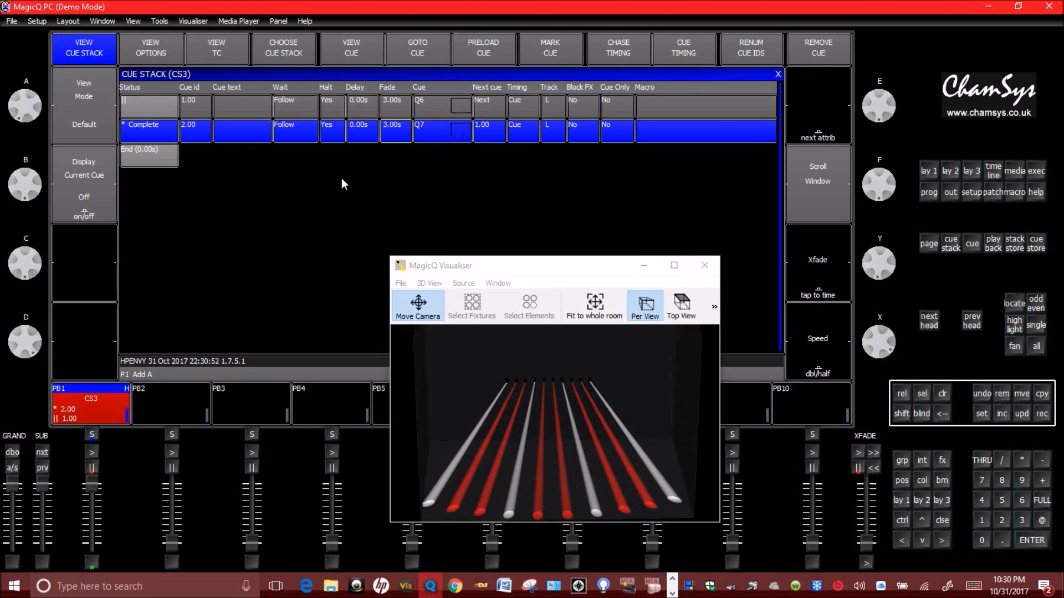
pyautogui.moveTo(549, 434)
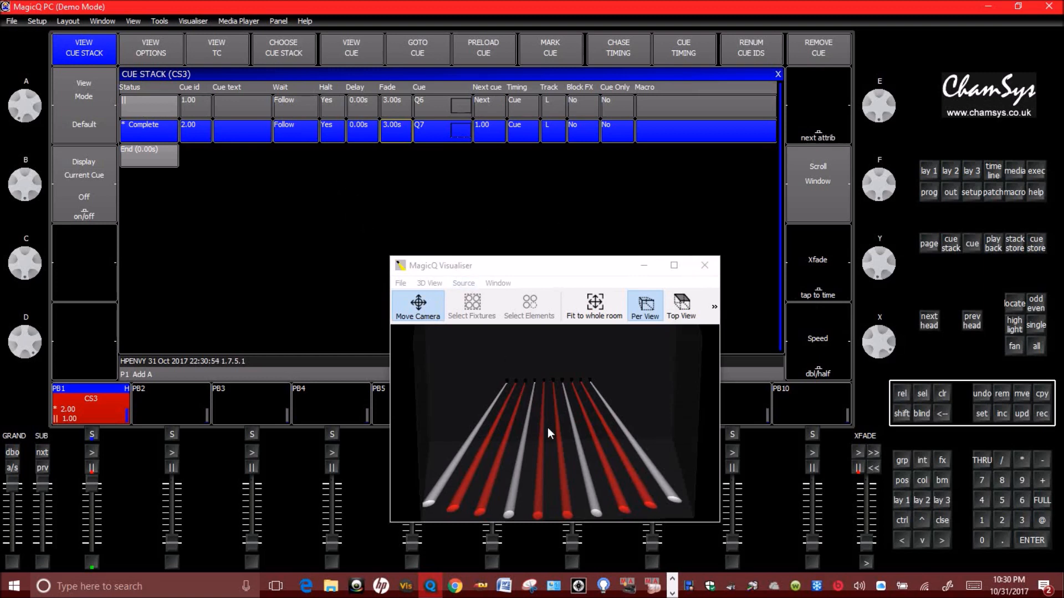
pyautogui.moveTo(576, 444)
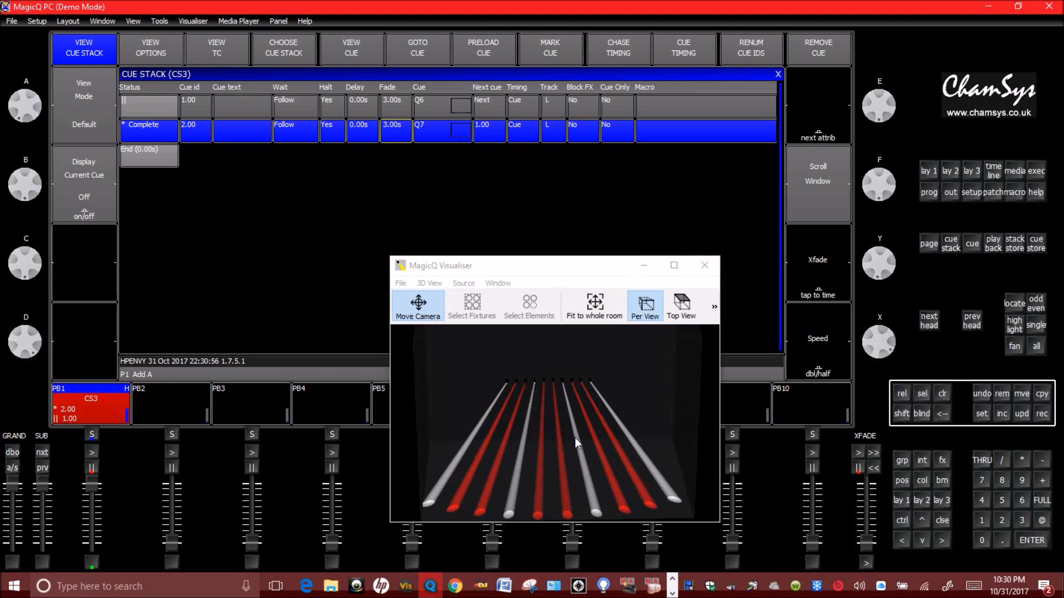
pyautogui.moveTo(543, 432)
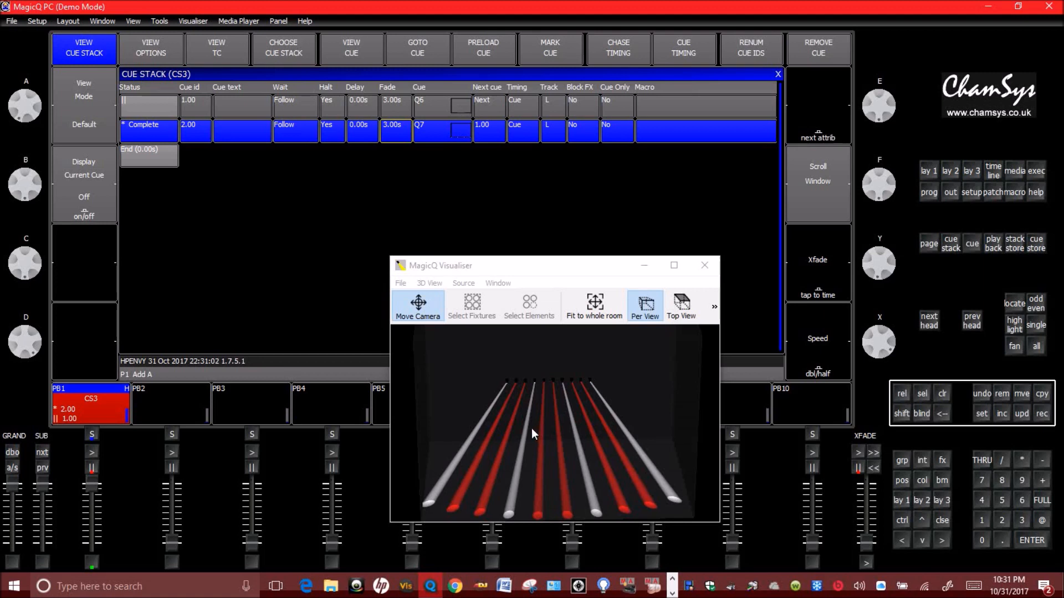
pyautogui.moveTo(566, 465)
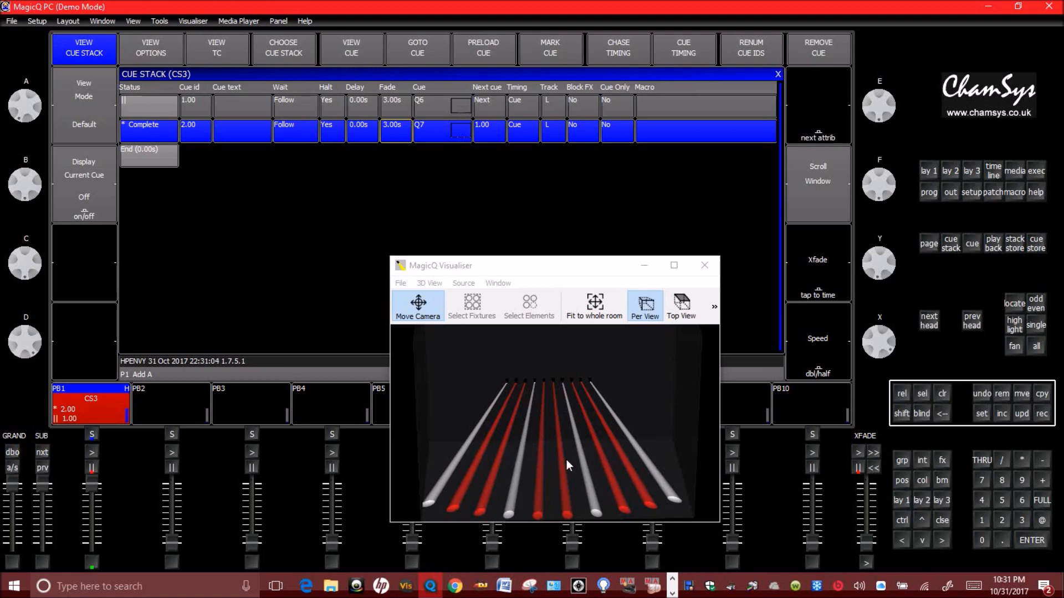
pyautogui.moveTo(590, 435)
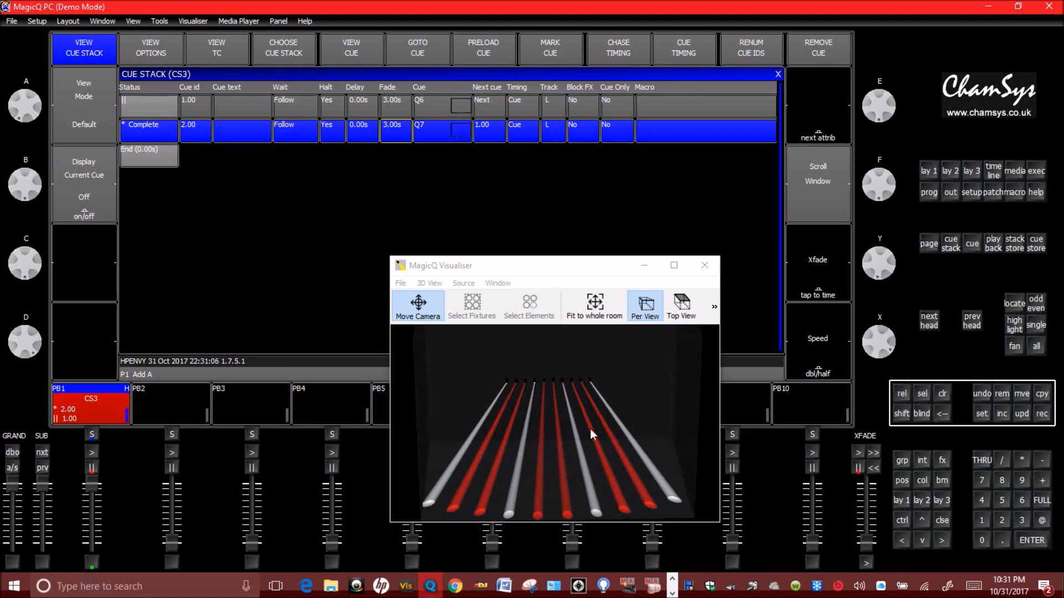
pyautogui.moveTo(516, 438)
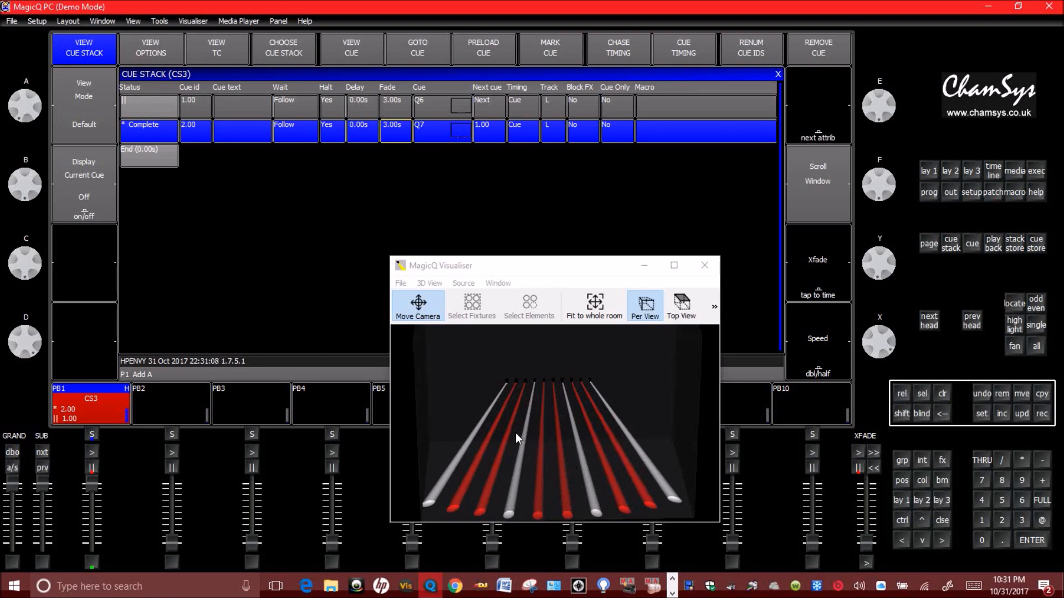
pyautogui.moveTo(537, 431)
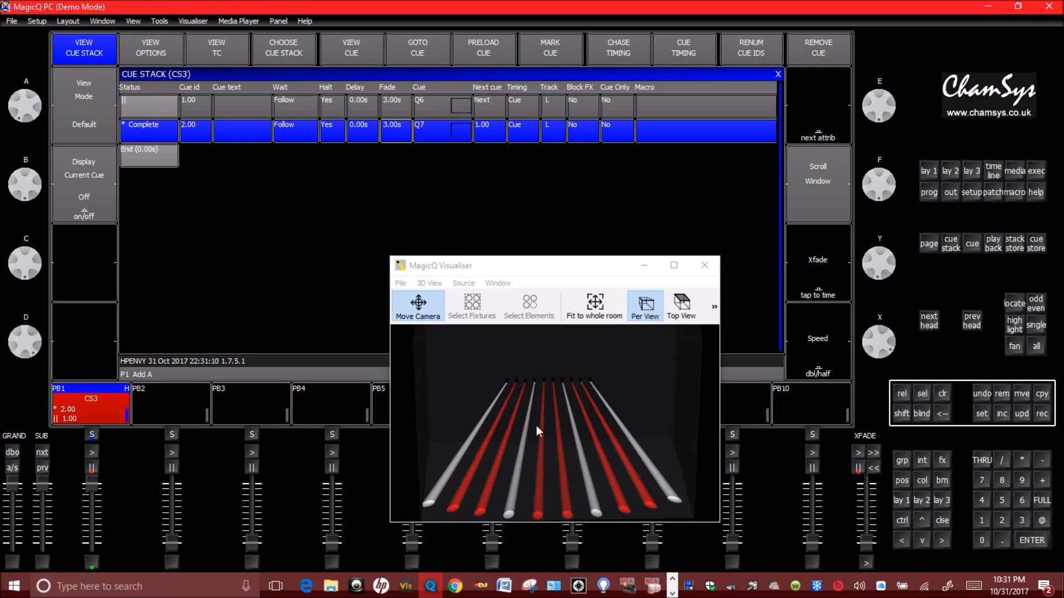
pyautogui.moveTo(895, 365)
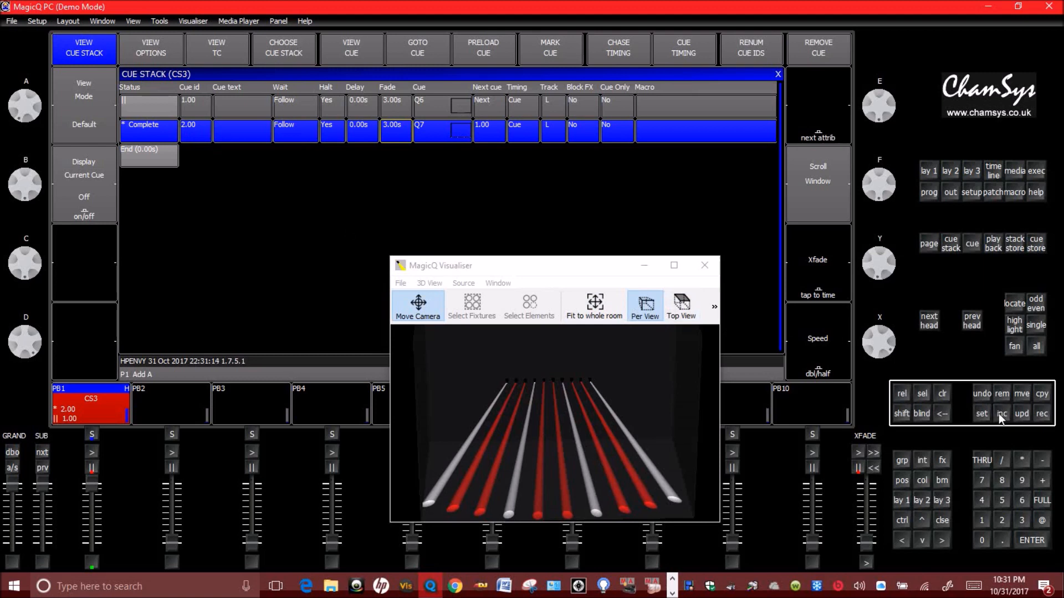
pyautogui.moveTo(208, 137)
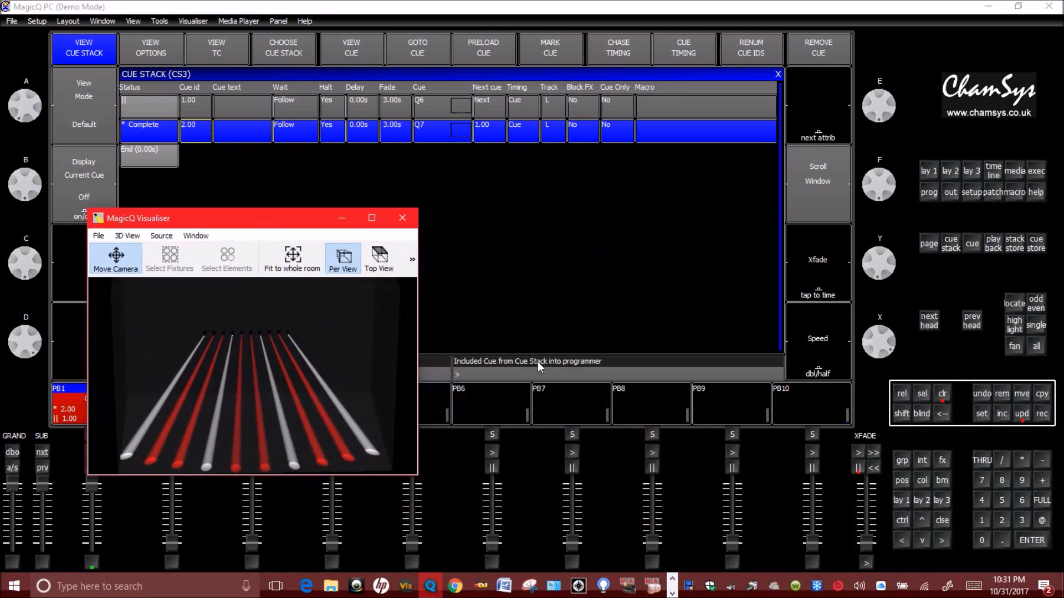
pyautogui.moveTo(307, 226)
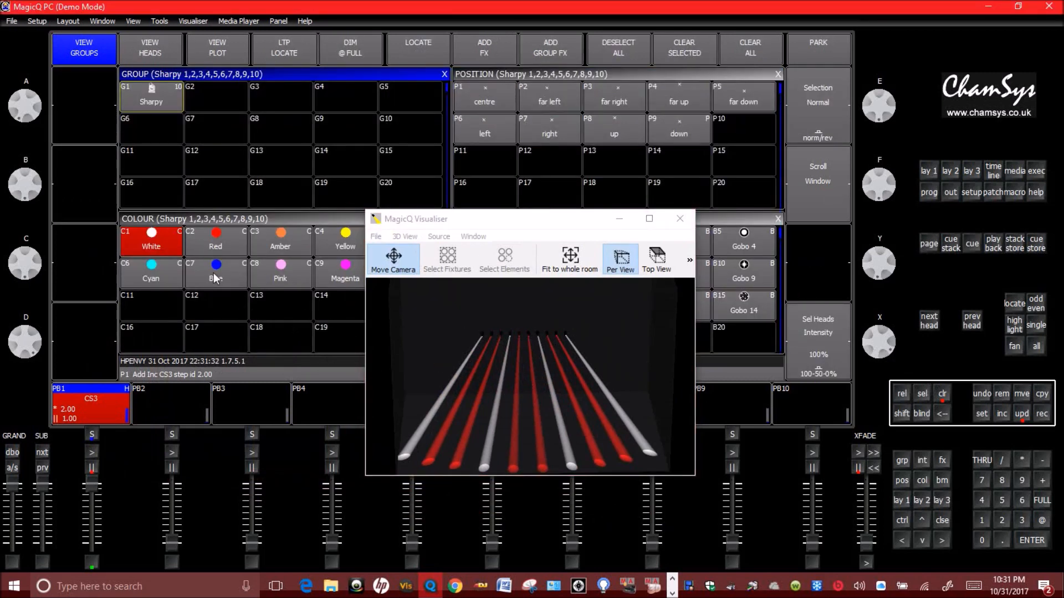
# - Select the white Sharpy heads and apply the Yellow colour palette
pyautogui.click(1036, 305)
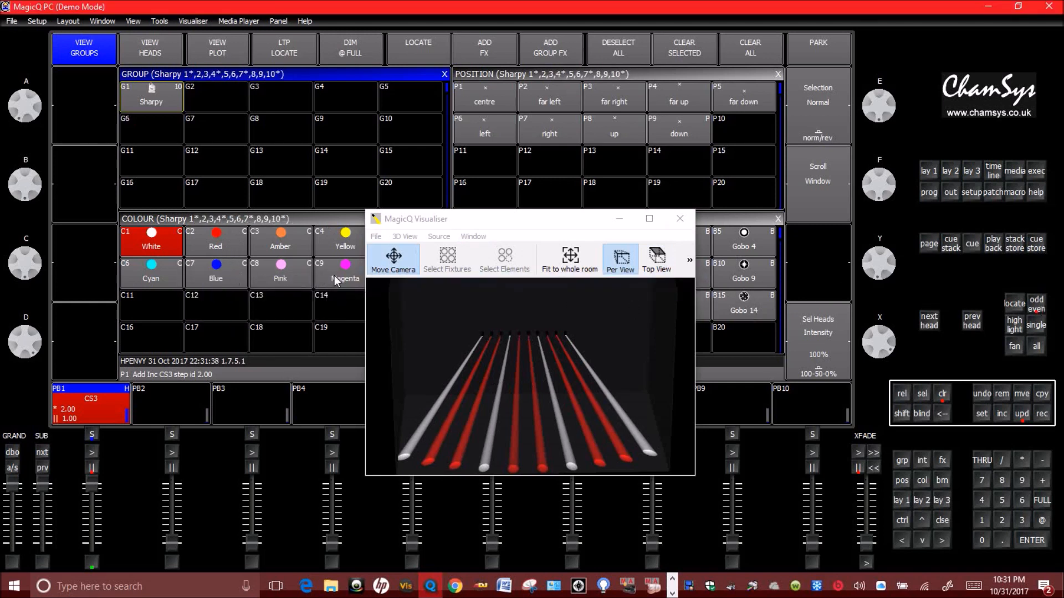
pyautogui.click(345, 241)
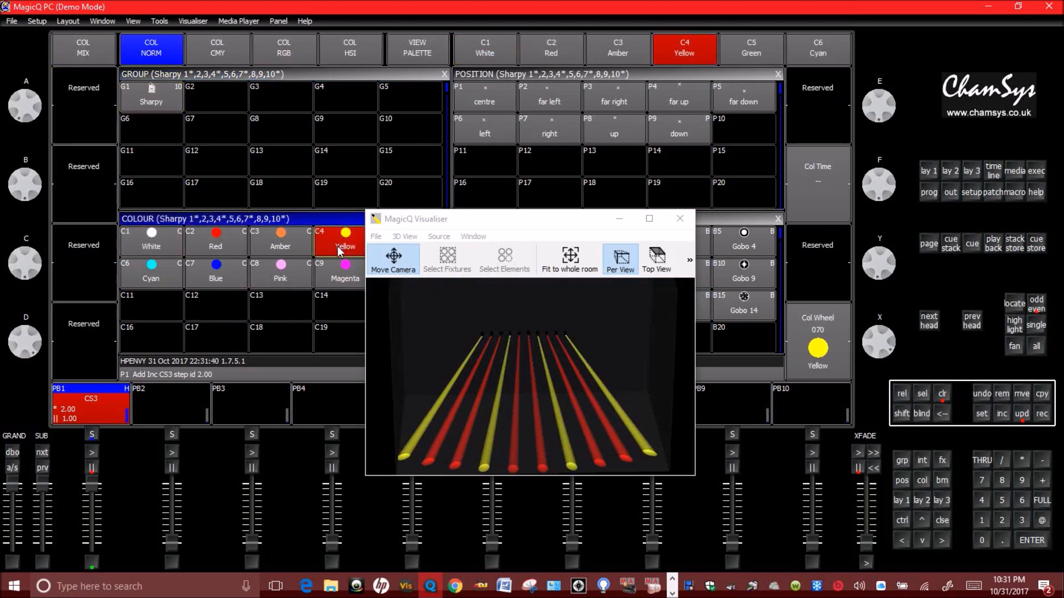
pyautogui.moveTo(887, 367)
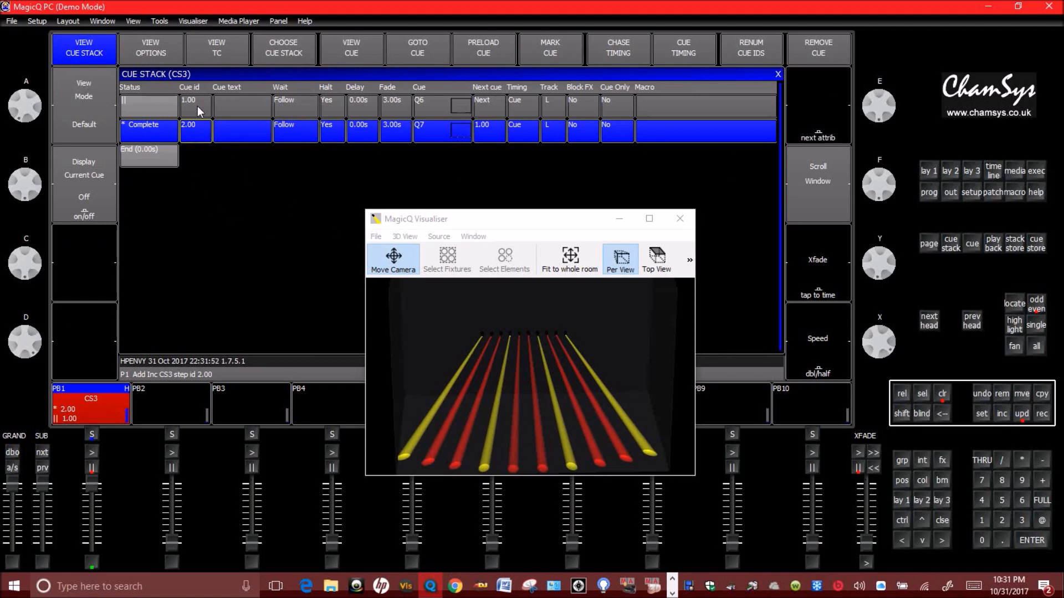
pyautogui.moveTo(202, 136)
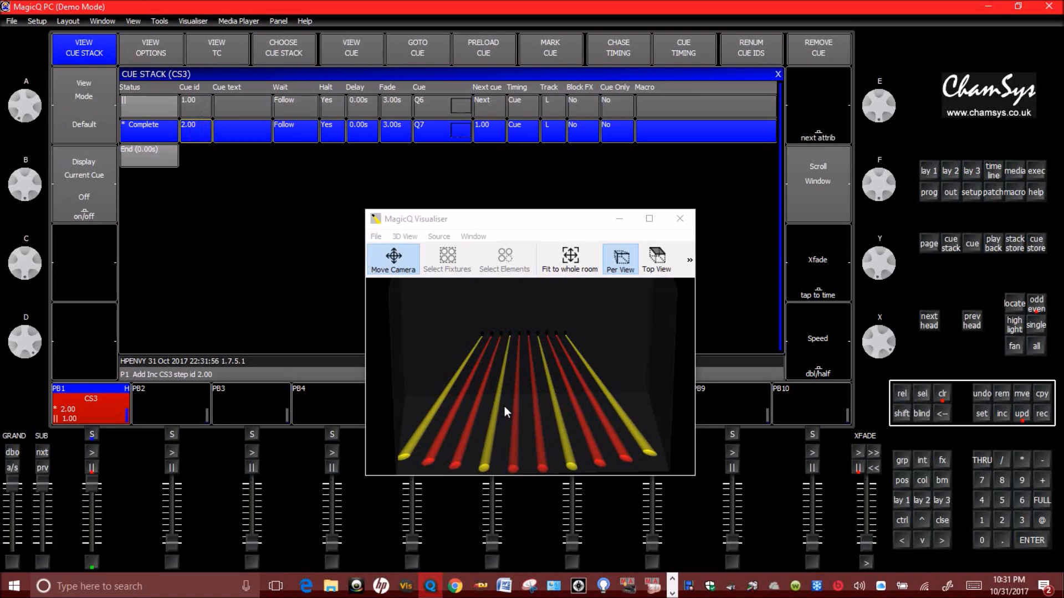
pyautogui.moveTo(519, 417)
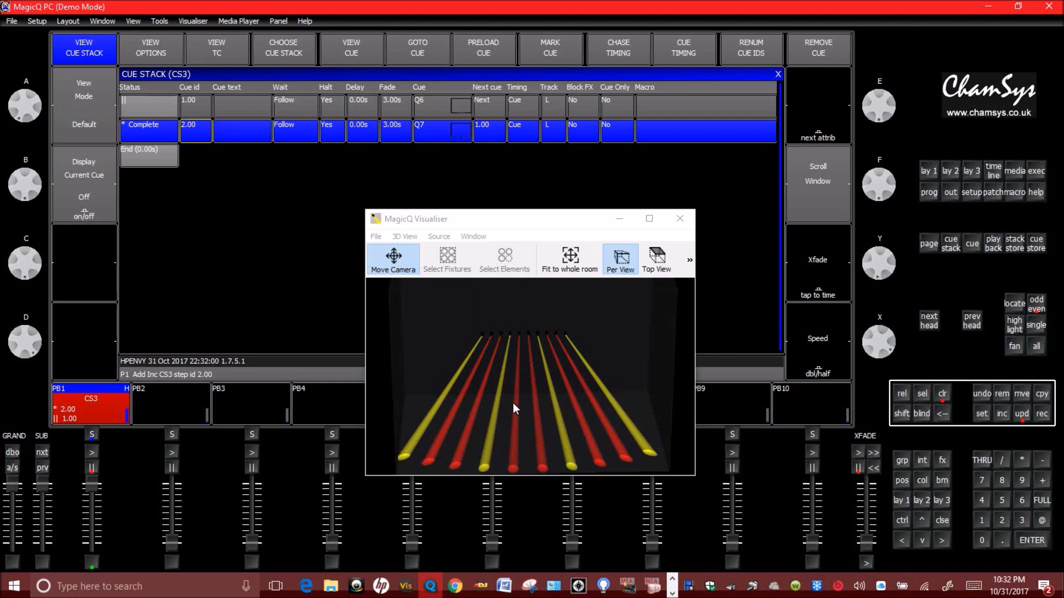
pyautogui.moveTo(575, 438)
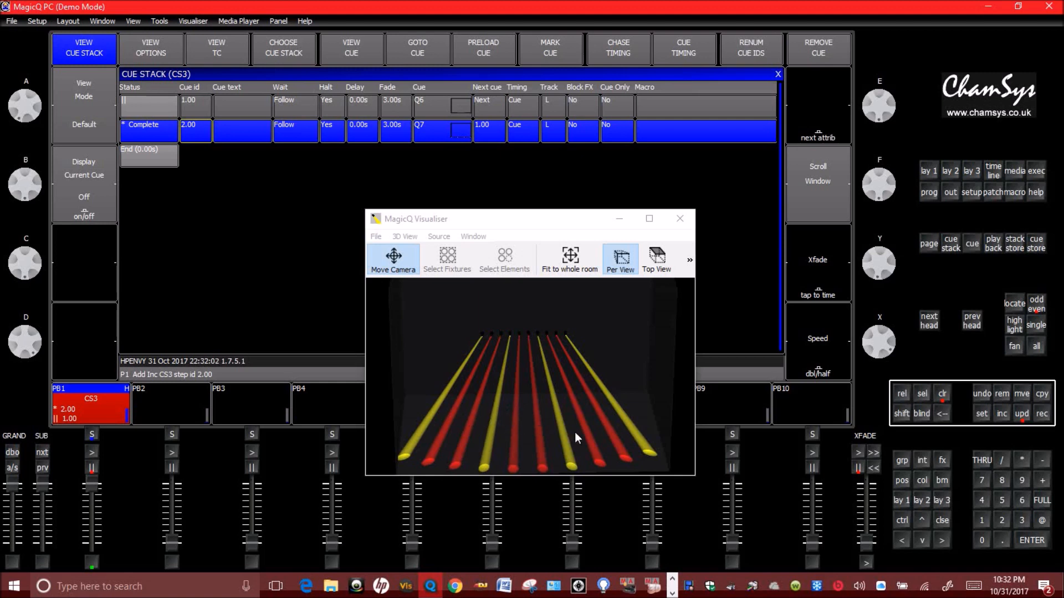
pyautogui.moveTo(923, 176)
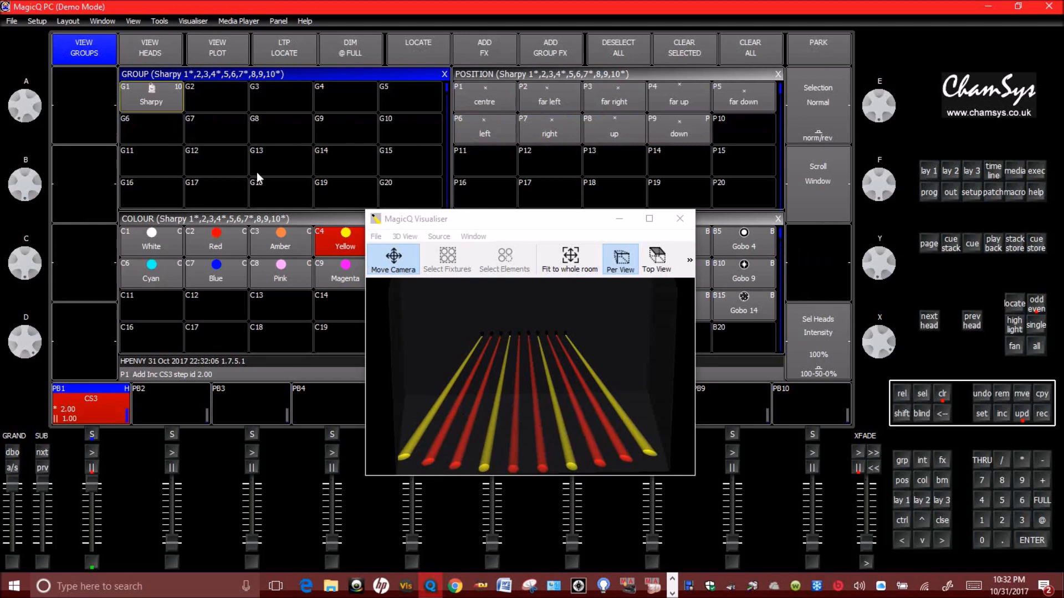
pyautogui.moveTo(501, 404)
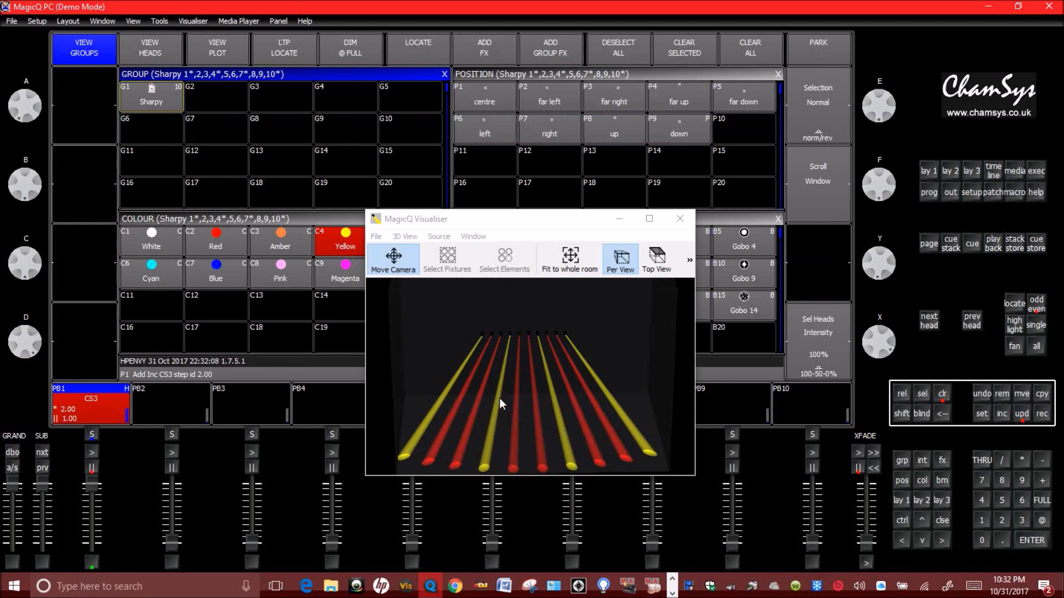
pyautogui.moveTo(535, 178)
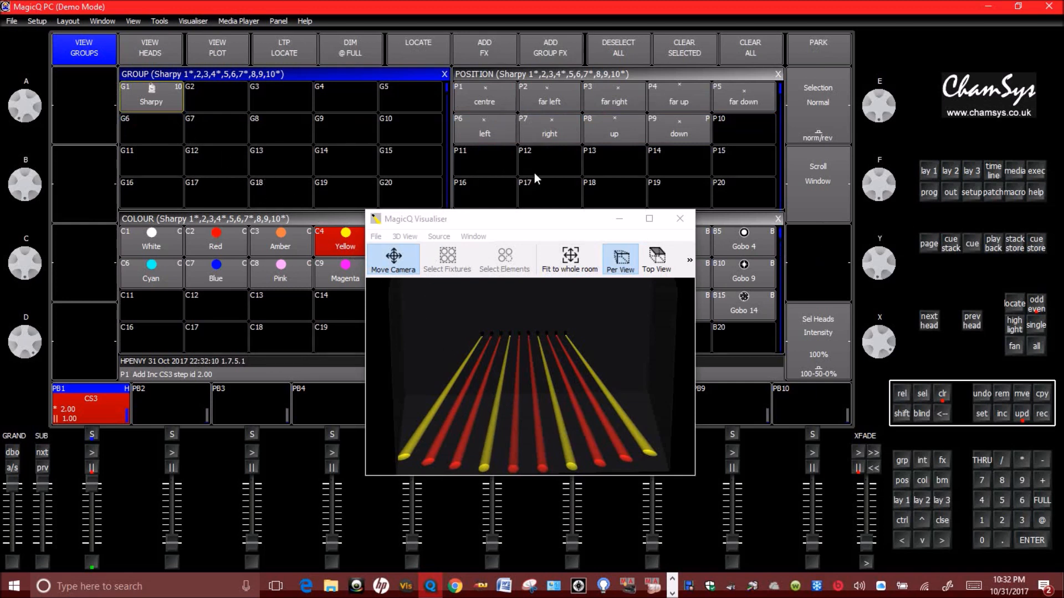
pyautogui.moveTo(643, 183)
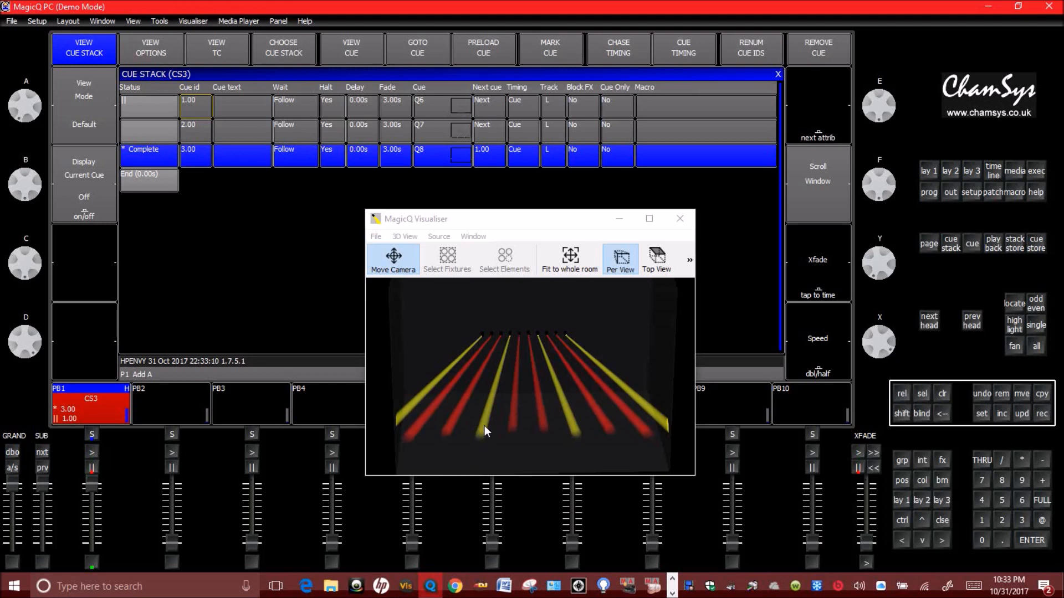
pyautogui.moveTo(494, 443)
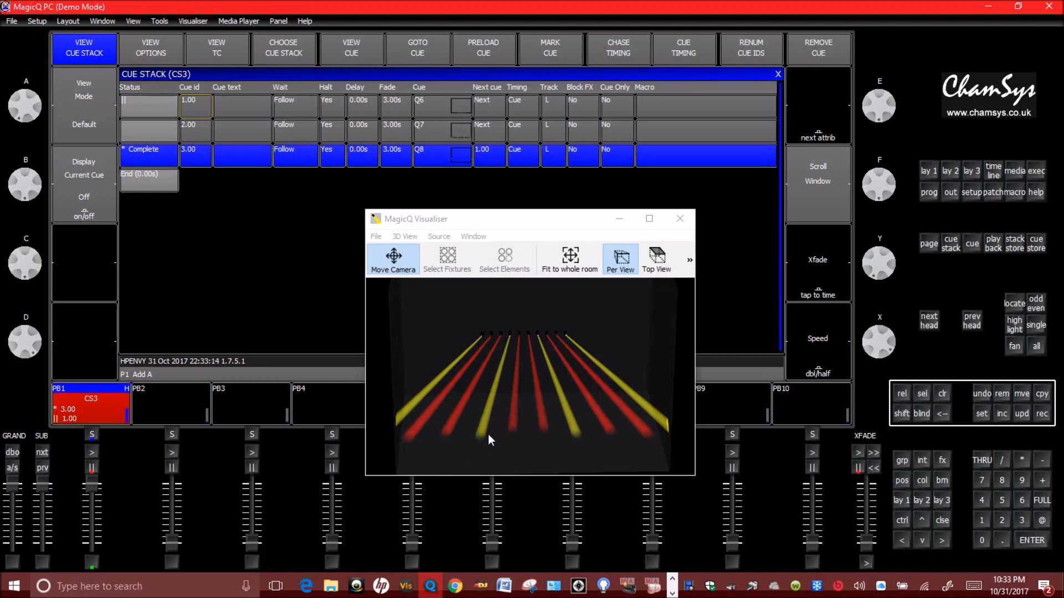
pyautogui.moveTo(491, 424)
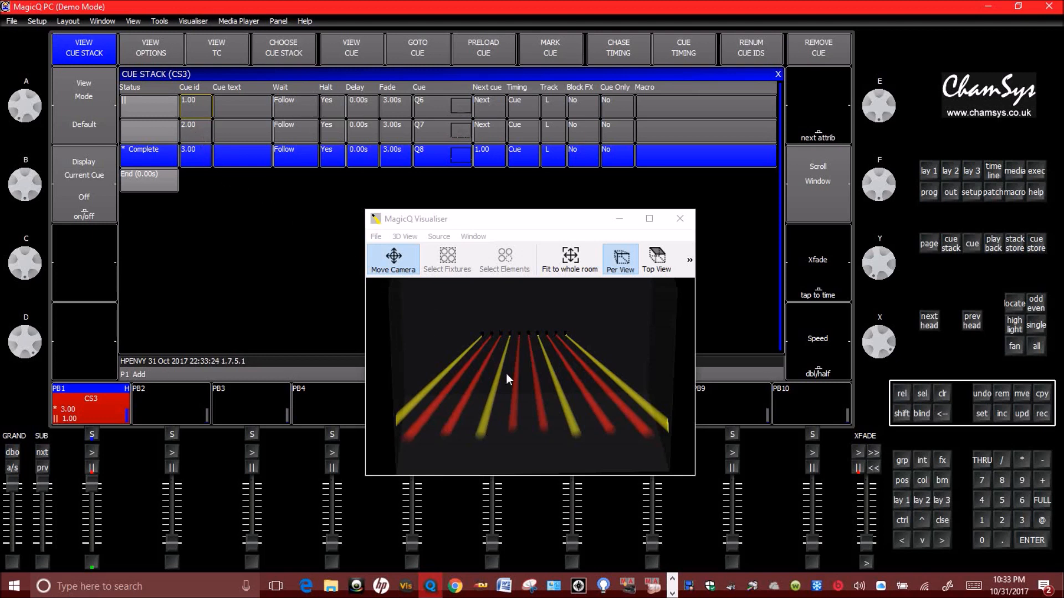
pyautogui.moveTo(475, 416)
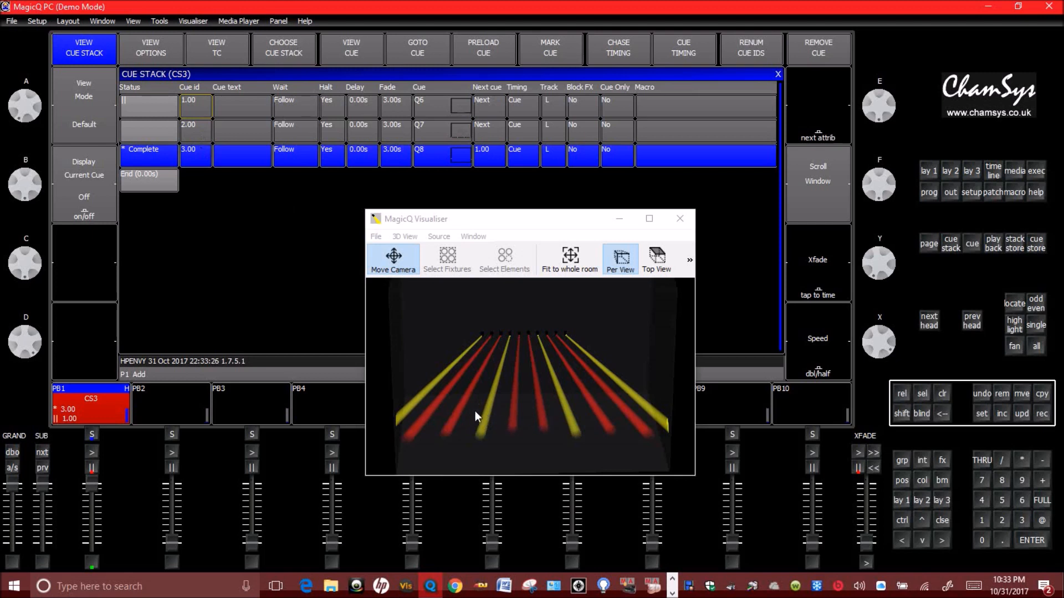
pyautogui.moveTo(224, 410)
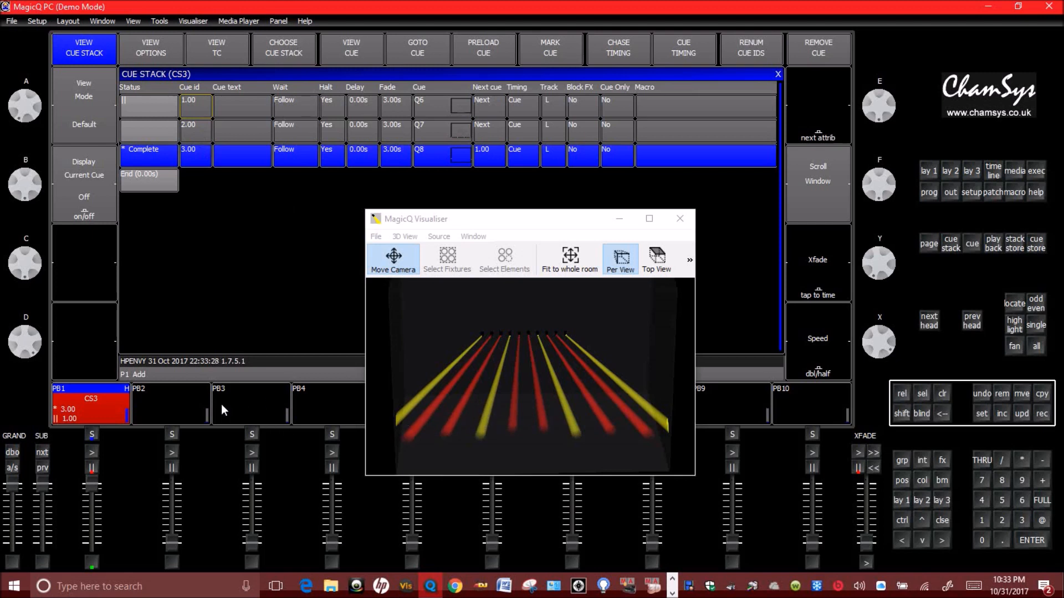
pyautogui.moveTo(462, 314)
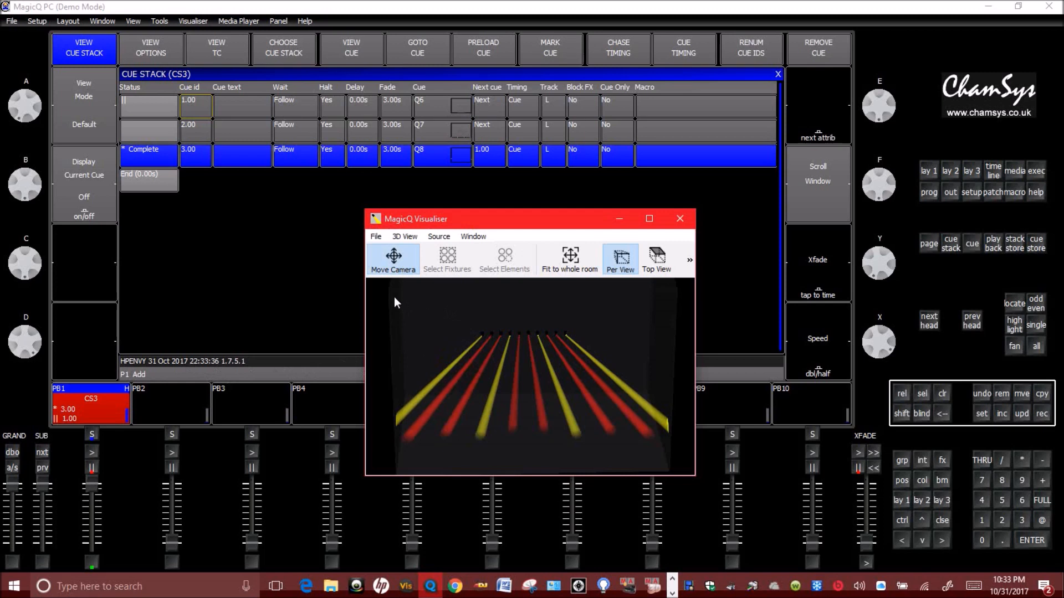
pyautogui.moveTo(203, 145)
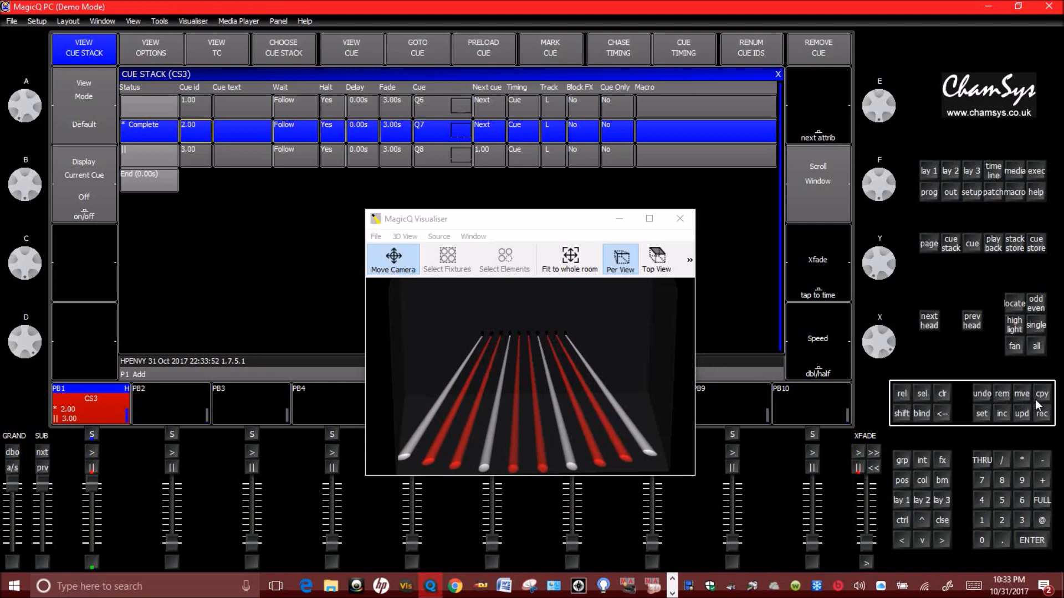
pyautogui.moveTo(1004, 420)
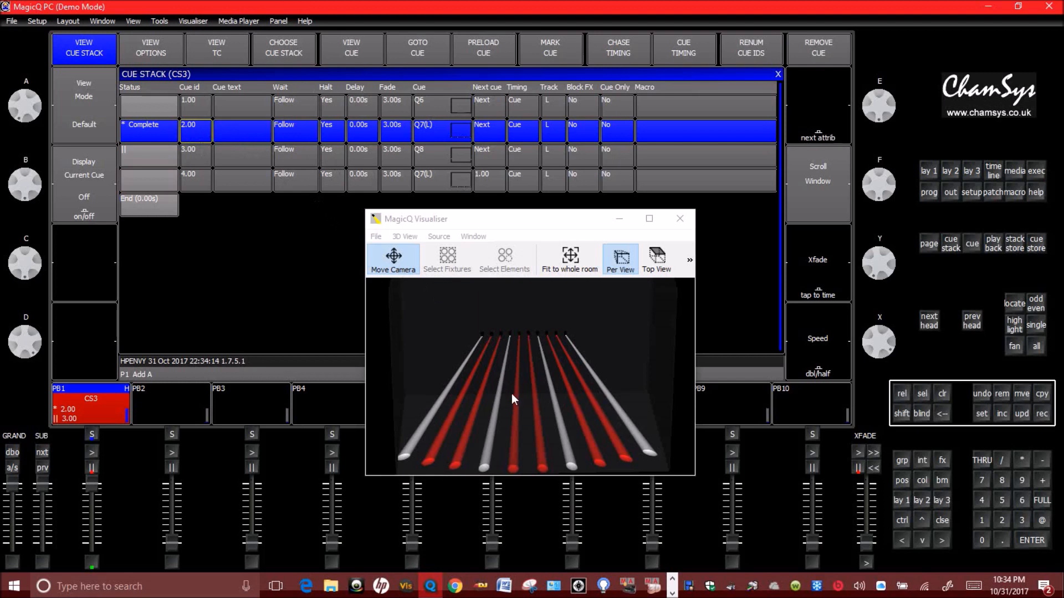
# - Record cue 4.00 in CS3 as a linked copy of cue 2.00 and run it
pyautogui.click(195, 174)
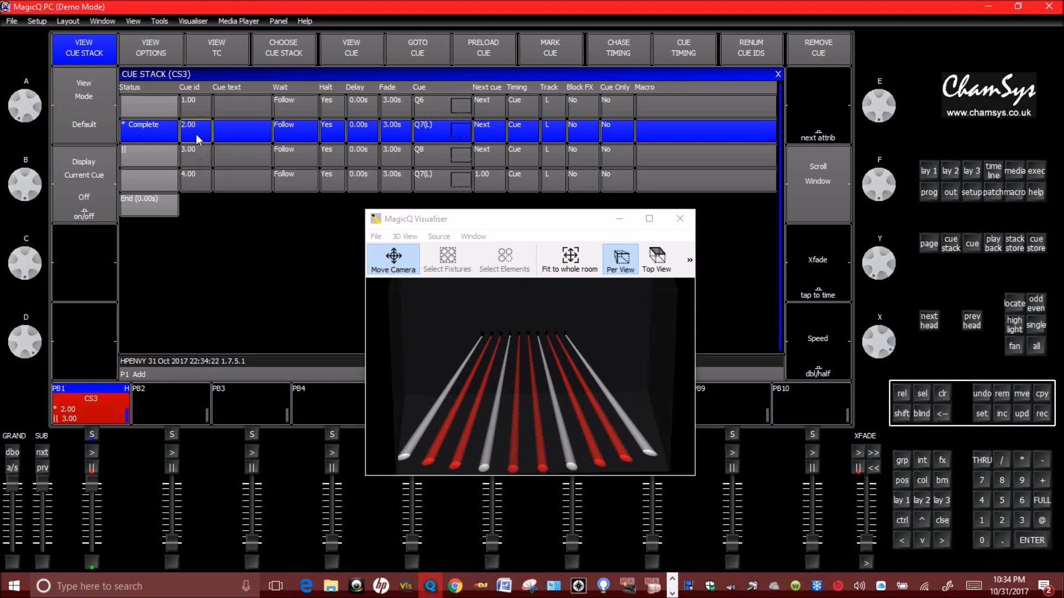
pyautogui.moveTo(196, 179)
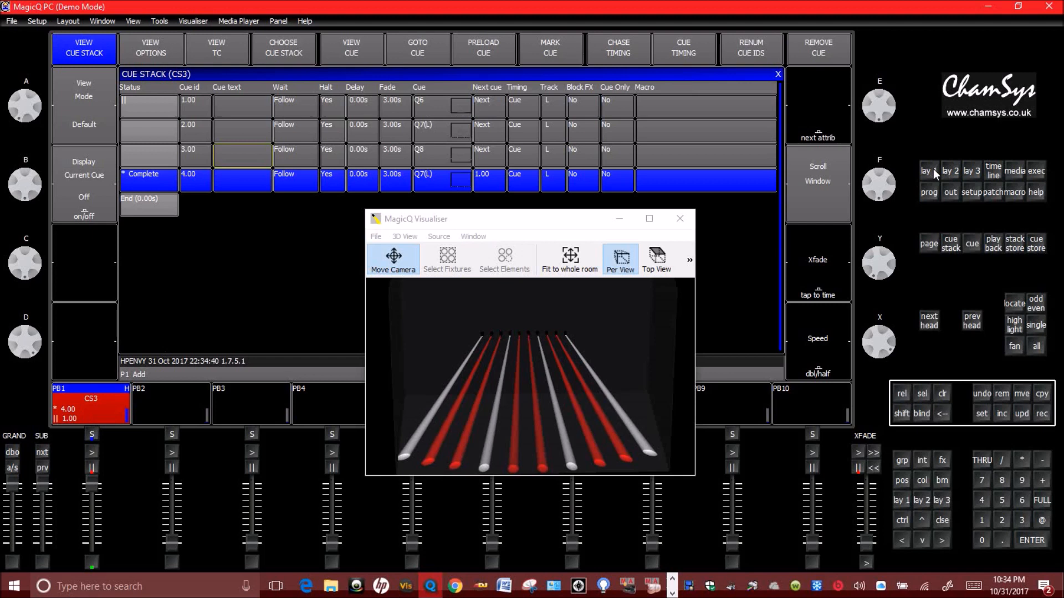
pyautogui.moveTo(468, 381)
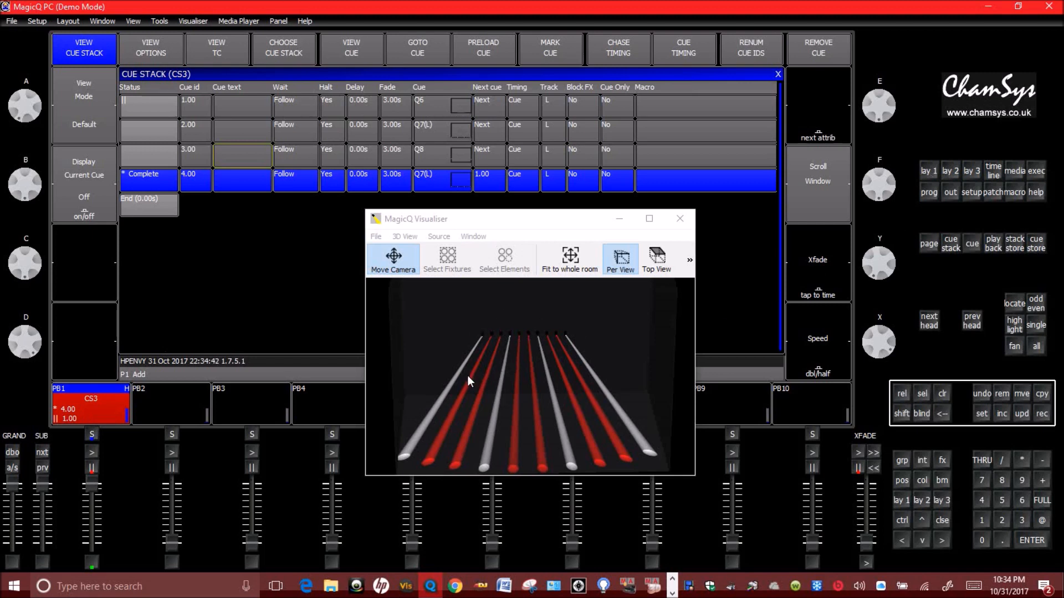
pyautogui.moveTo(541, 415)
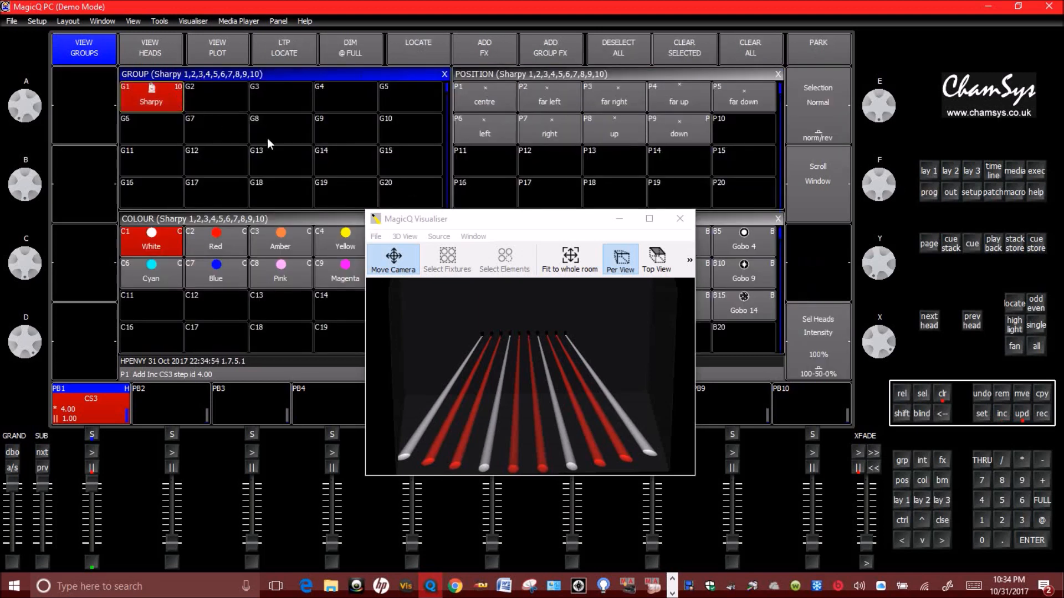
pyautogui.moveTo(529, 372)
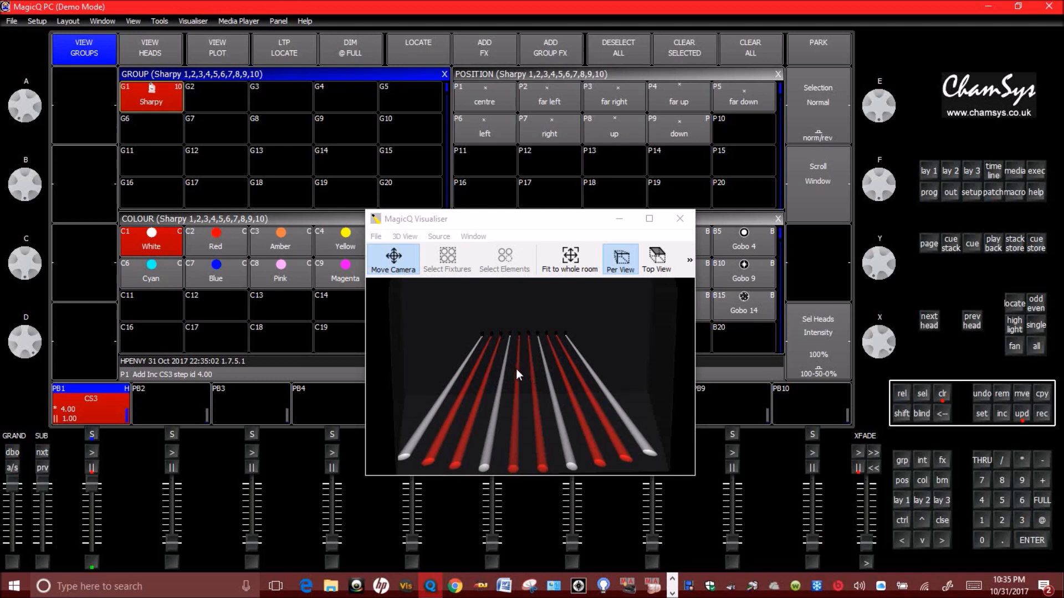
pyautogui.moveTo(166, 114)
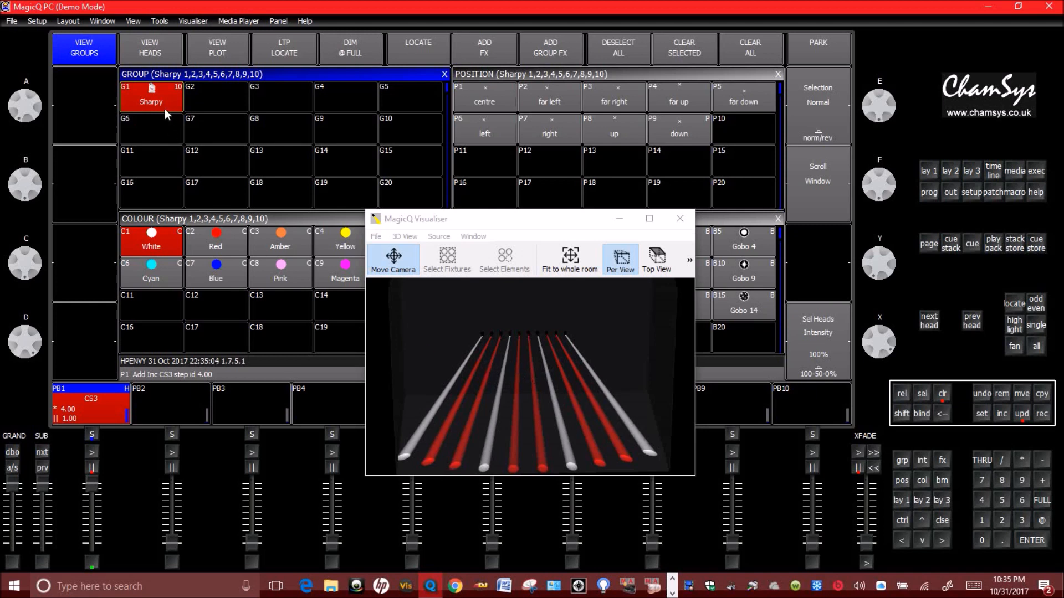
pyautogui.moveTo(165, 114)
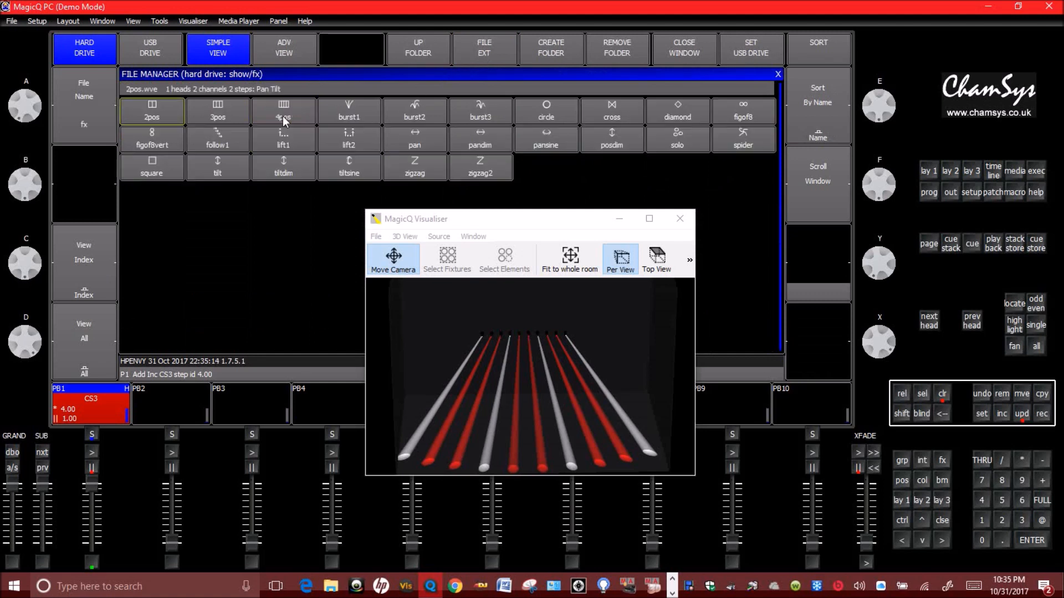
pyautogui.moveTo(443, 162)
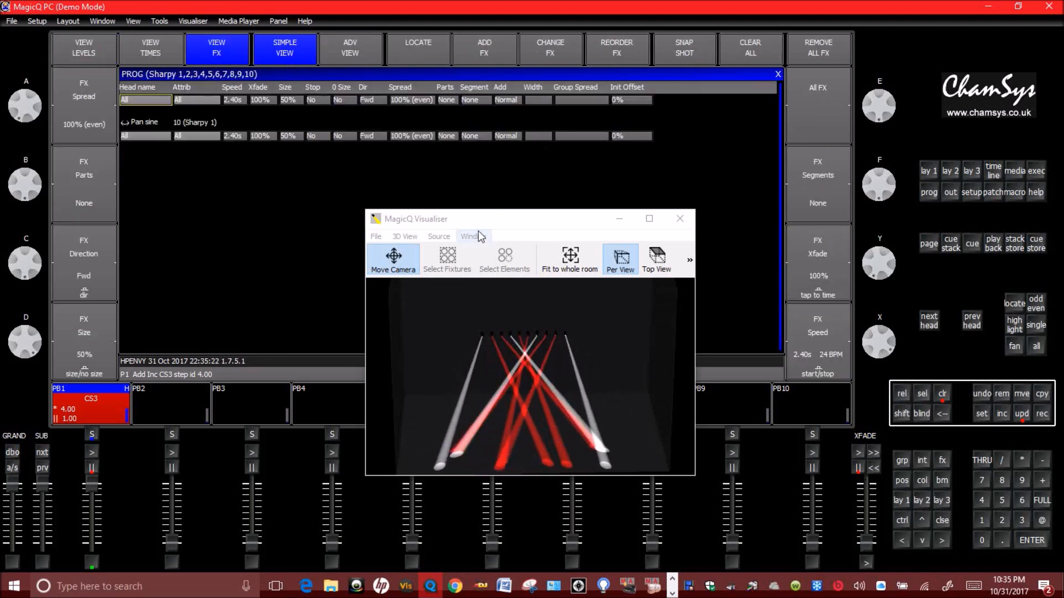
# - Set the Pan sine to 19% size, 68% spread, 1.61s speed; record cue 5
pyautogui.moveTo(415, 219); pyautogui.dragTo(475, 205)
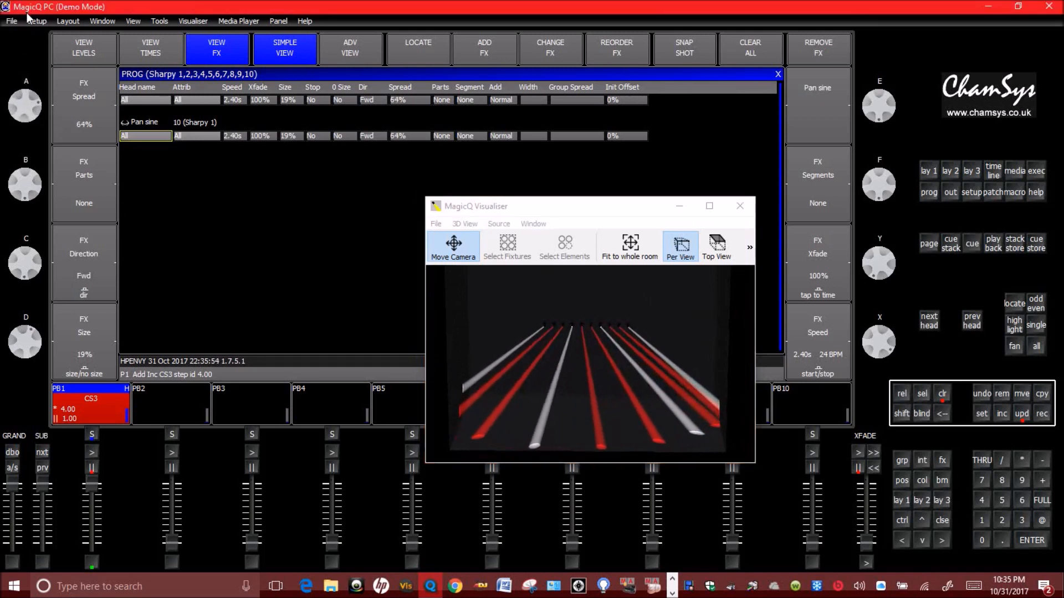
pyautogui.moveTo(25, 105); pyautogui.dragTo(25, 82)
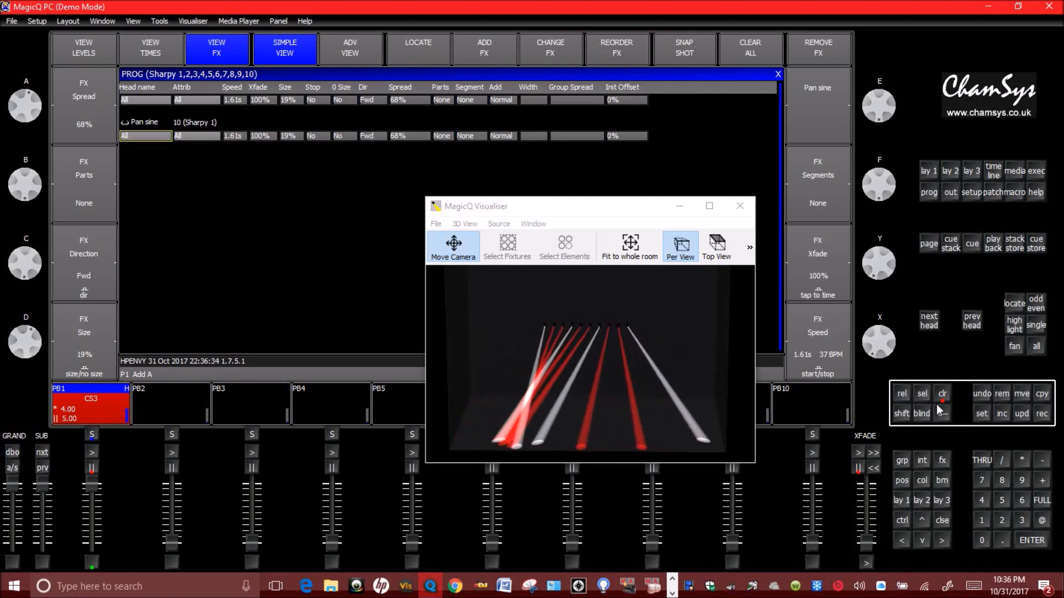
pyautogui.click(88, 397)
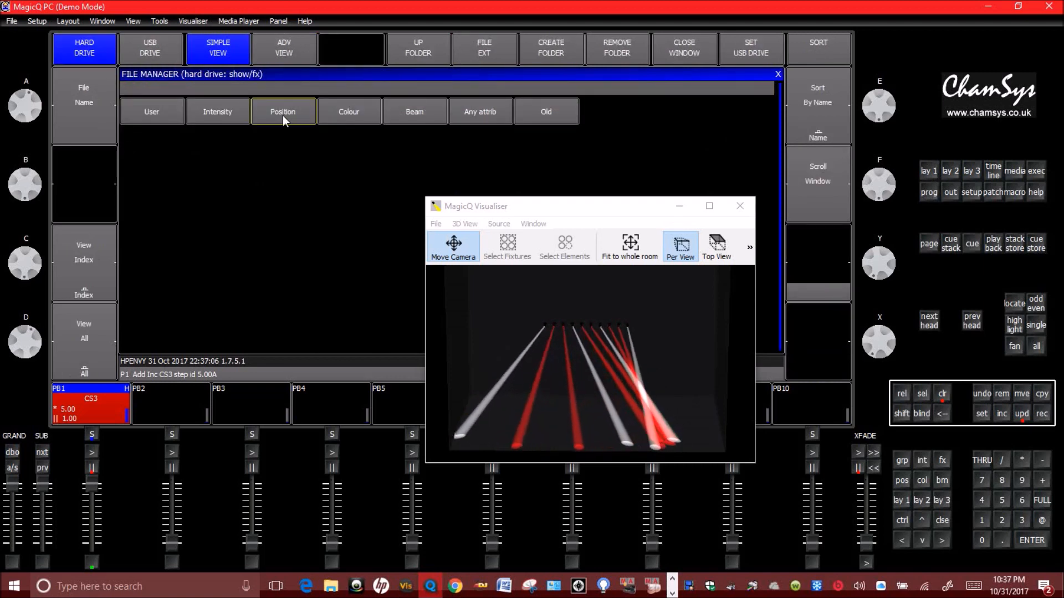
# - Add the tiltsine effect from the Position category alongside the pan sine
pyautogui.click(282, 112)
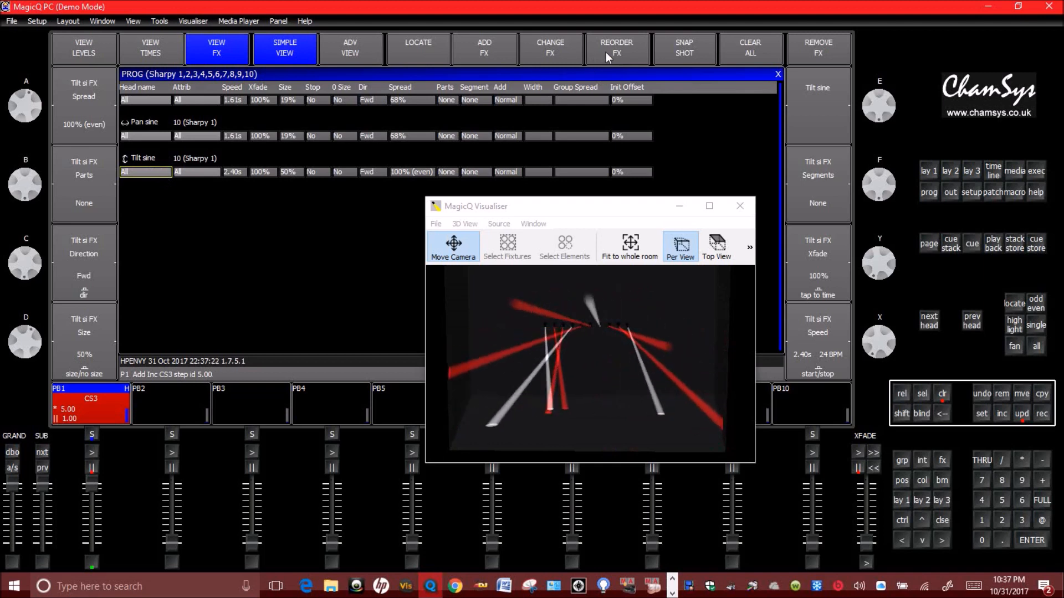
pyautogui.click(616, 48)
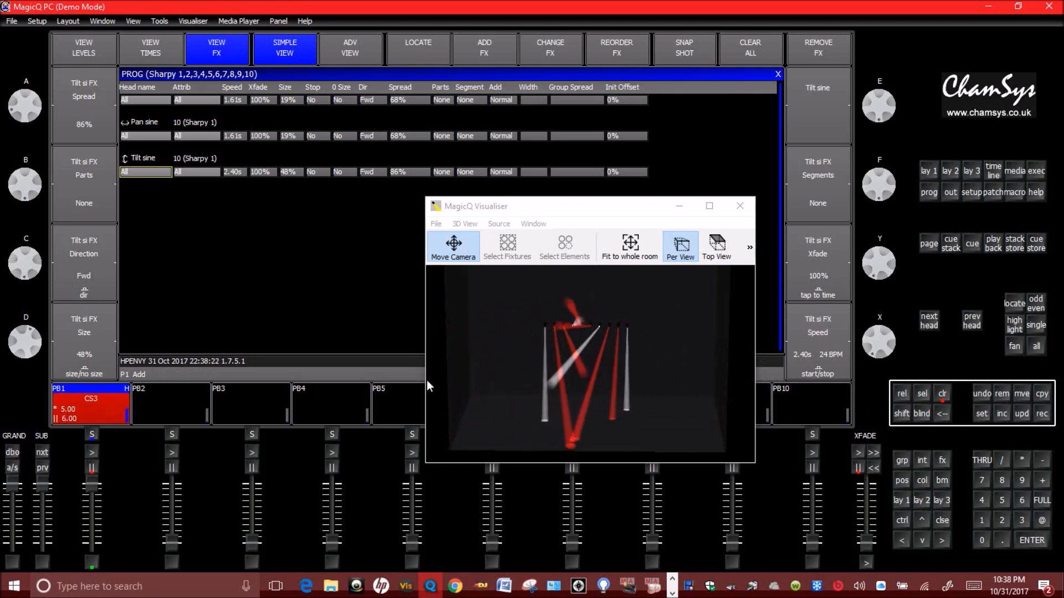
# - Set Tilt sine to 48% size and 86% spread, then record cue 6.00 on PB1
pyautogui.click(942, 394)
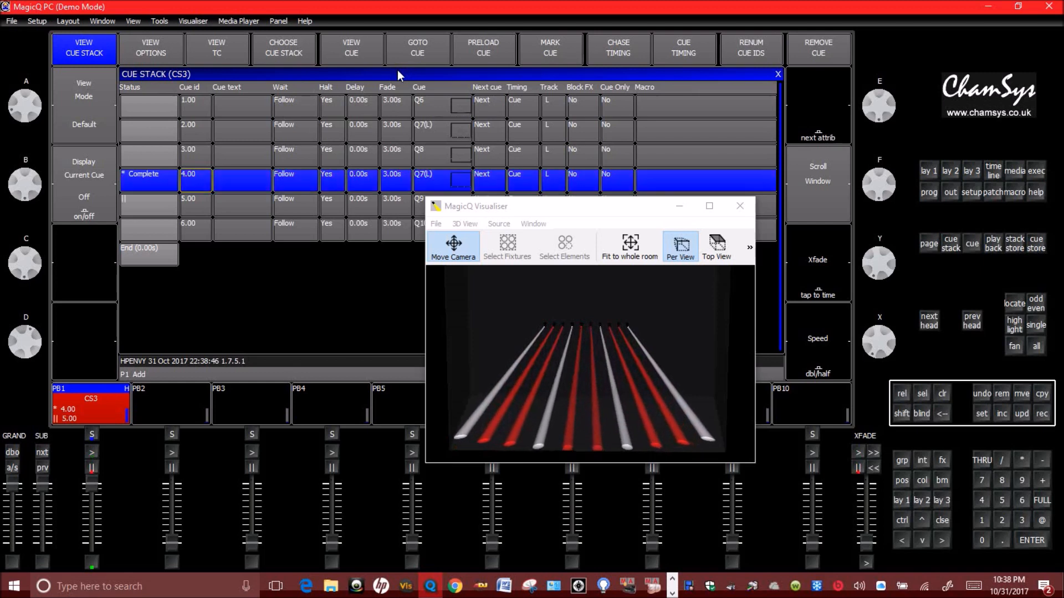
pyautogui.moveTo(249, 249)
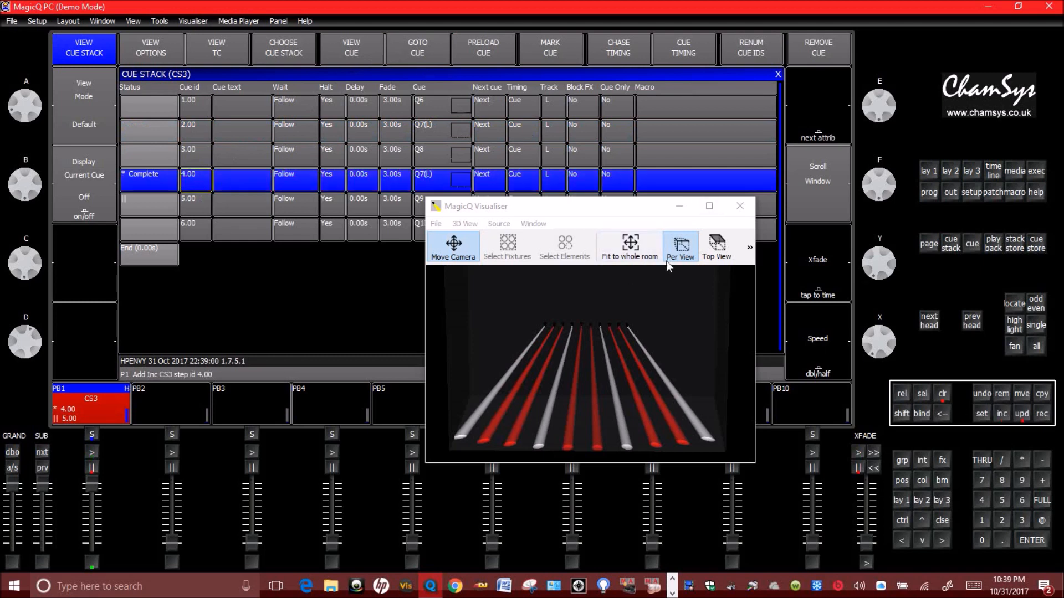
pyautogui.moveTo(926, 172)
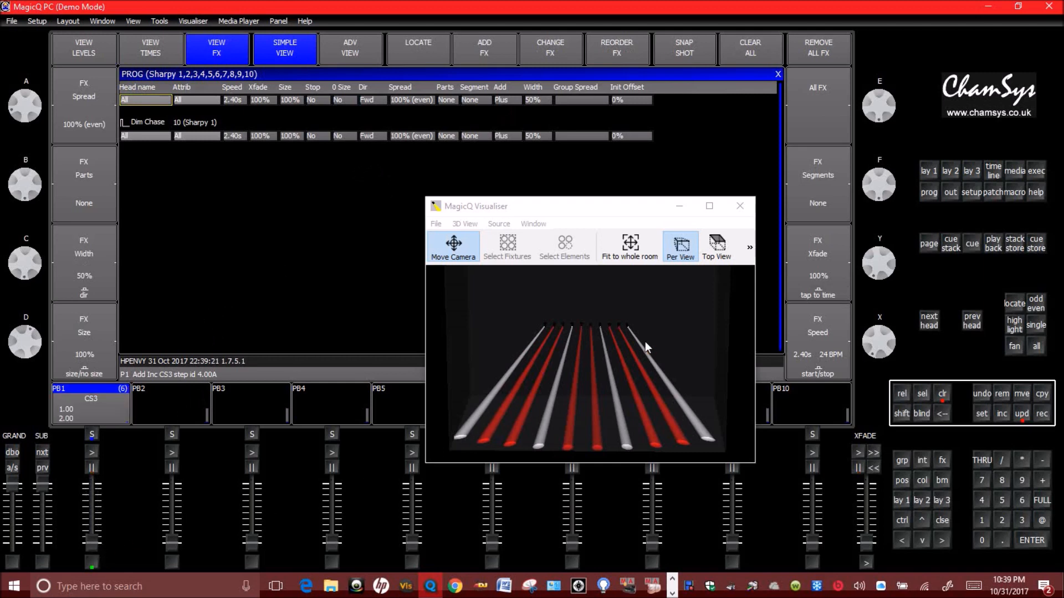
# - Open the Group, Position and Colour windows for the Sharpys
pyautogui.click(84, 47)
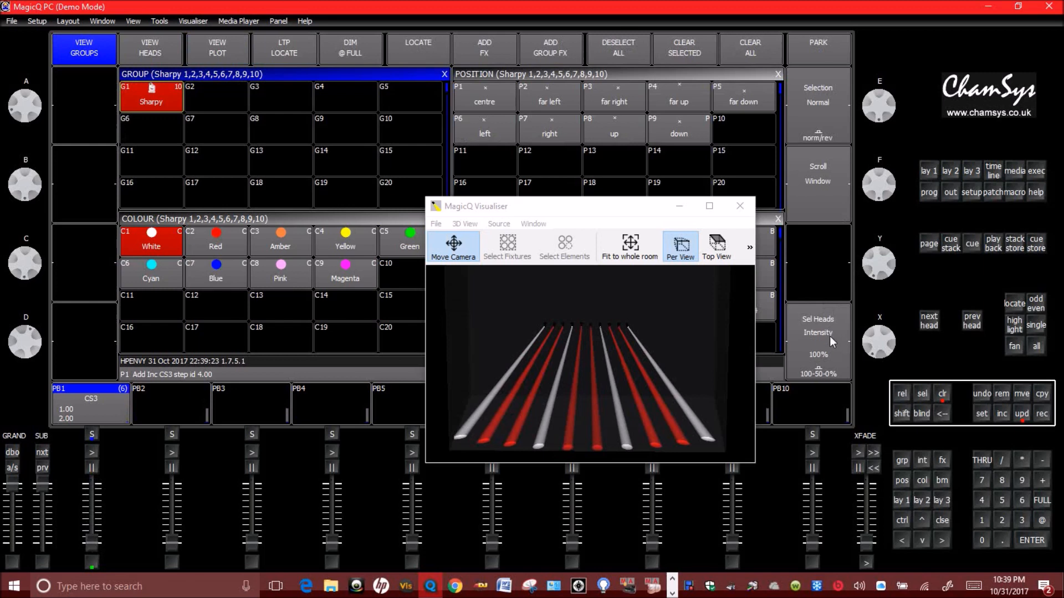
pyautogui.moveTo(887, 361)
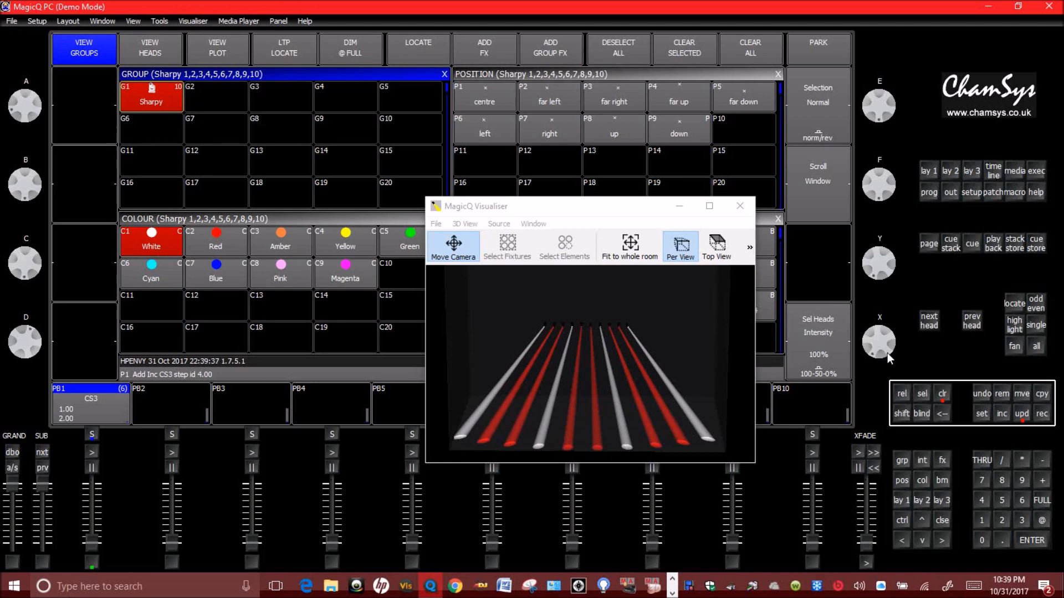
pyautogui.moveTo(839, 345)
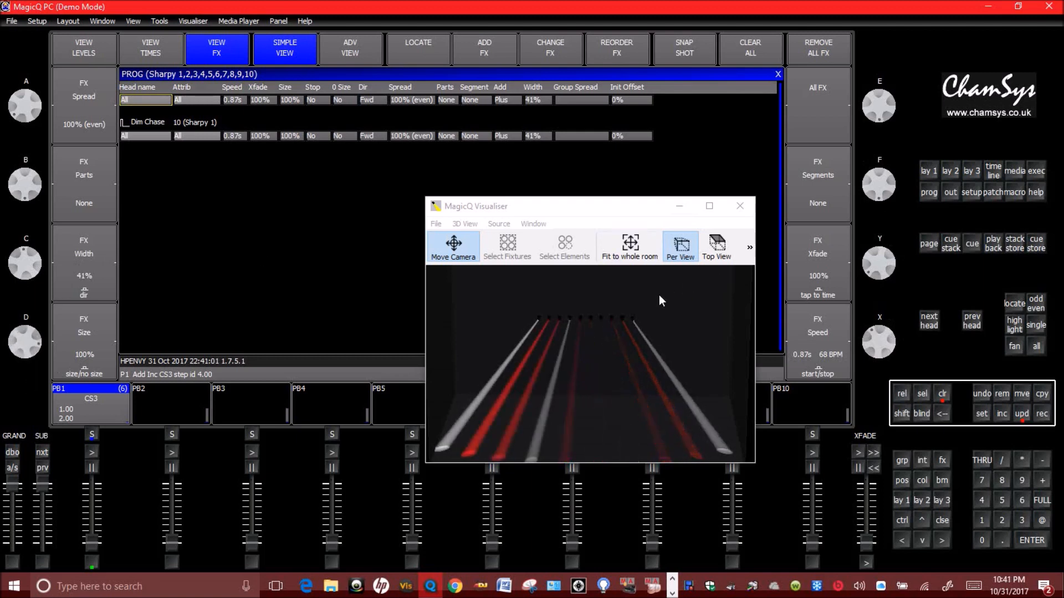
# - Reorder the Dim Chase heads Centre out (6,5,7,4,8,3,9,2,10,1)
pyautogui.click(146, 136)
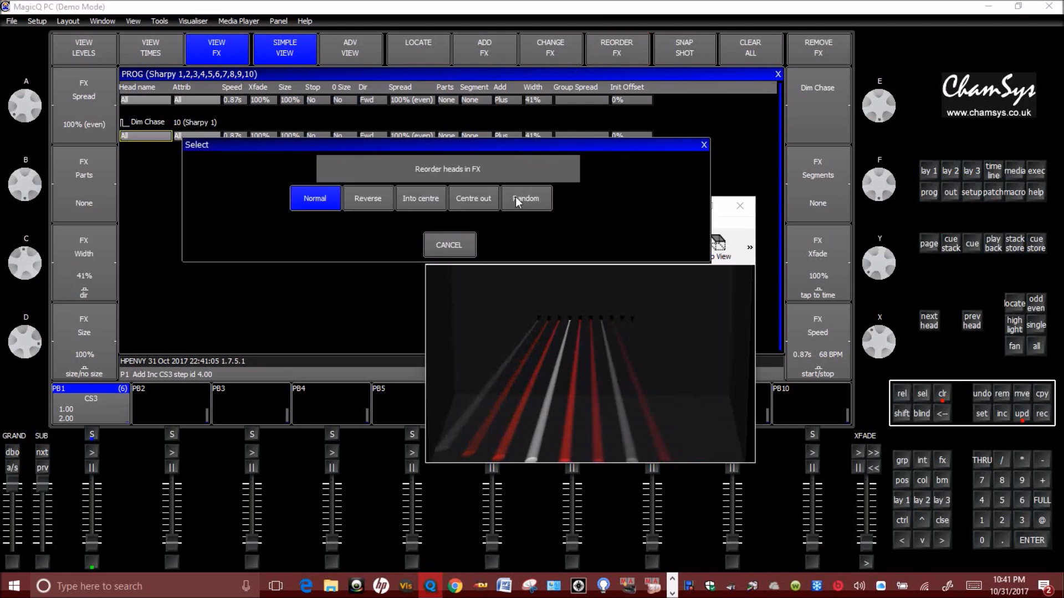
pyautogui.click(525, 199)
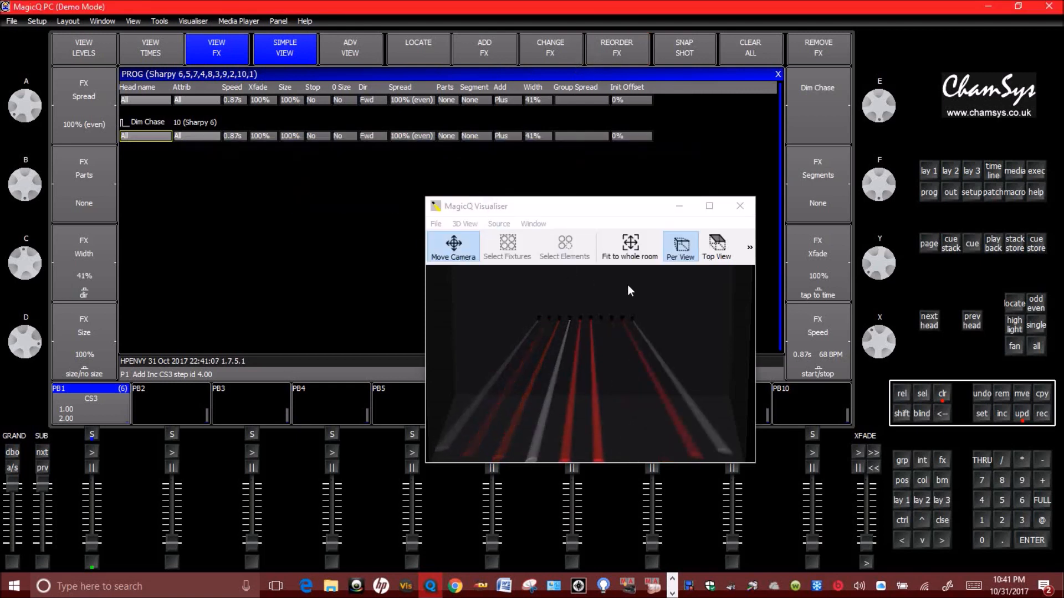